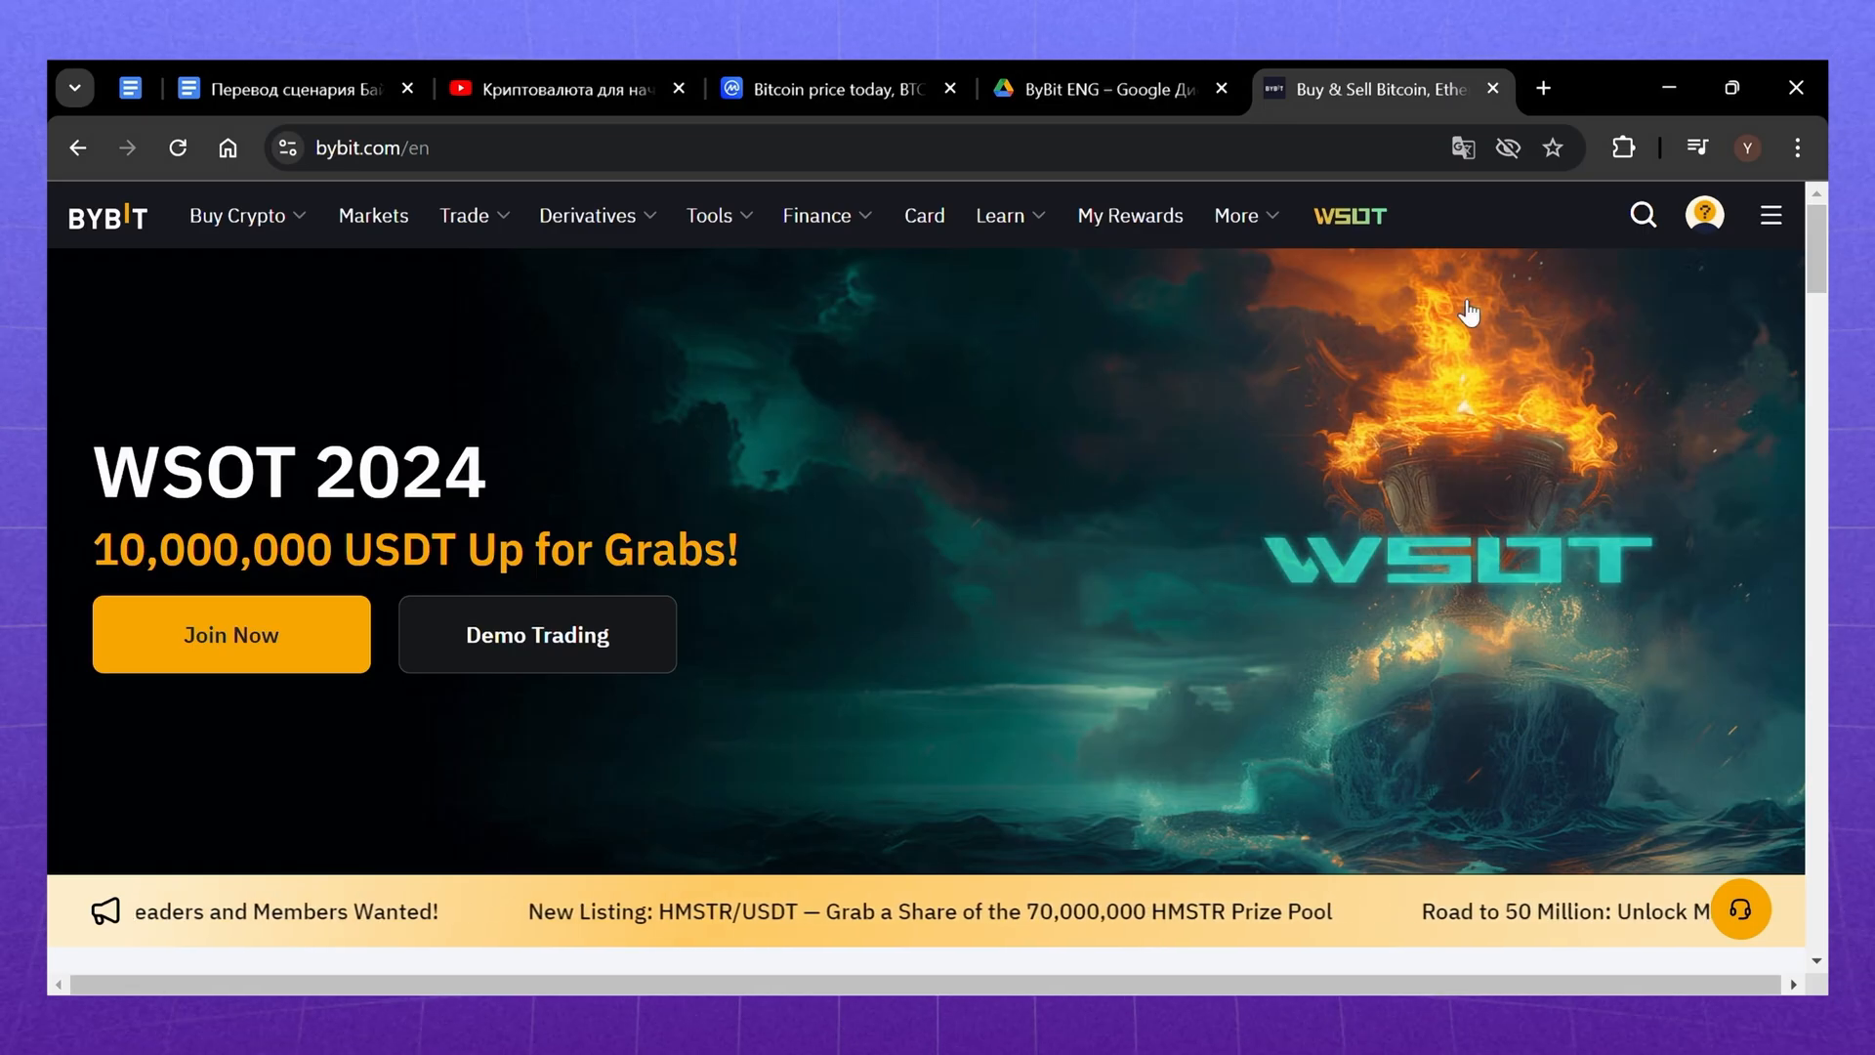
- From the profile menu reach Assets, check the empty Spot account, then return to Funding
{"action": "left_click", "coordinate": [1703, 215]}
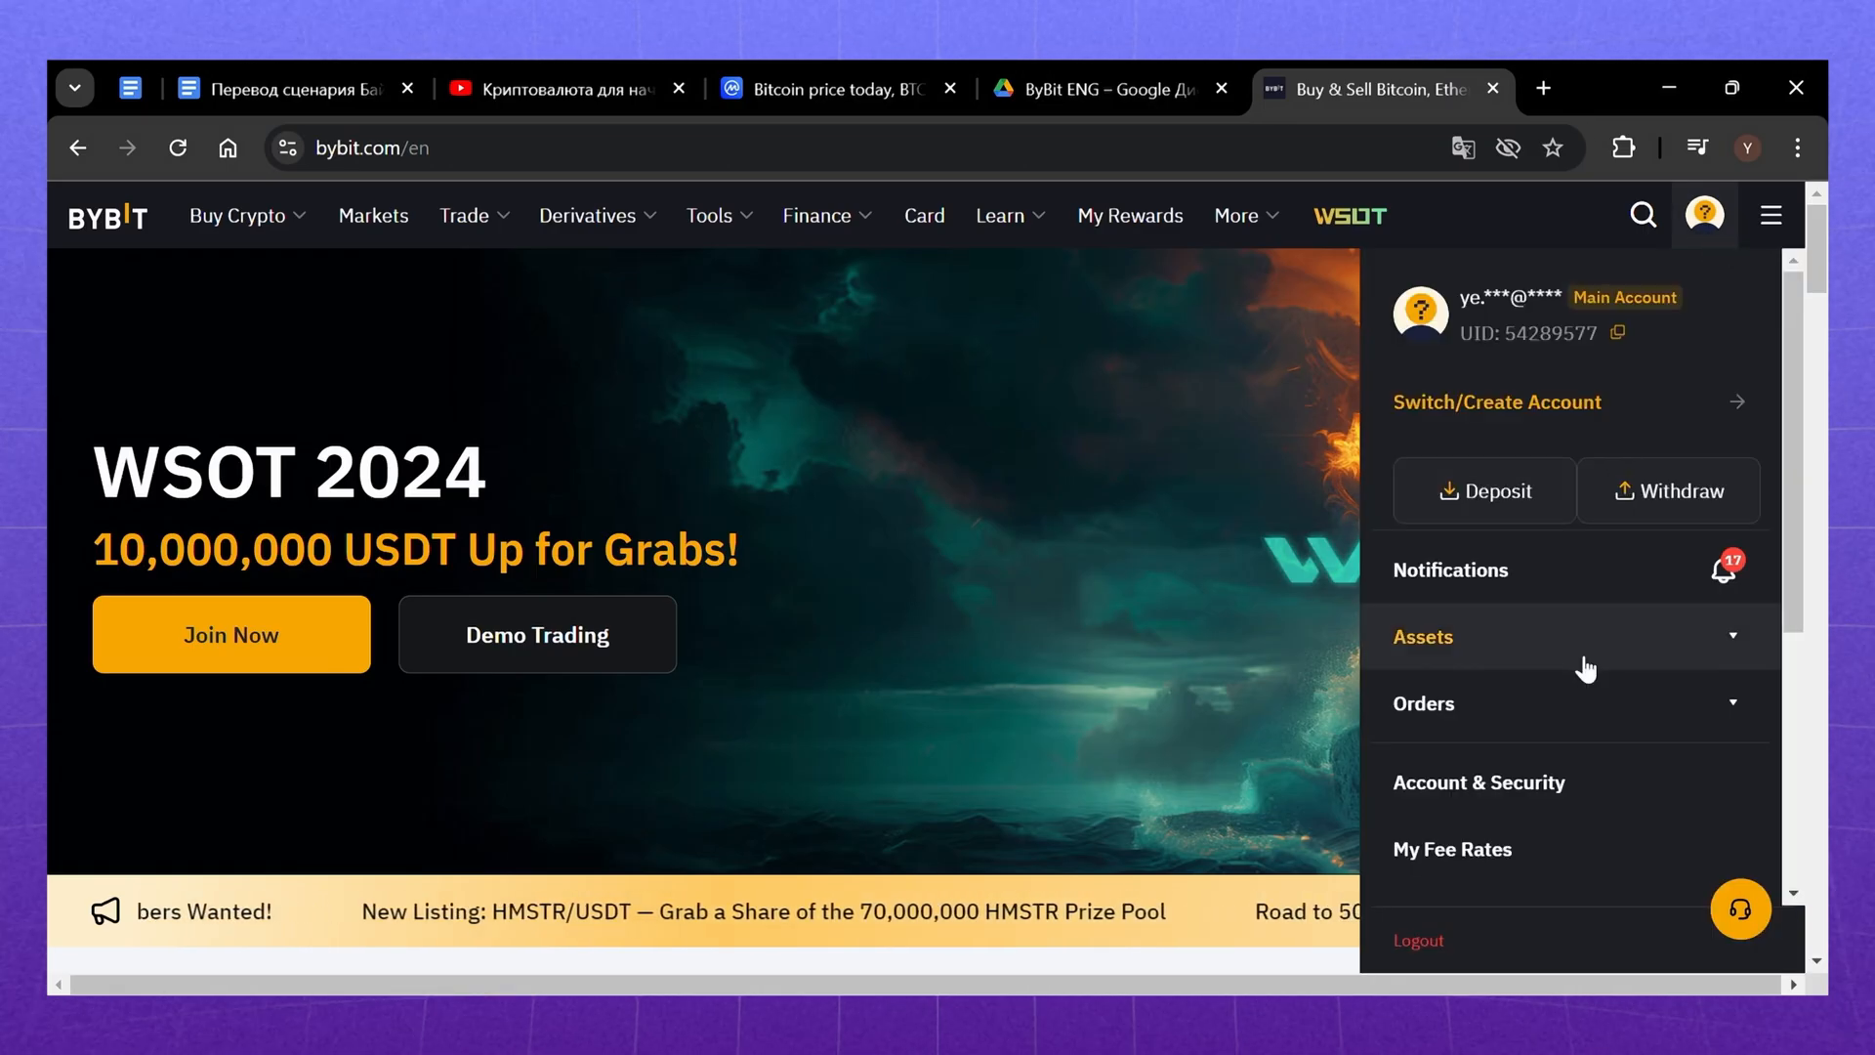
{"action": "left_click", "coordinate": [1422, 637]}
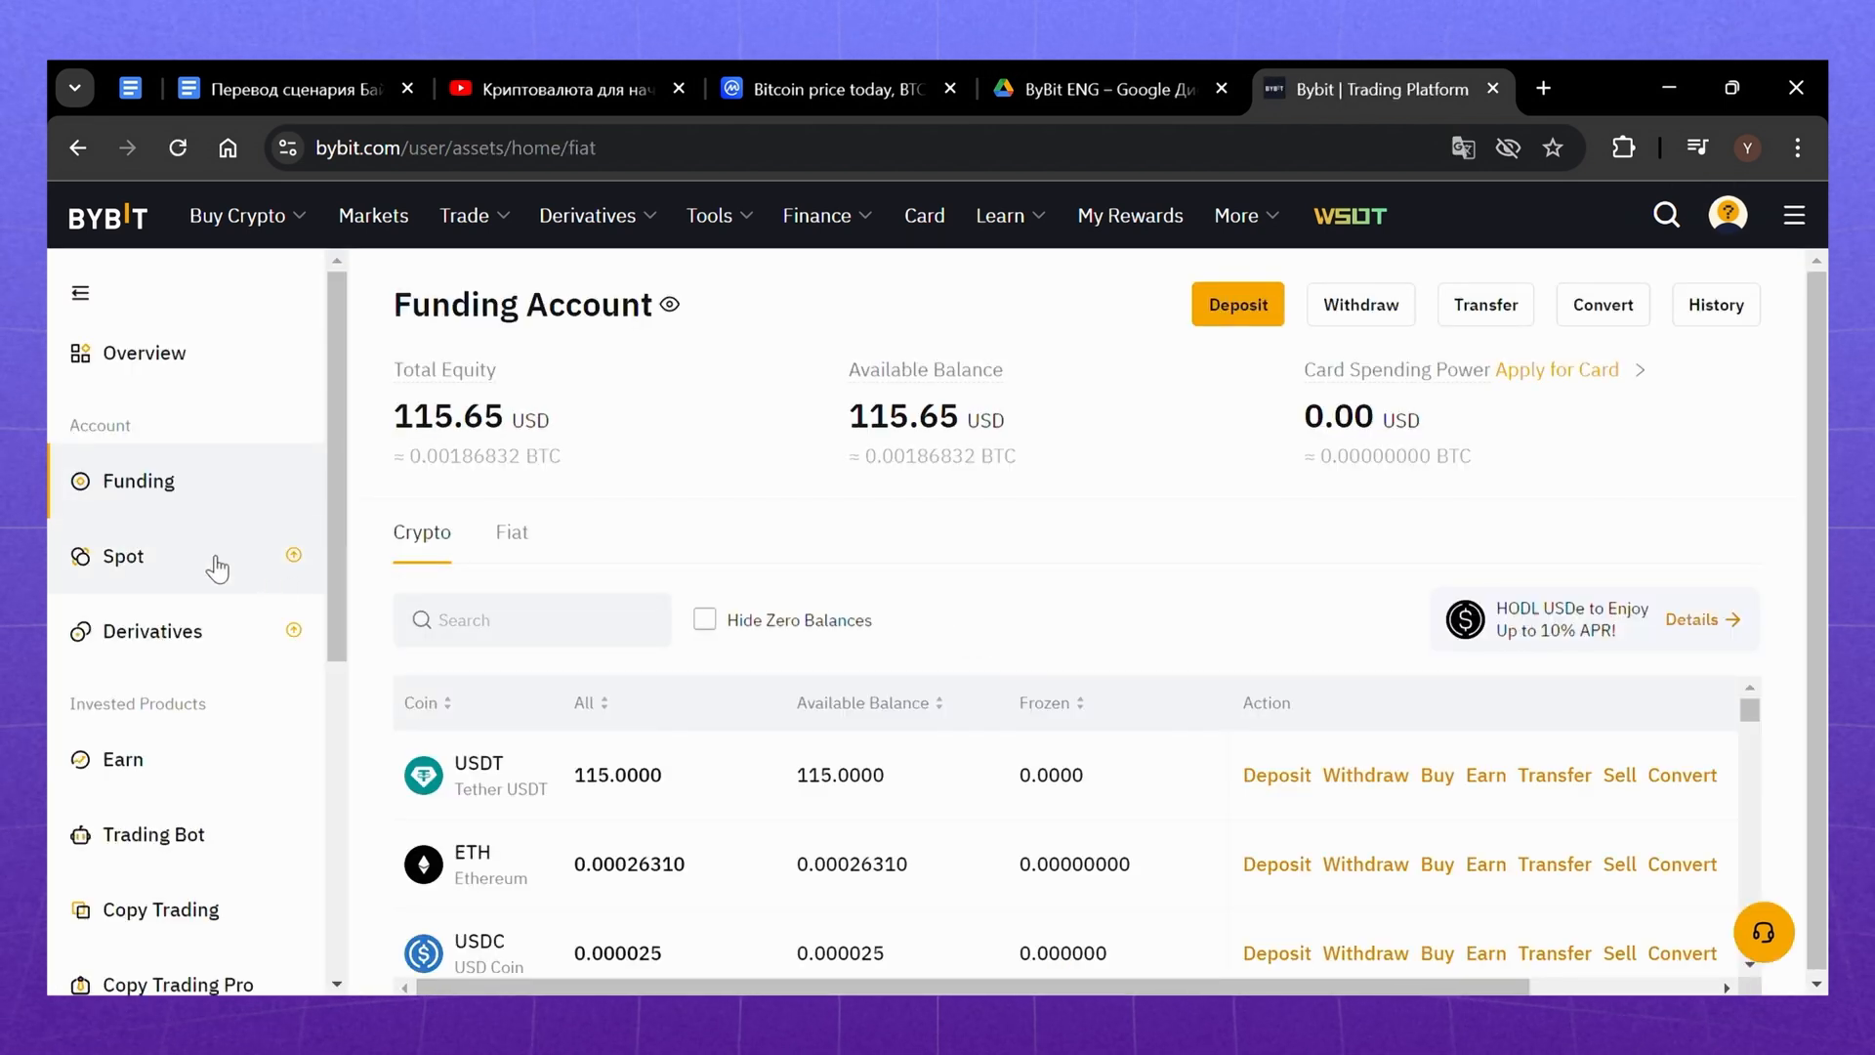
{"action": "left_click", "coordinate": [124, 555]}
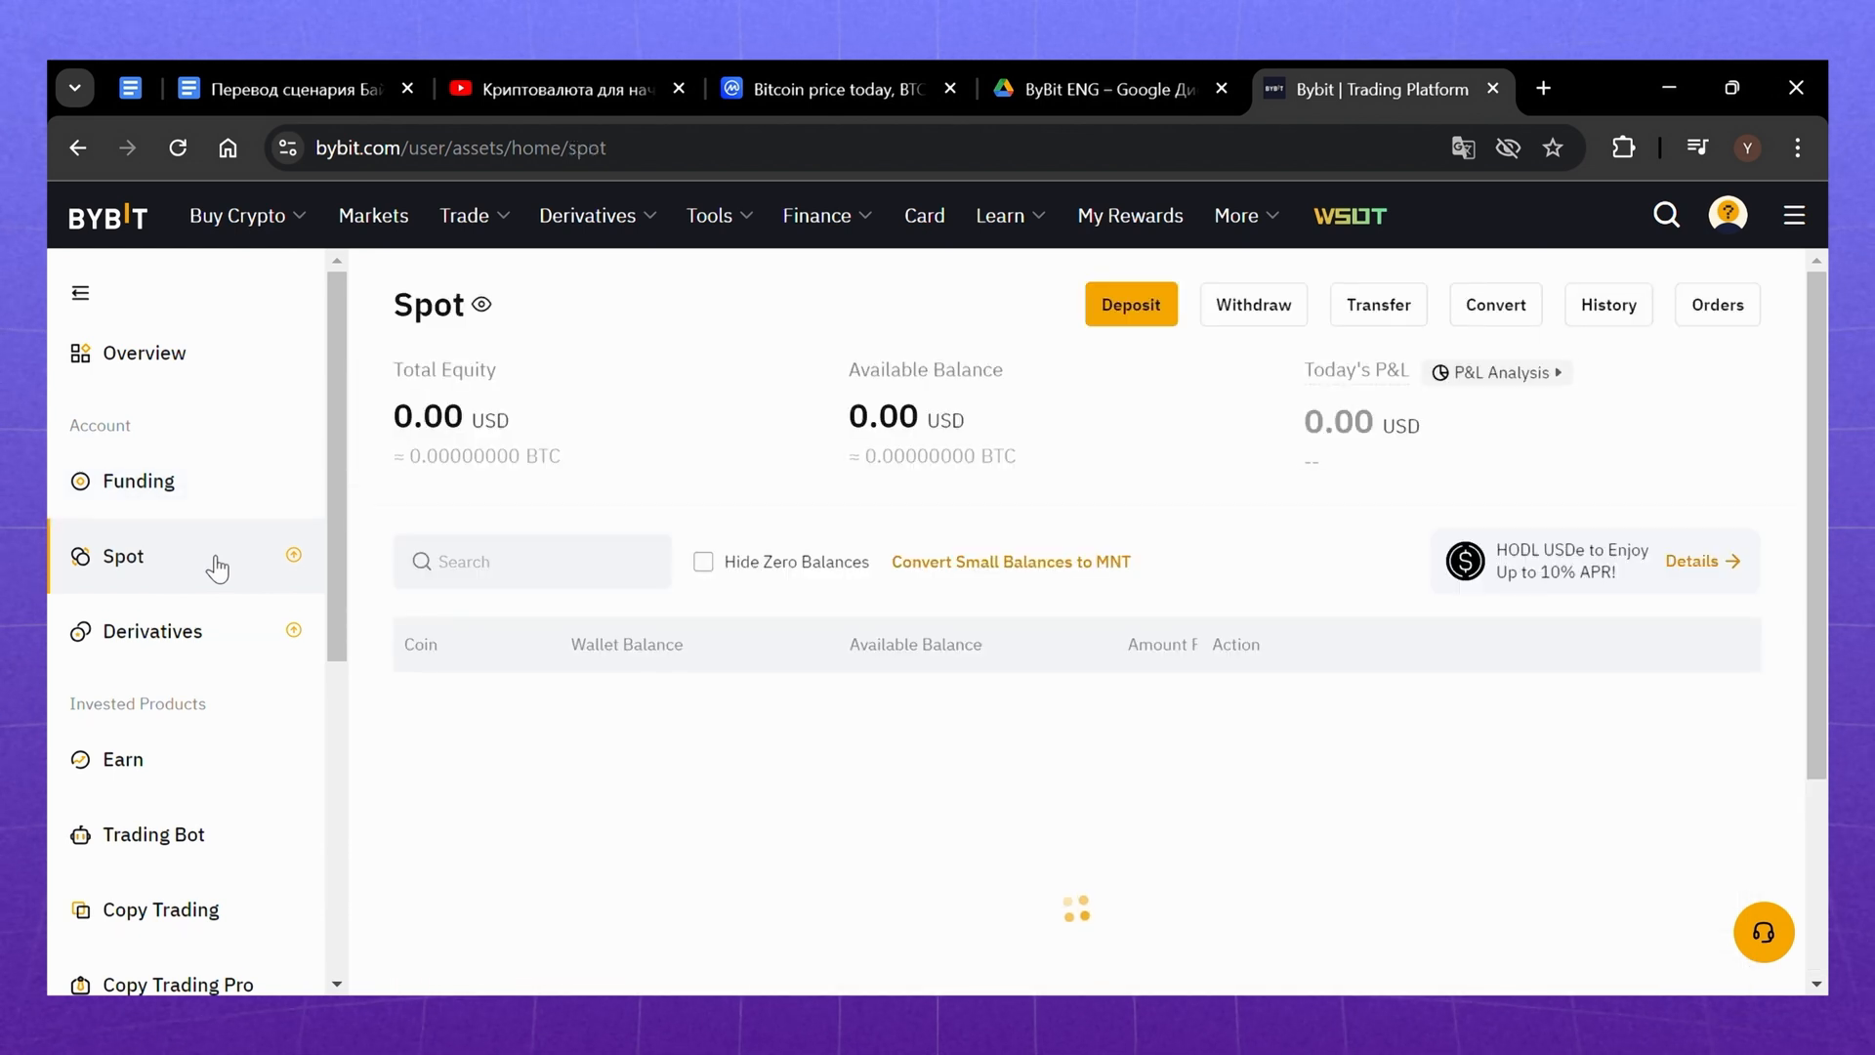
{"action": "left_click", "coordinate": [136, 481]}
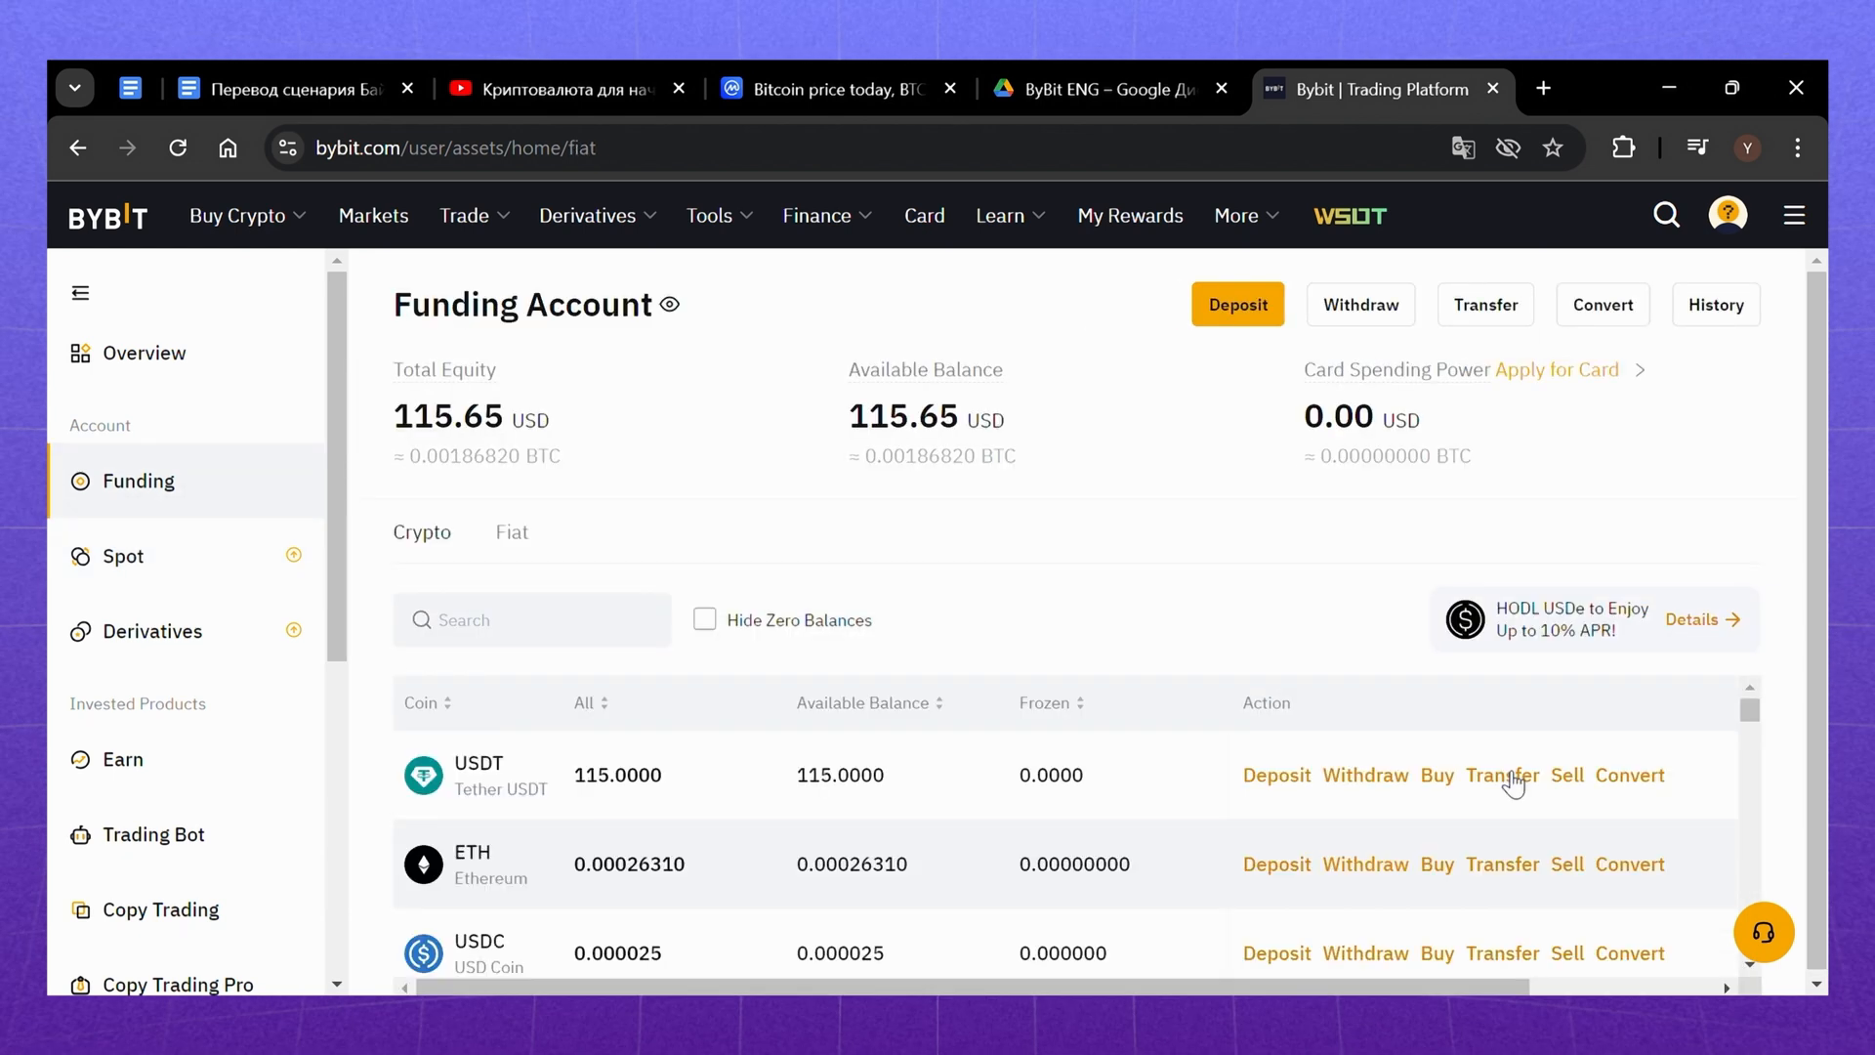
- Transfer the full 115 USDT from Funding to Spot and confirm the new Spot balance
{"action": "left_click", "coordinate": [1502, 775]}
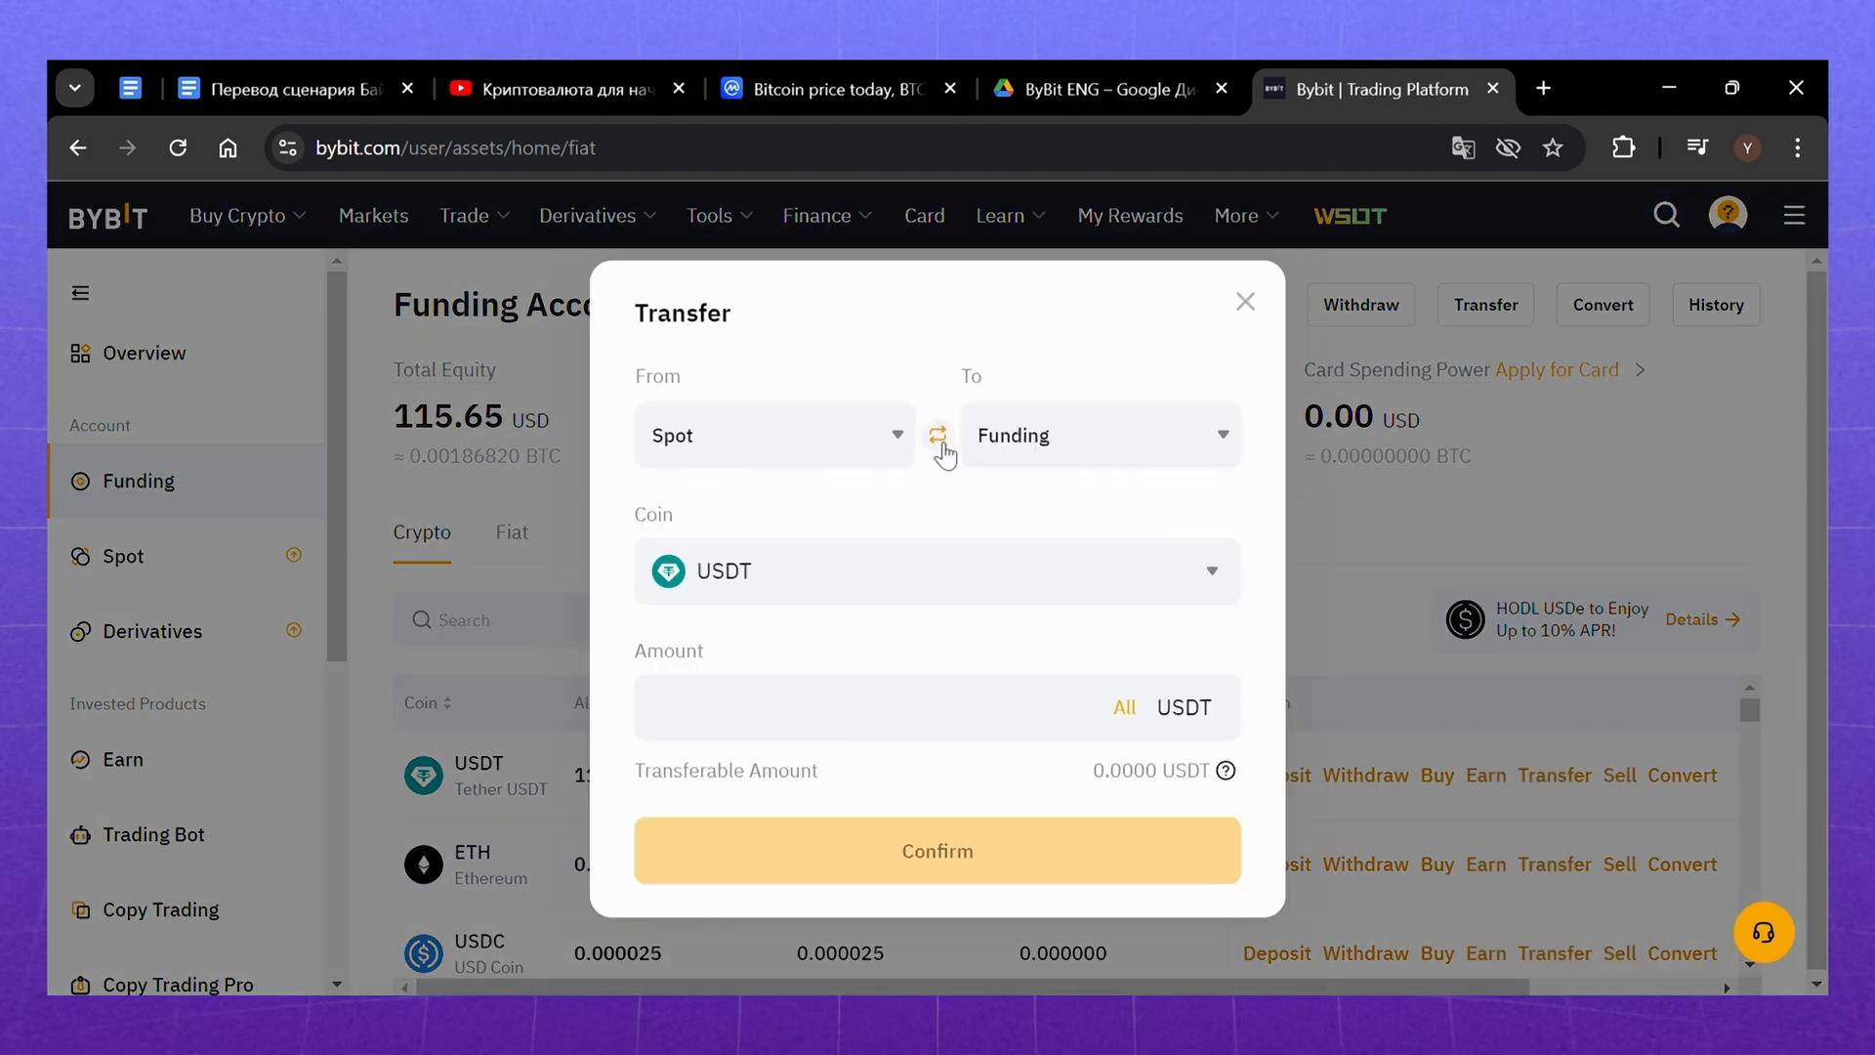
{"action": "left_click", "coordinate": [937, 436]}
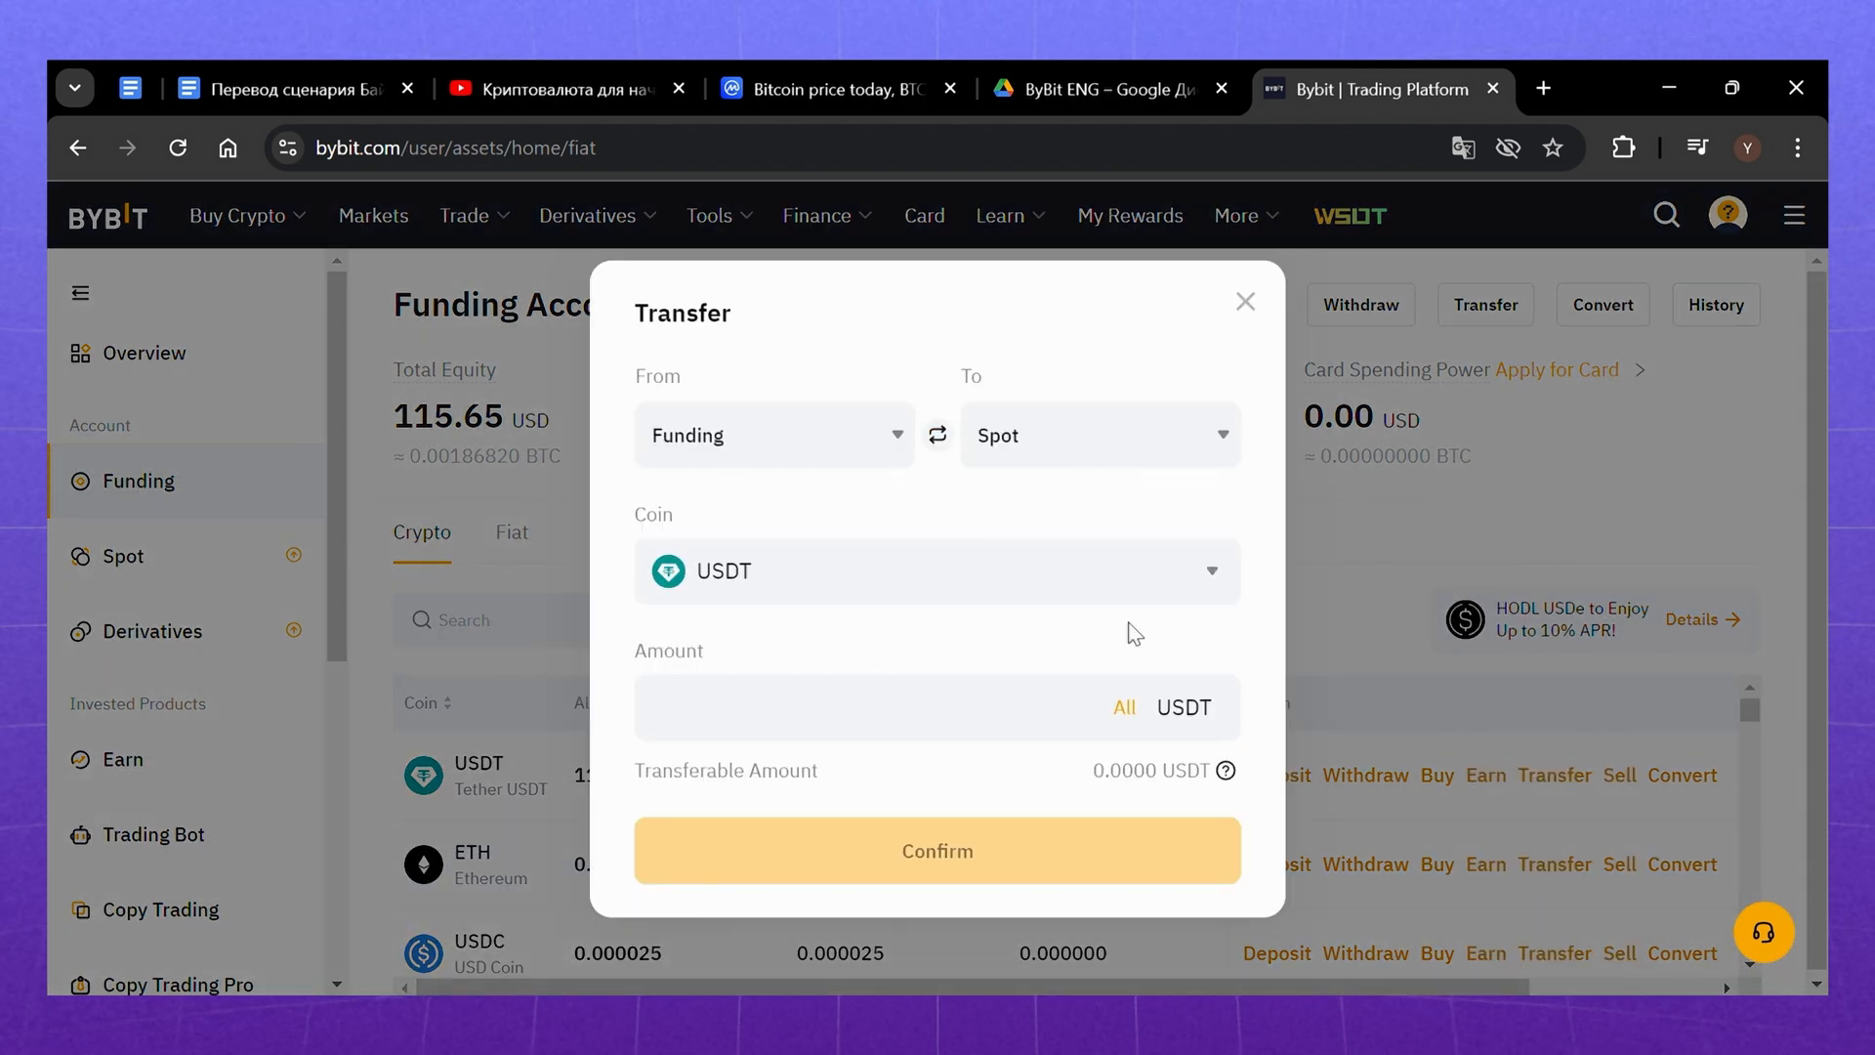
{"action": "left_click", "coordinate": [1125, 707]}
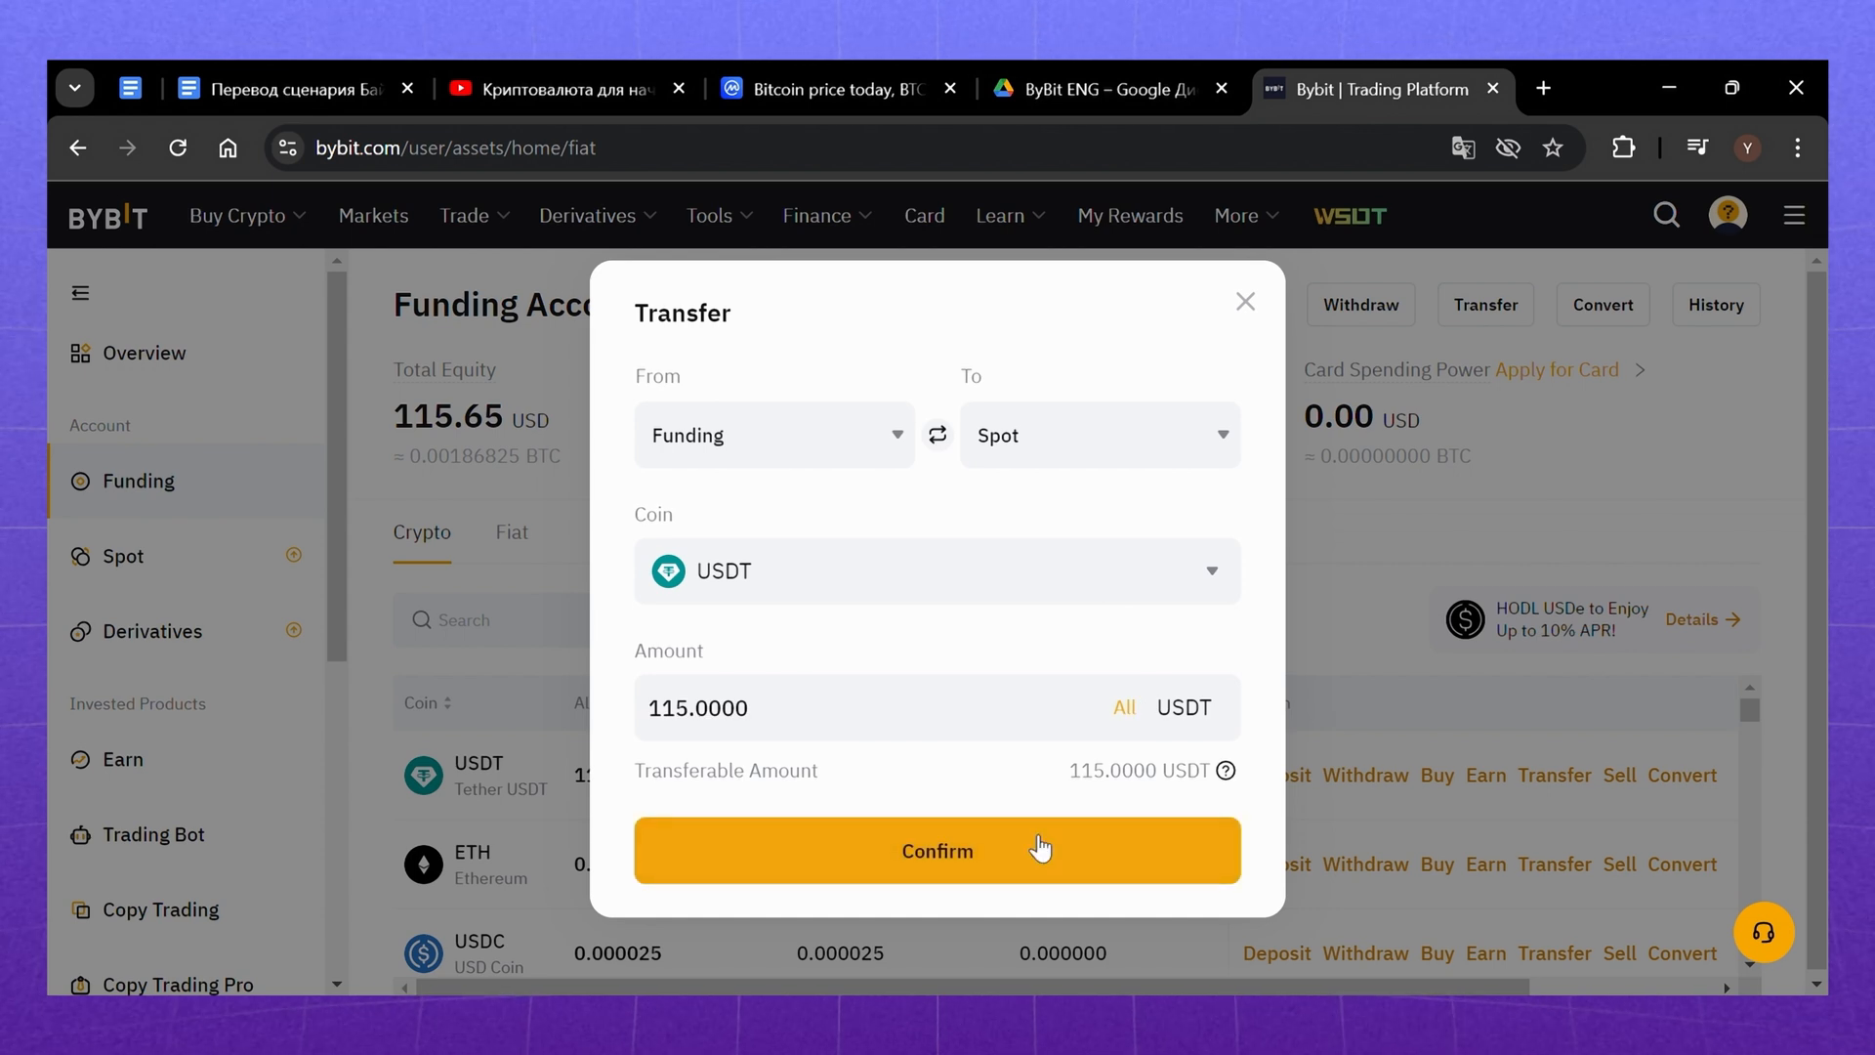
{"action": "mouse_move", "coordinate": [983, 895]}
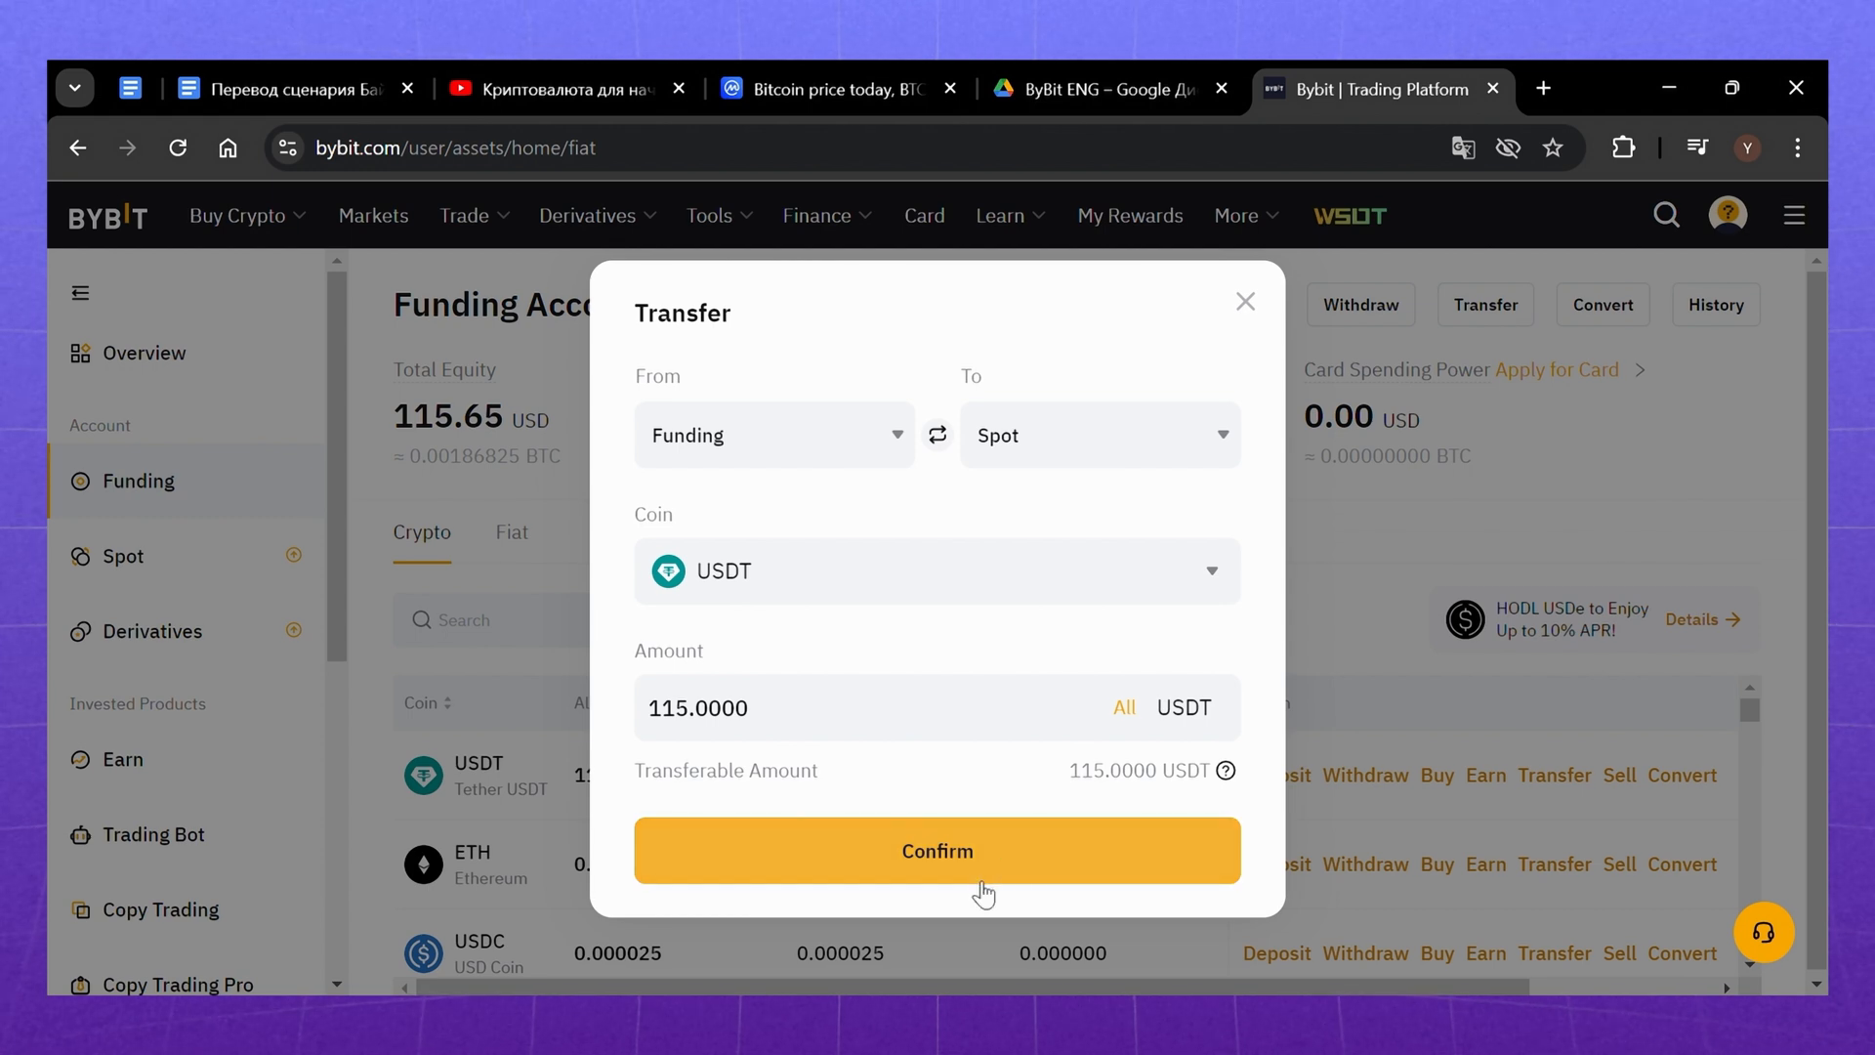
{"action": "left_click", "coordinate": [938, 852]}
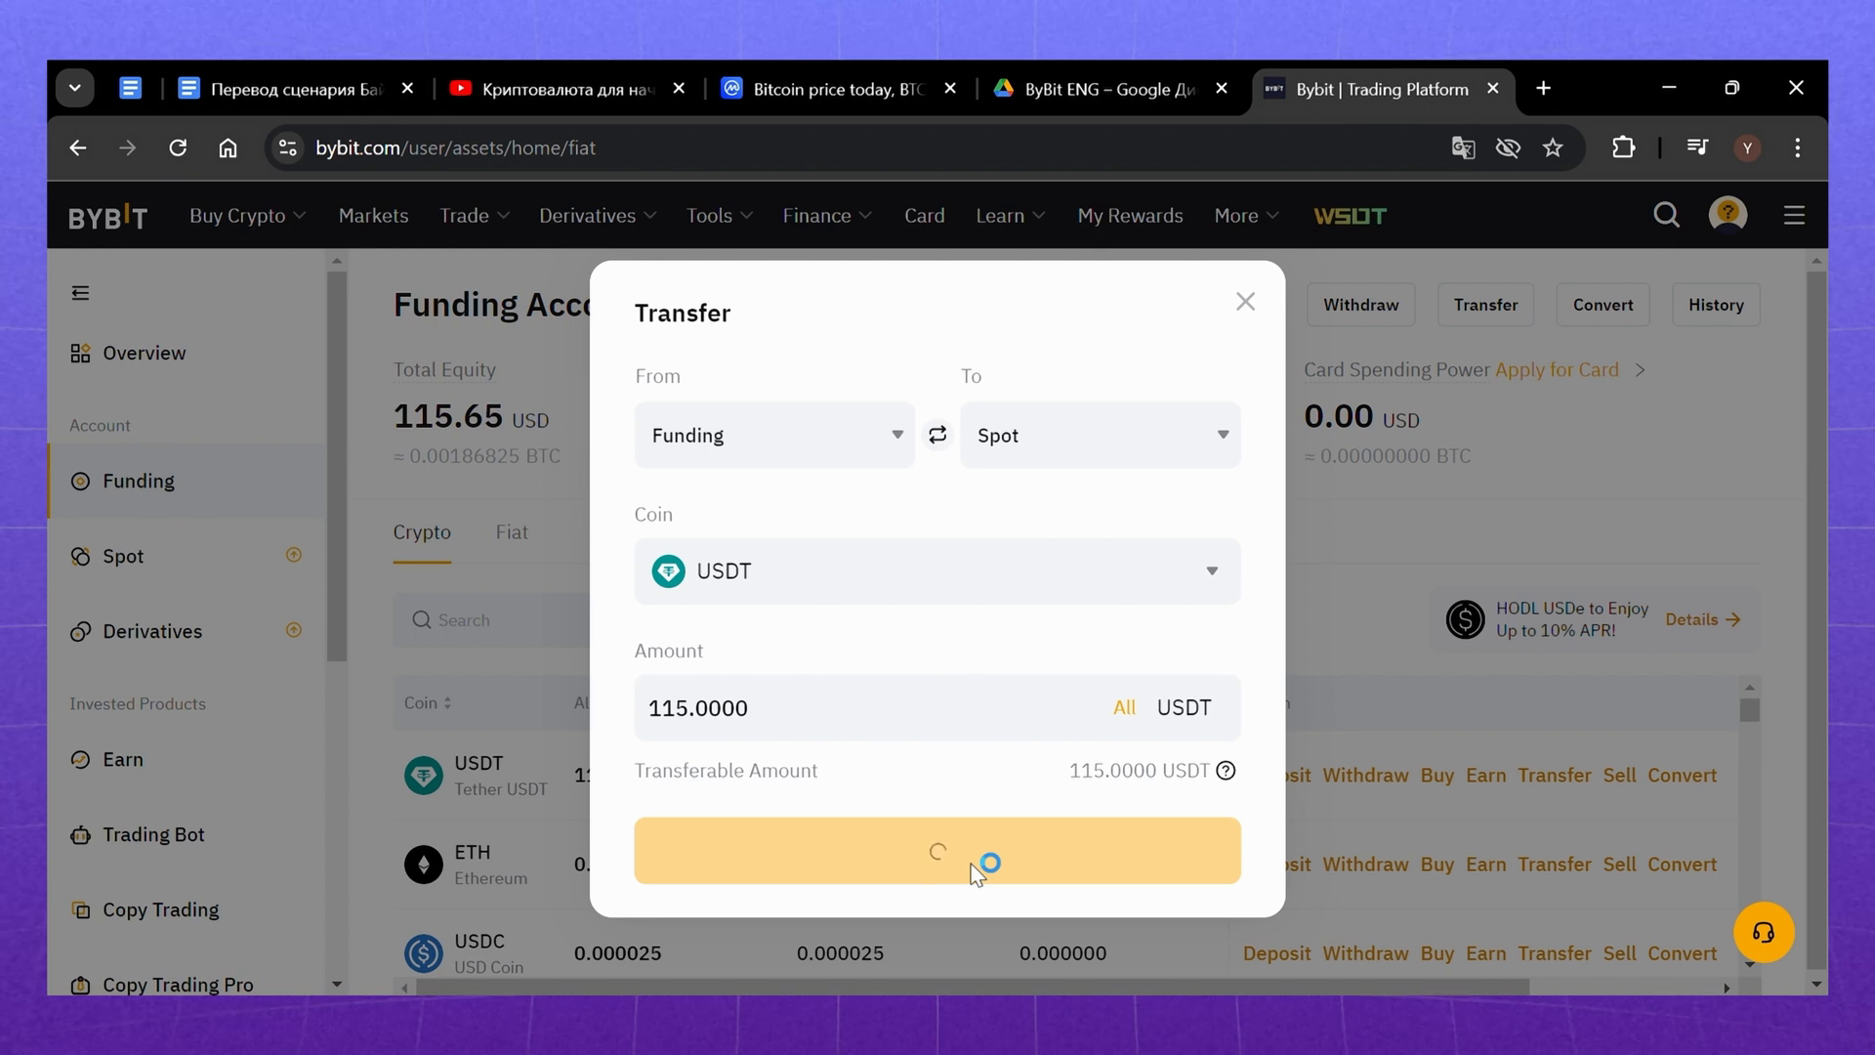
{"action": "left_click", "coordinate": [938, 852]}
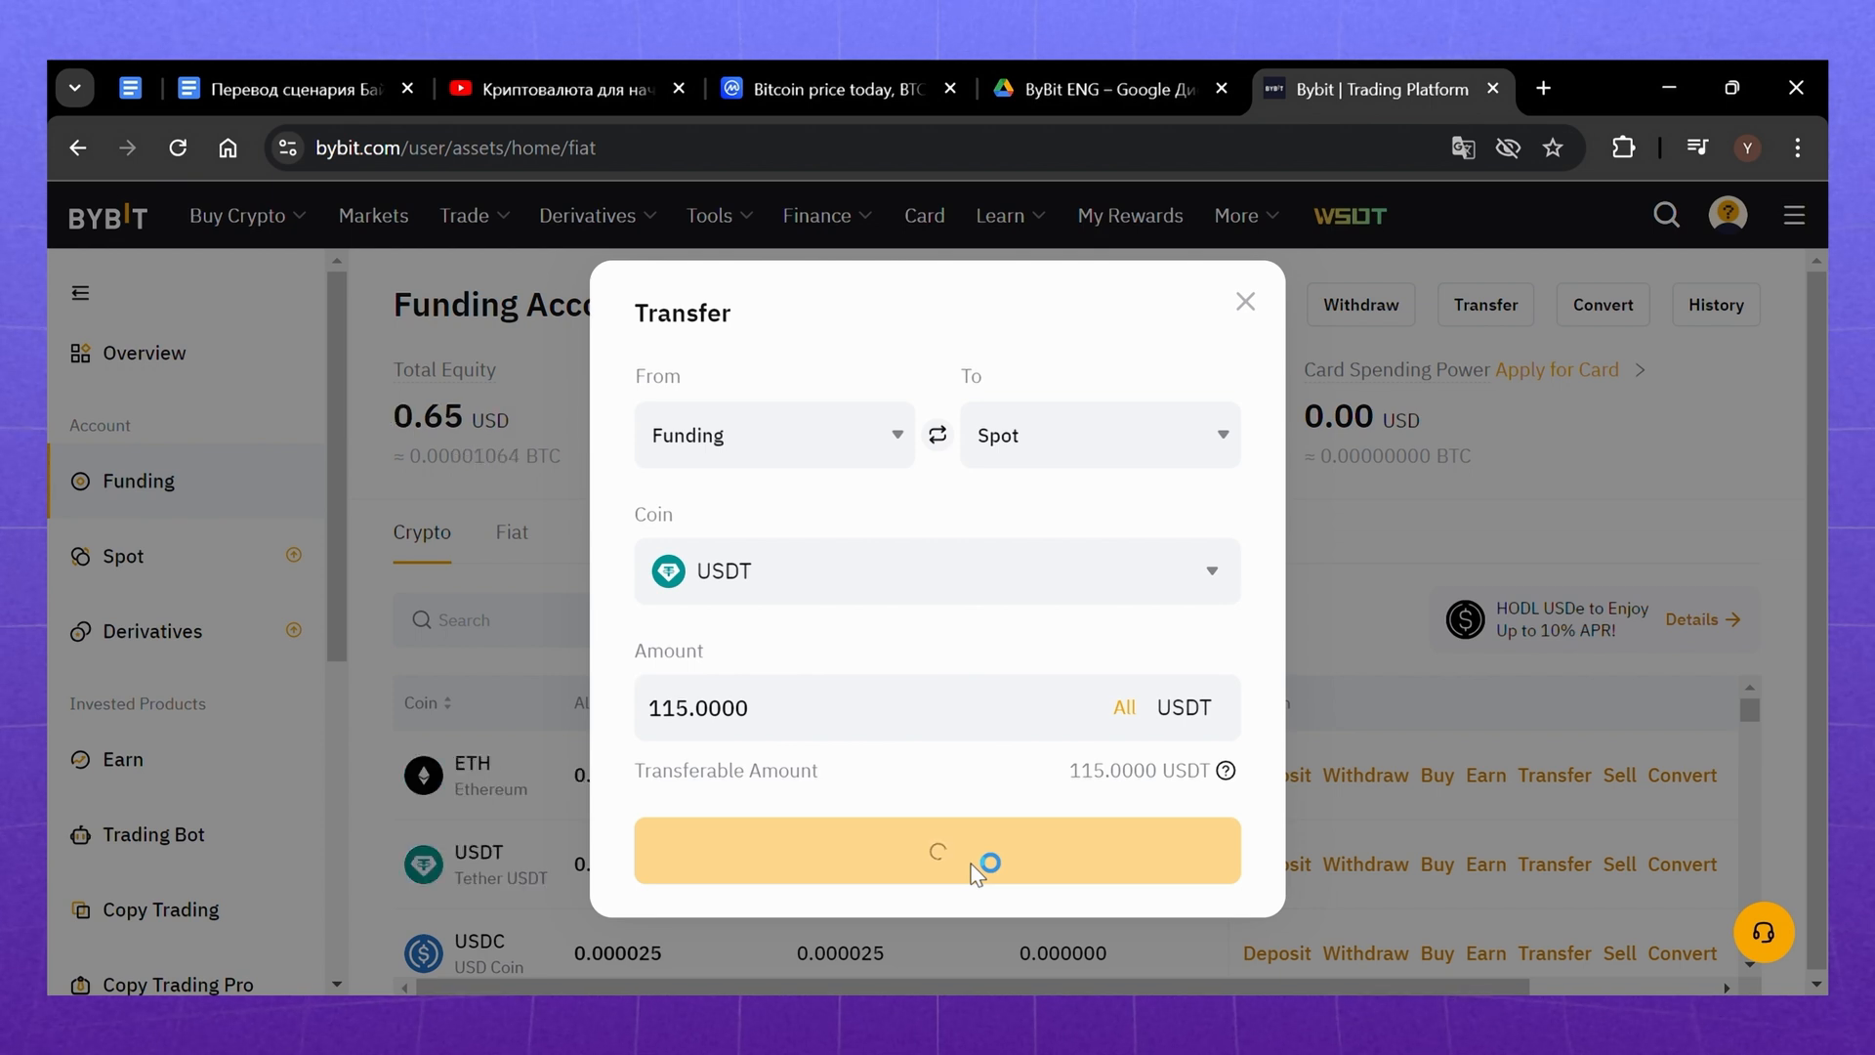
{"action": "left_click", "coordinate": [937, 851]}
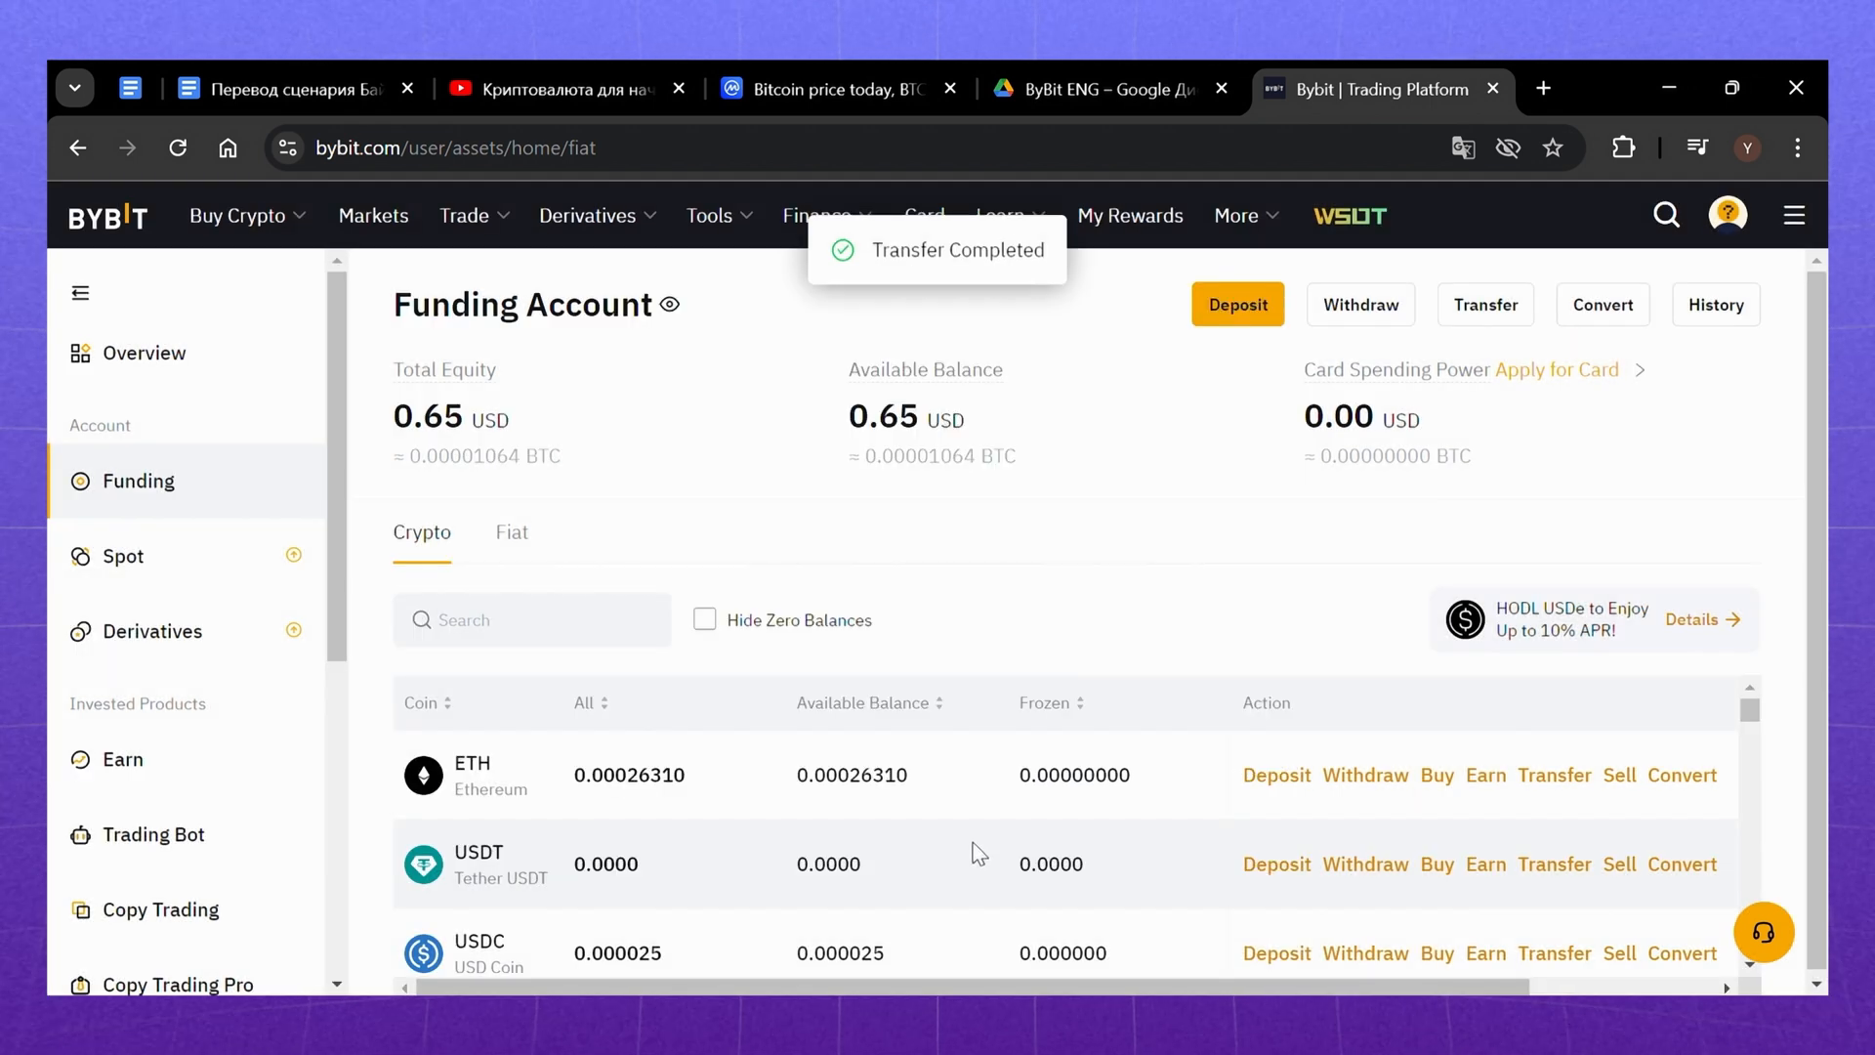
{"action": "left_click", "coordinate": [123, 555]}
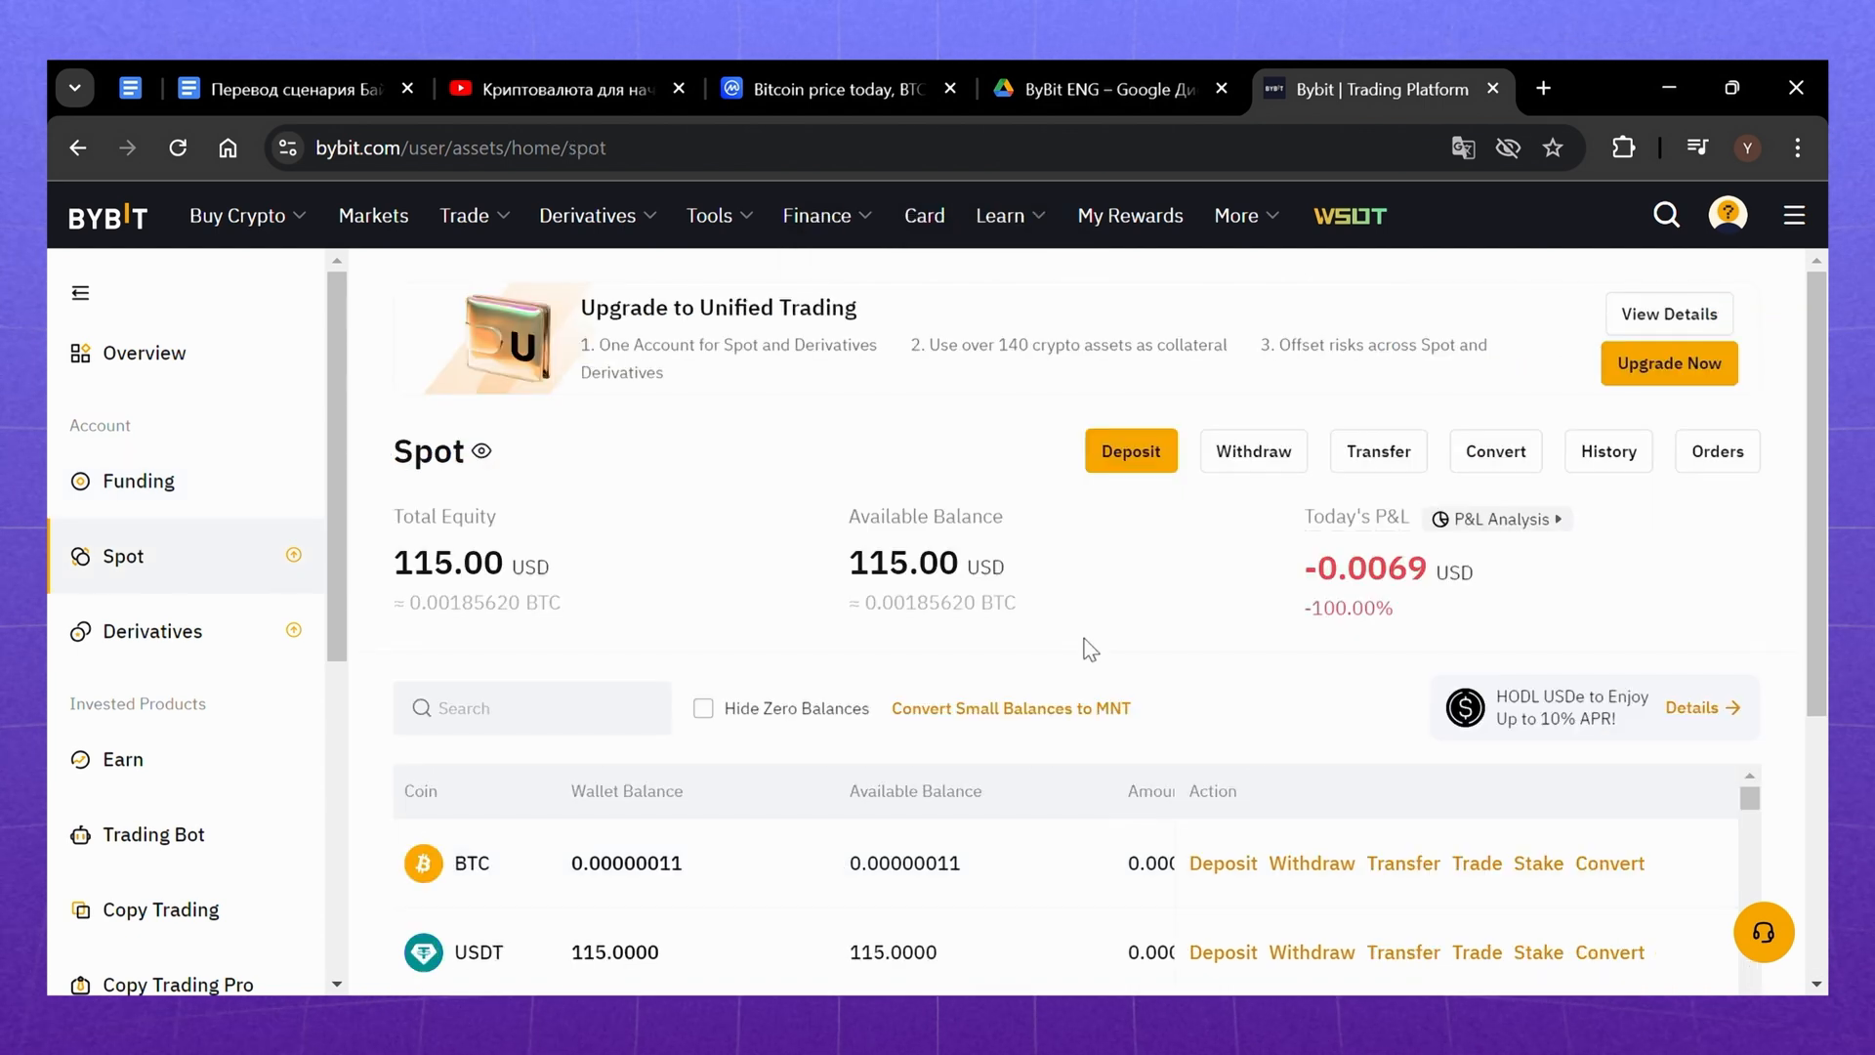
- Go to Spot Trading and search the pairs list for BTC to load BTC/USDT
{"action": "left_click", "coordinate": [465, 215]}
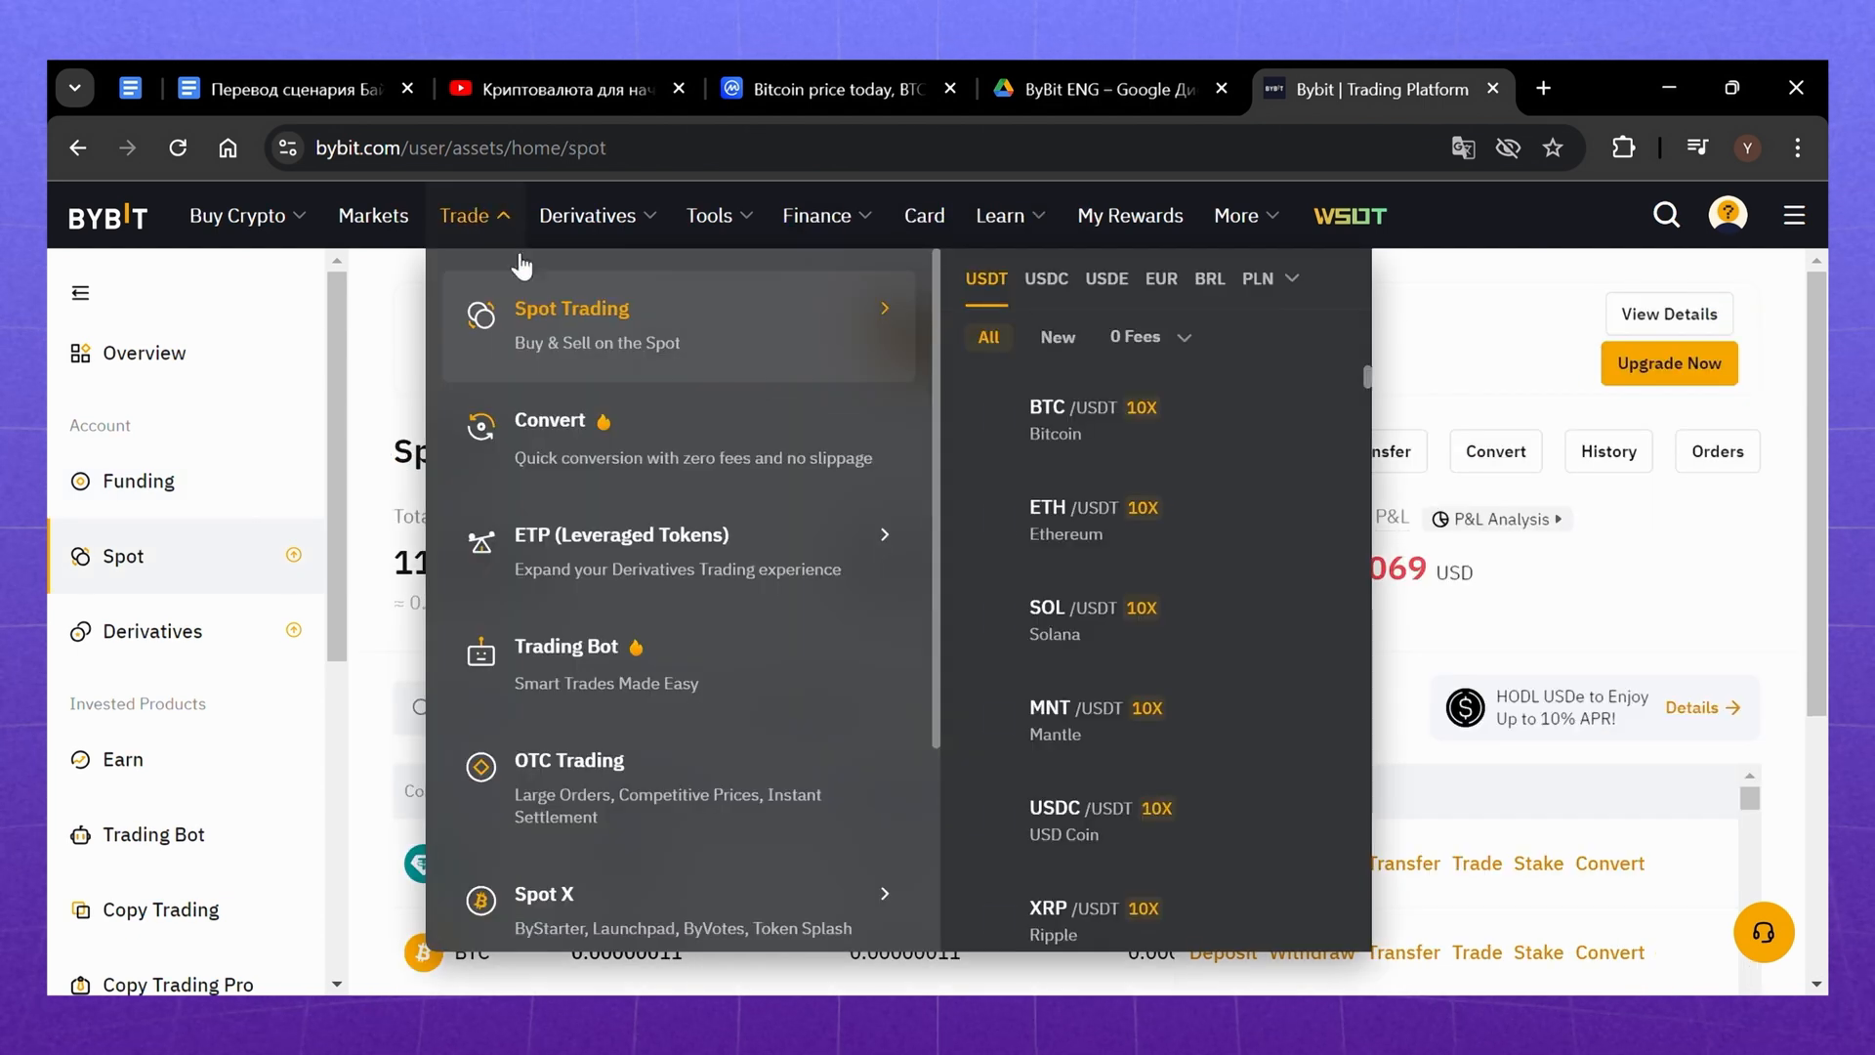
{"action": "left_click", "coordinate": [571, 324]}
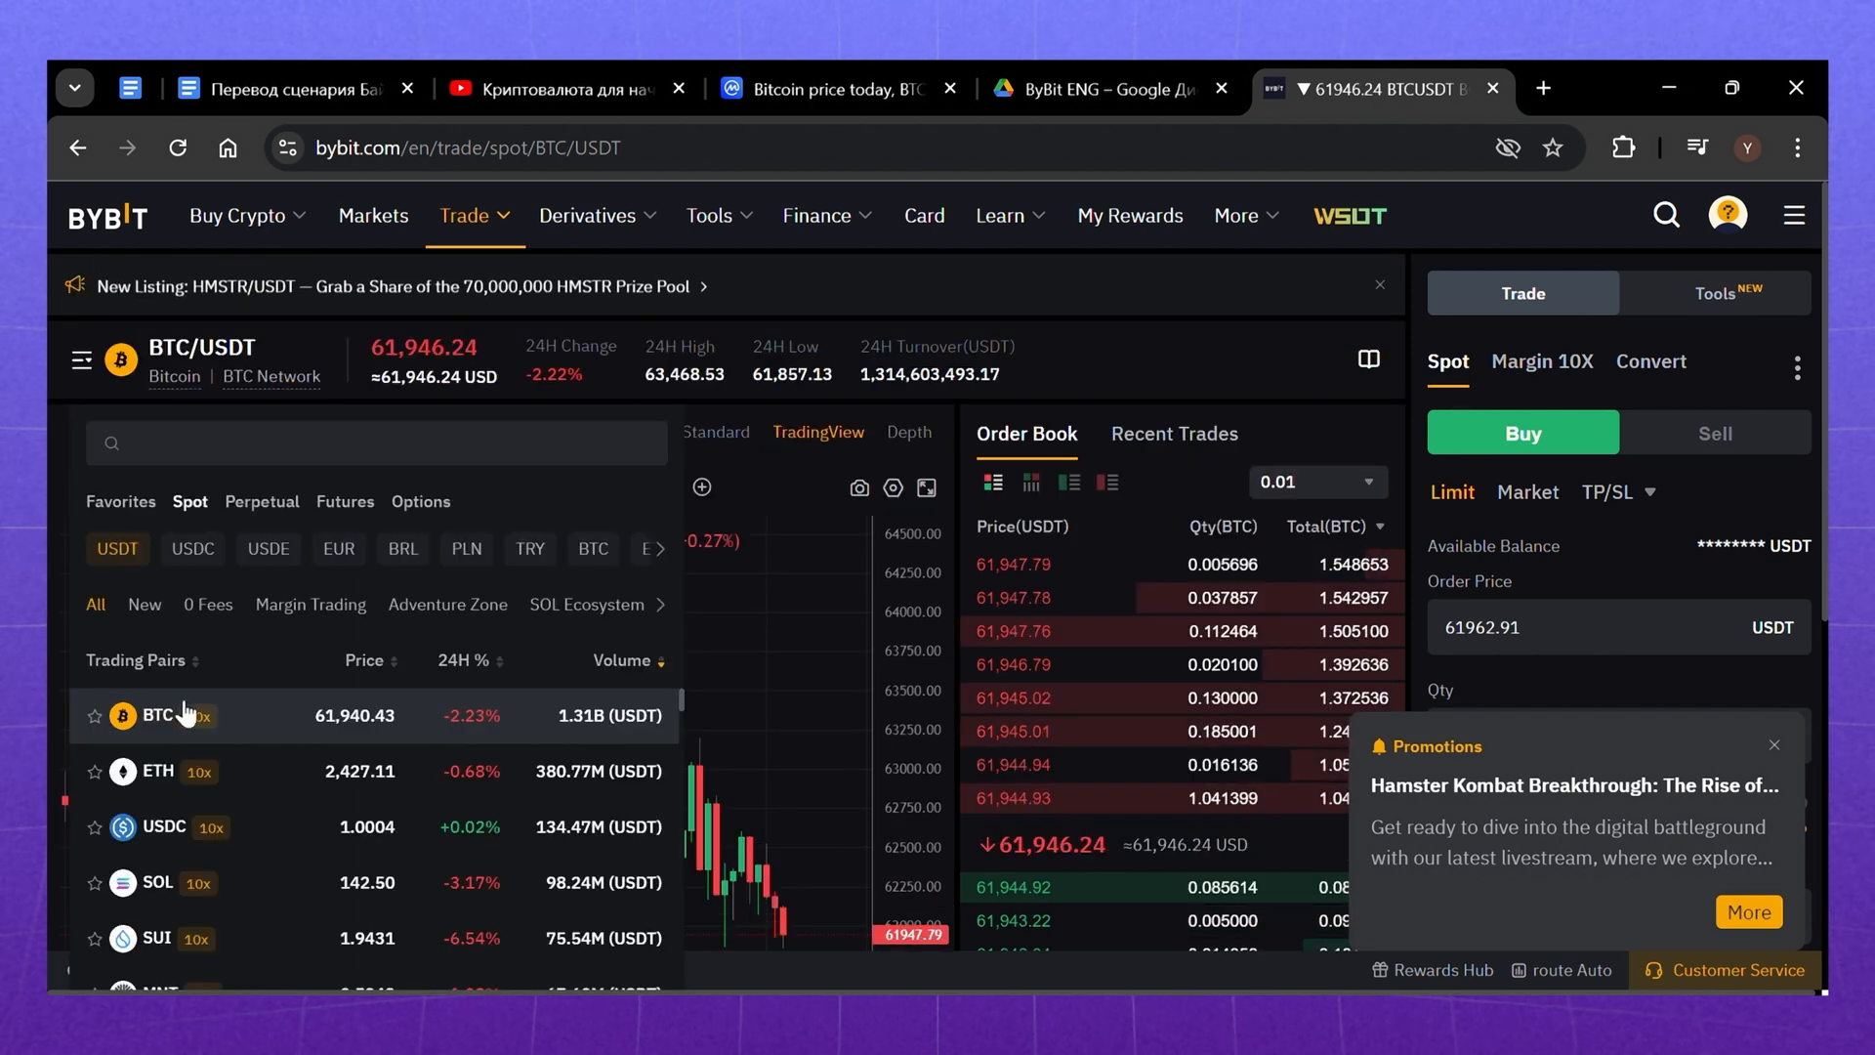
{"action": "mouse_move", "coordinate": [199, 762]}
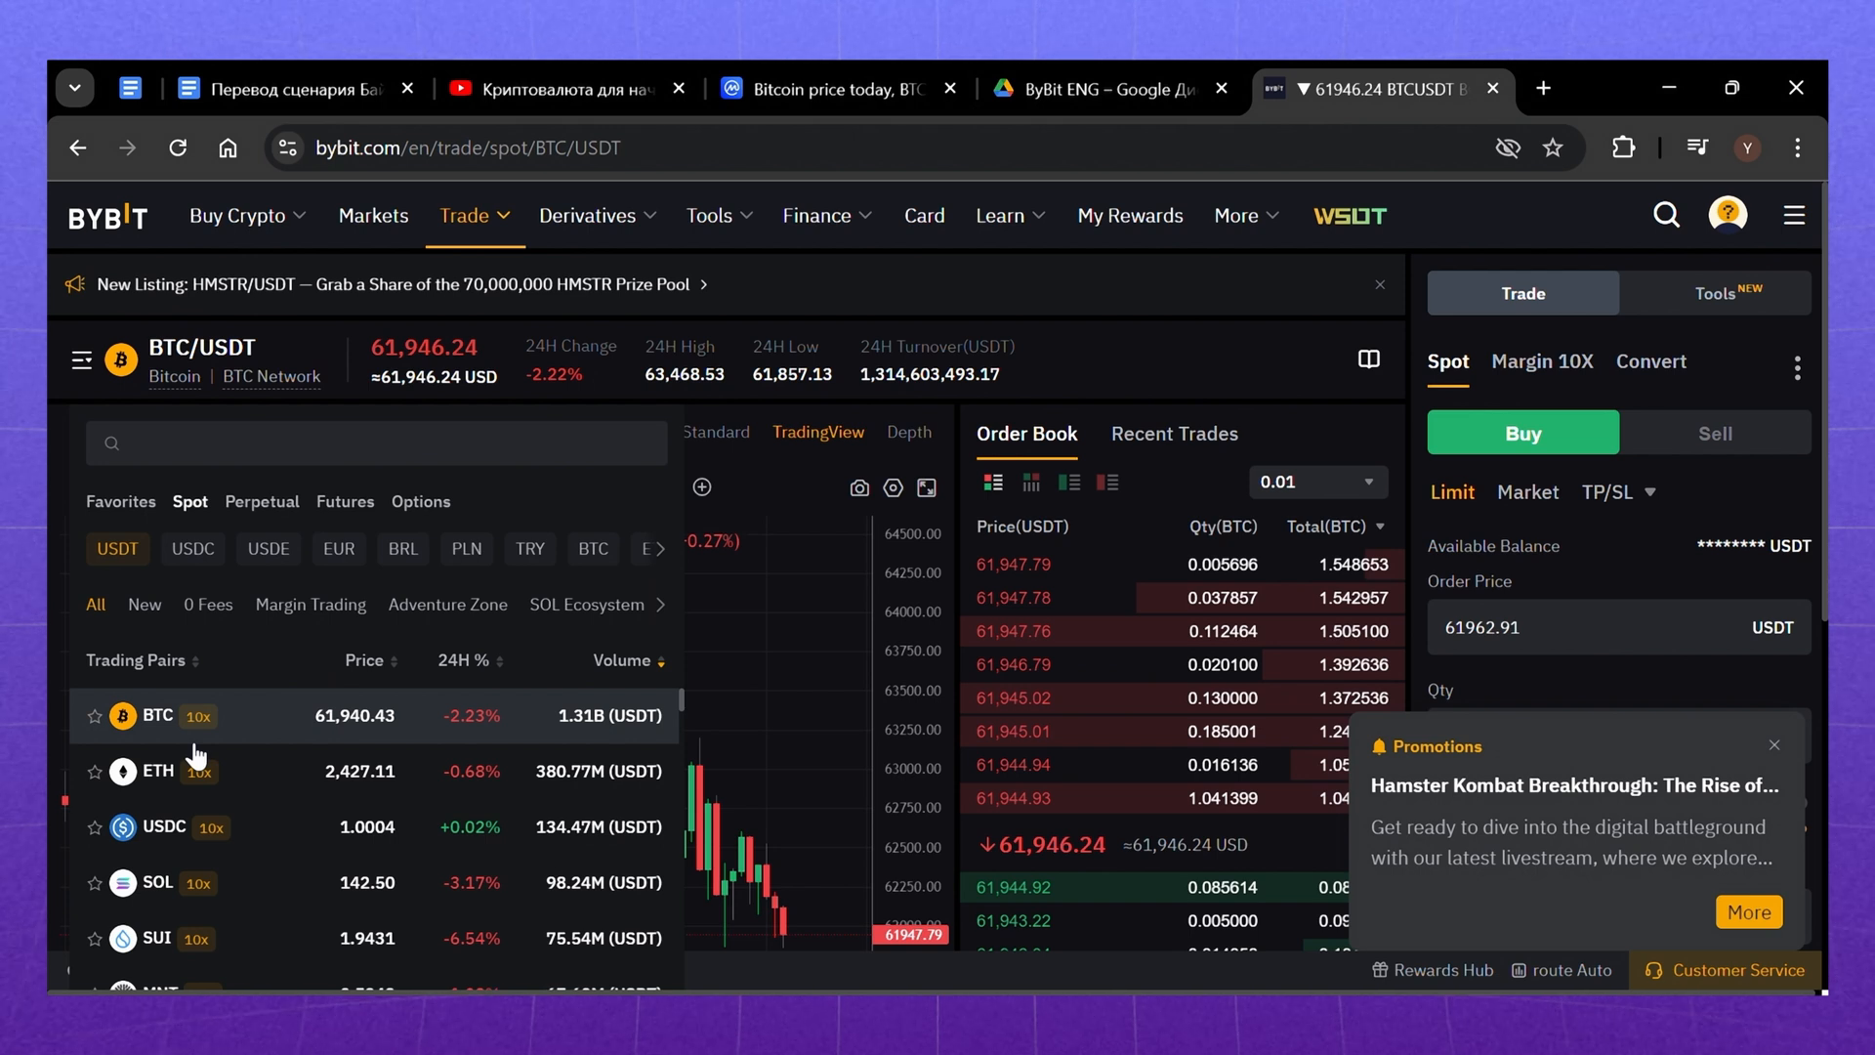
{"action": "left_click", "coordinate": [156, 771]}
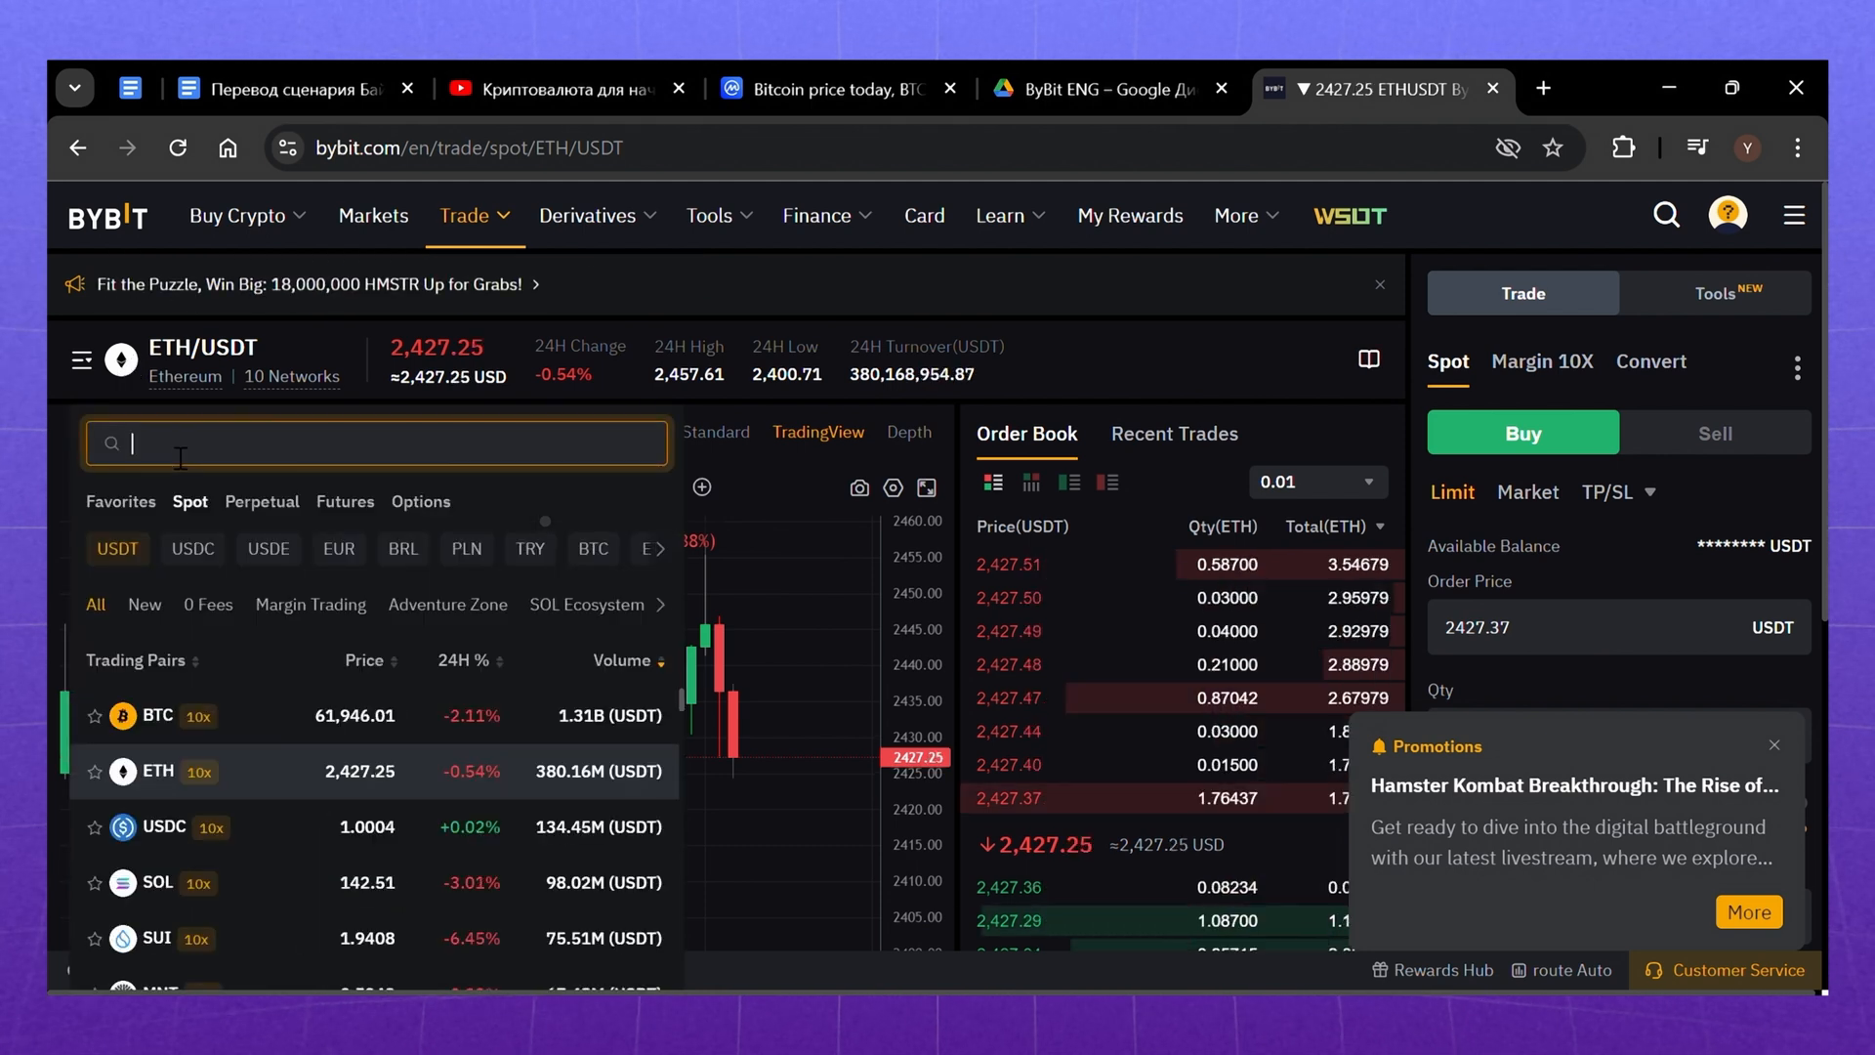
{"action": "type", "text": "BTC/USDT"}
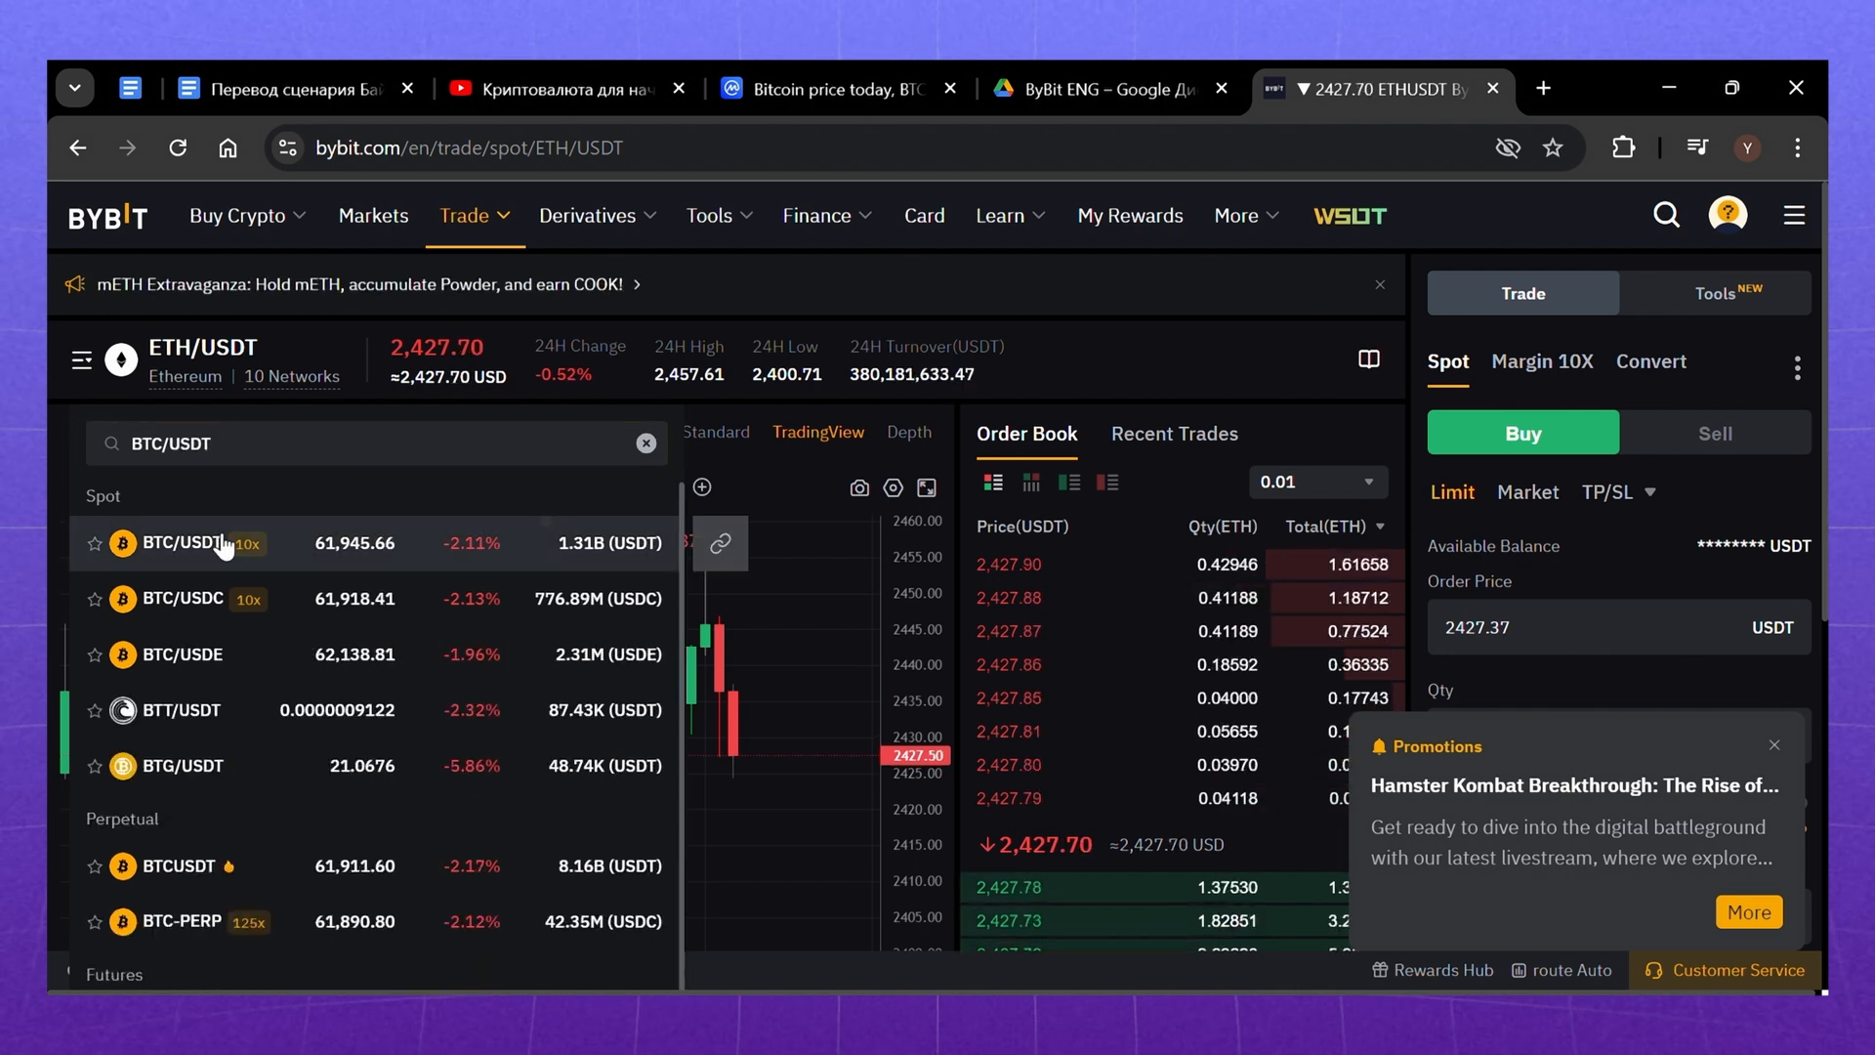
{"action": "left_click", "coordinate": [180, 543]}
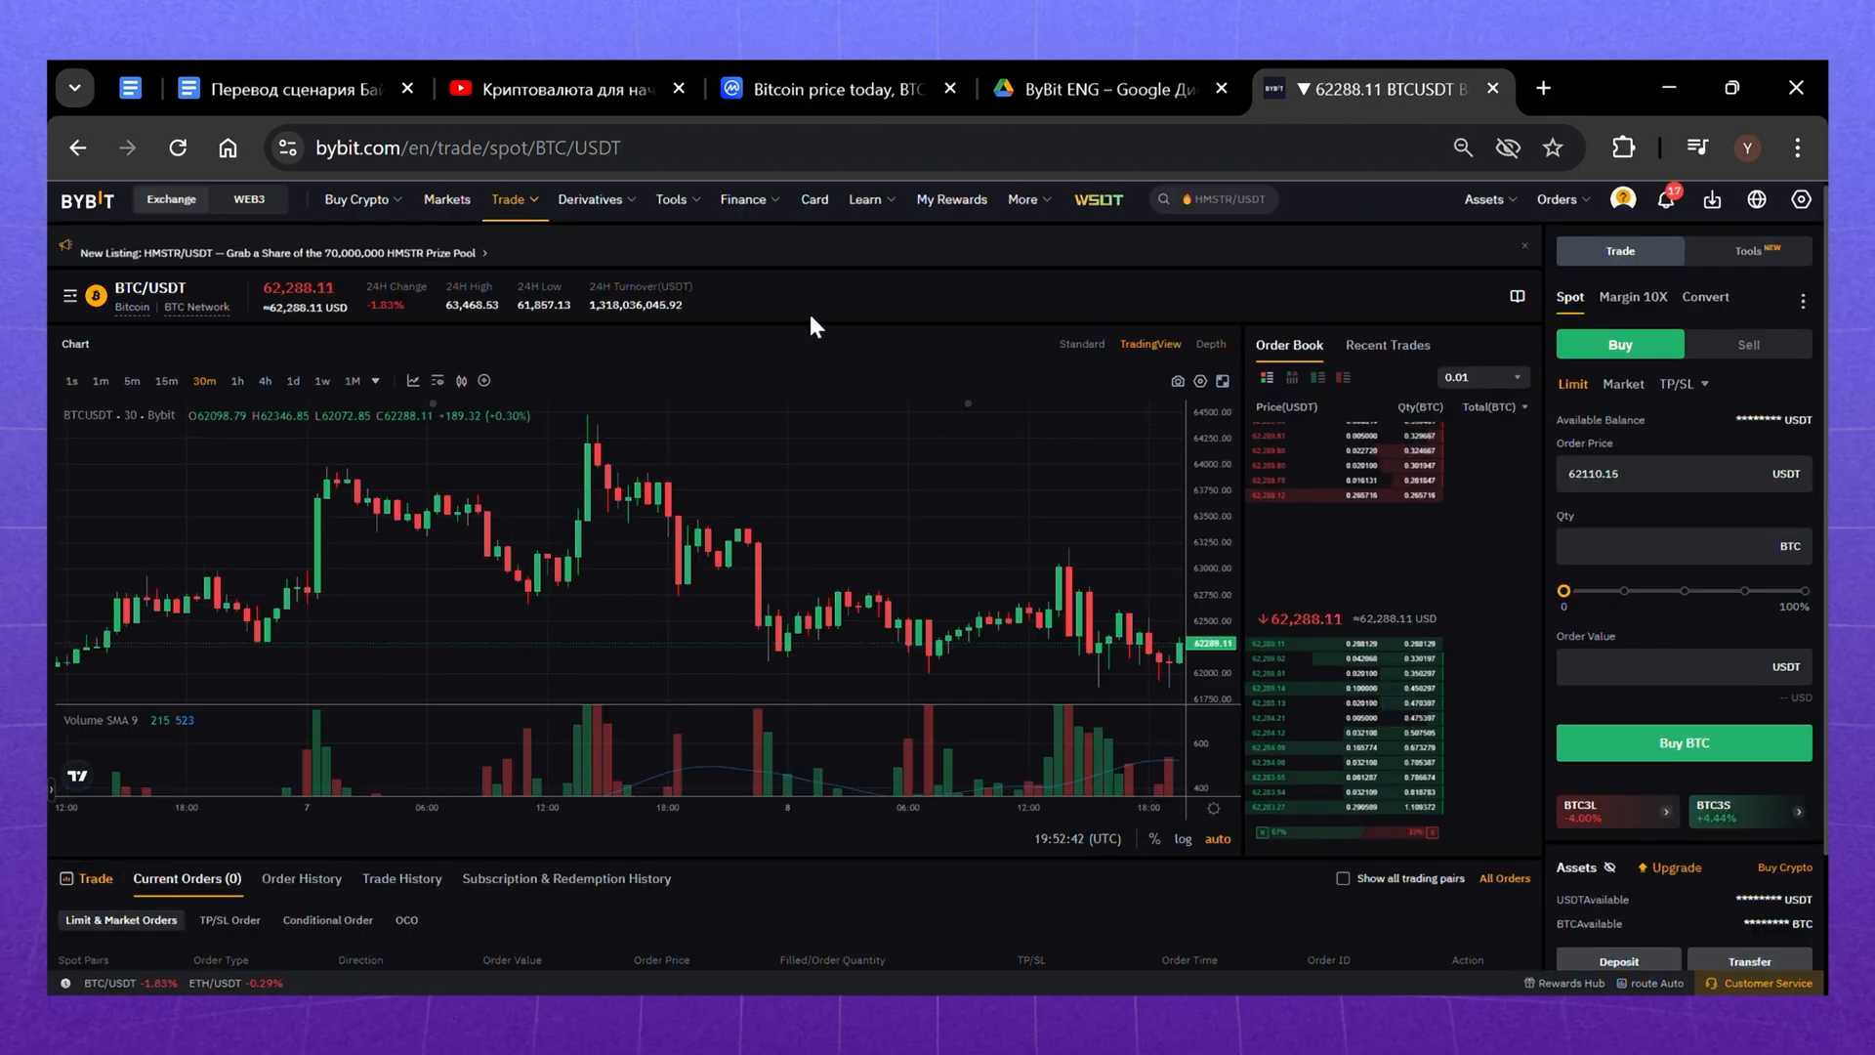
{"action": "mouse_move", "coordinate": [871, 676]}
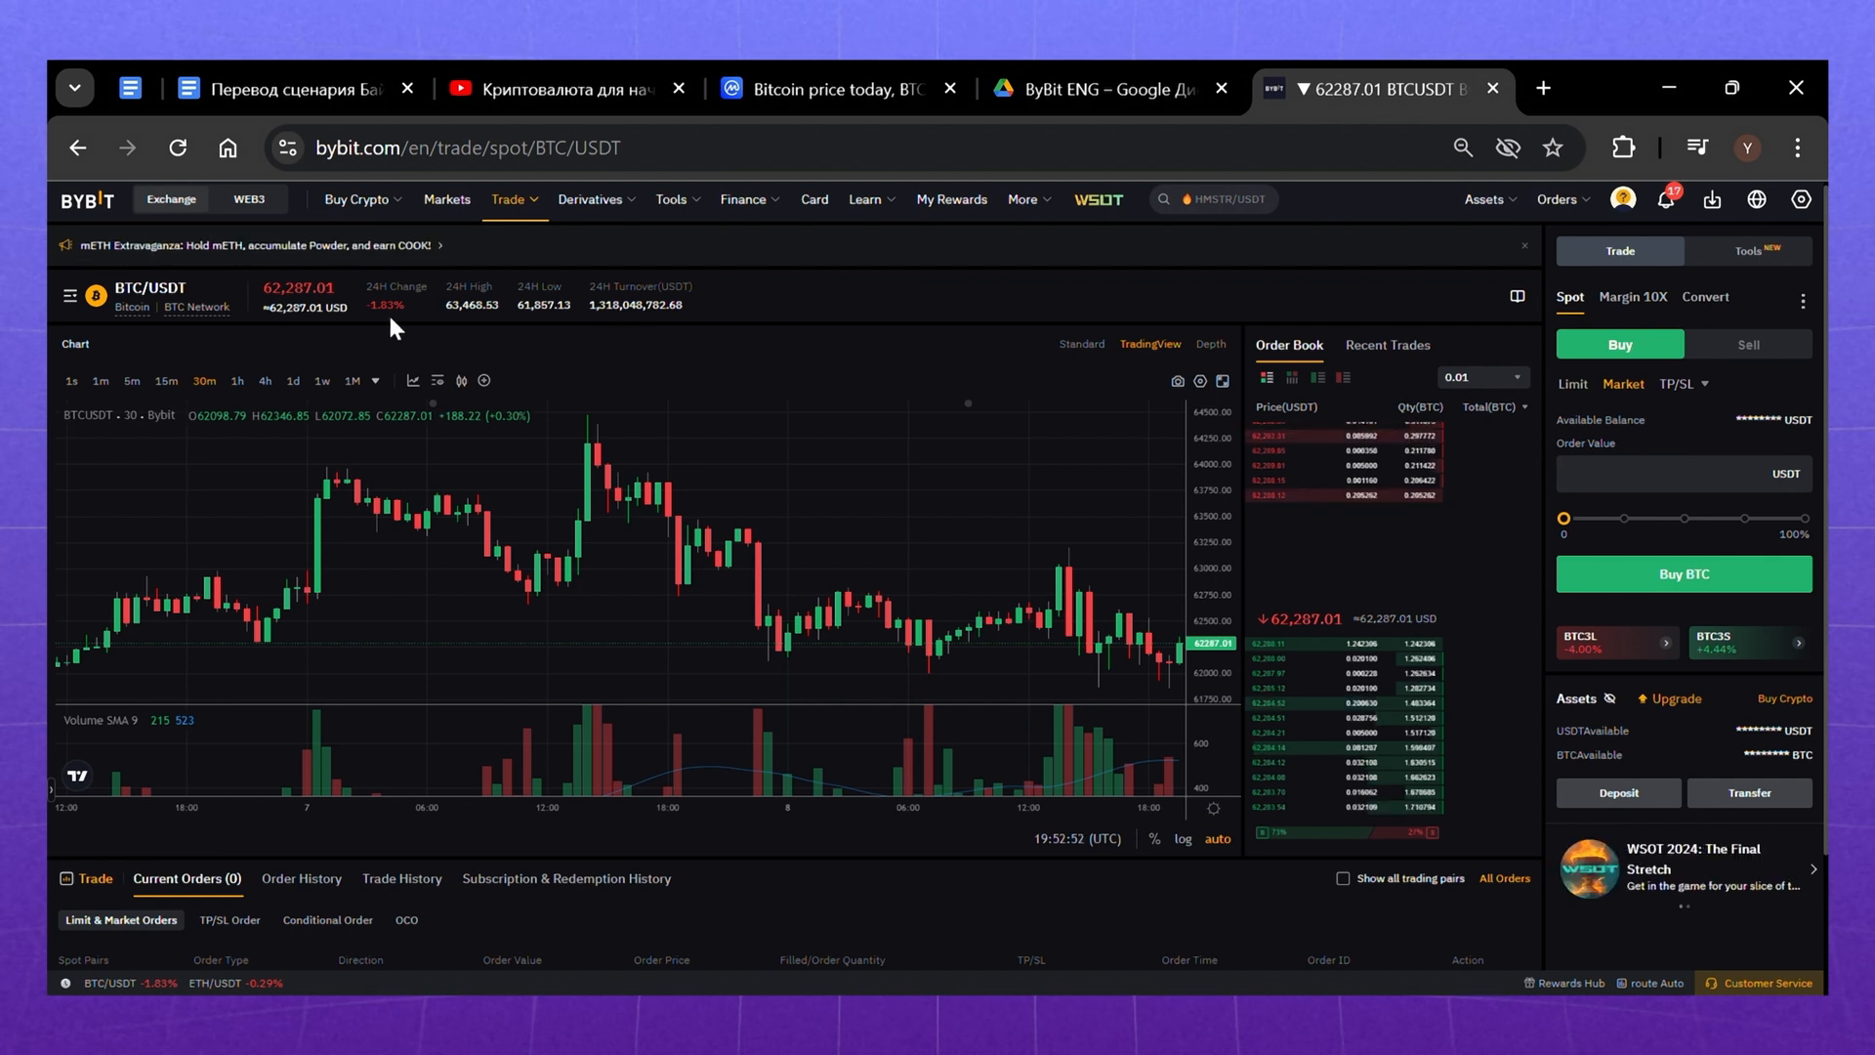
{"action": "mouse_move", "coordinate": [336, 313]}
{"action": "type", "text": "100"}
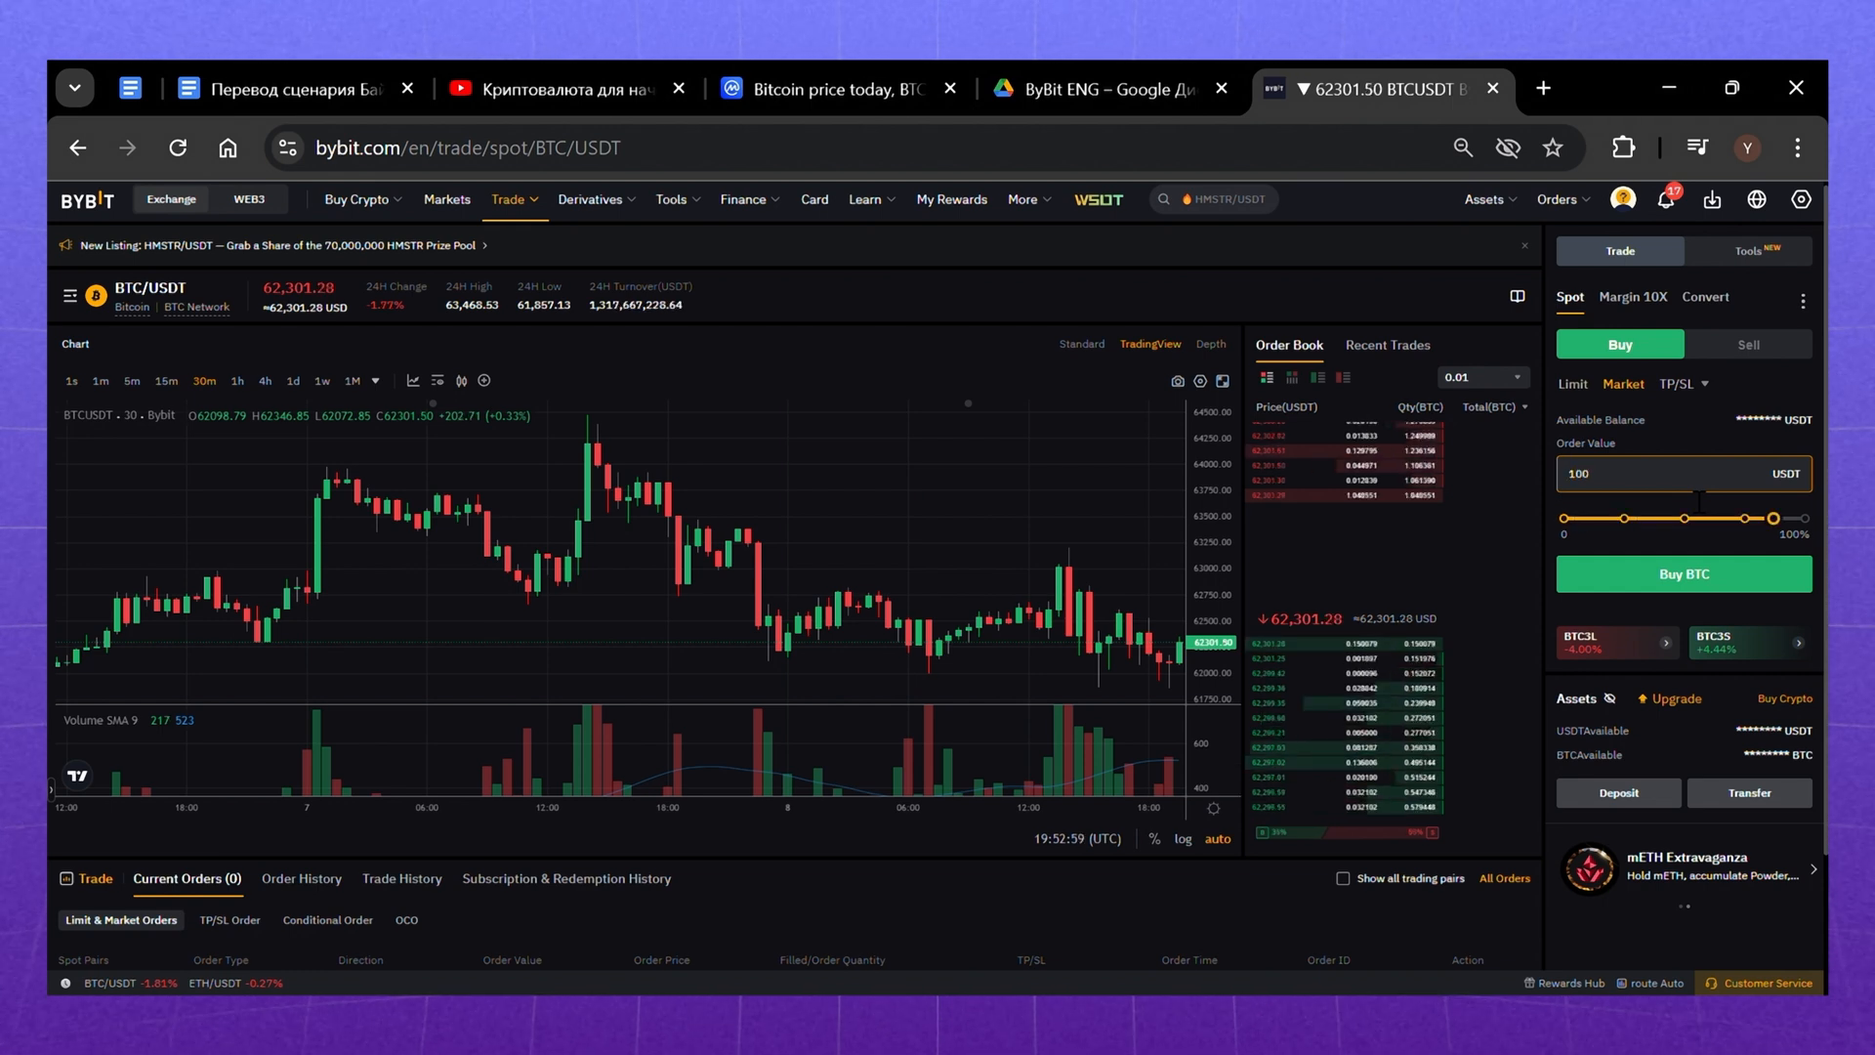
- Submit and confirm the 100 USDT market buy of BTC
{"action": "left_click", "coordinate": [1683, 574]}
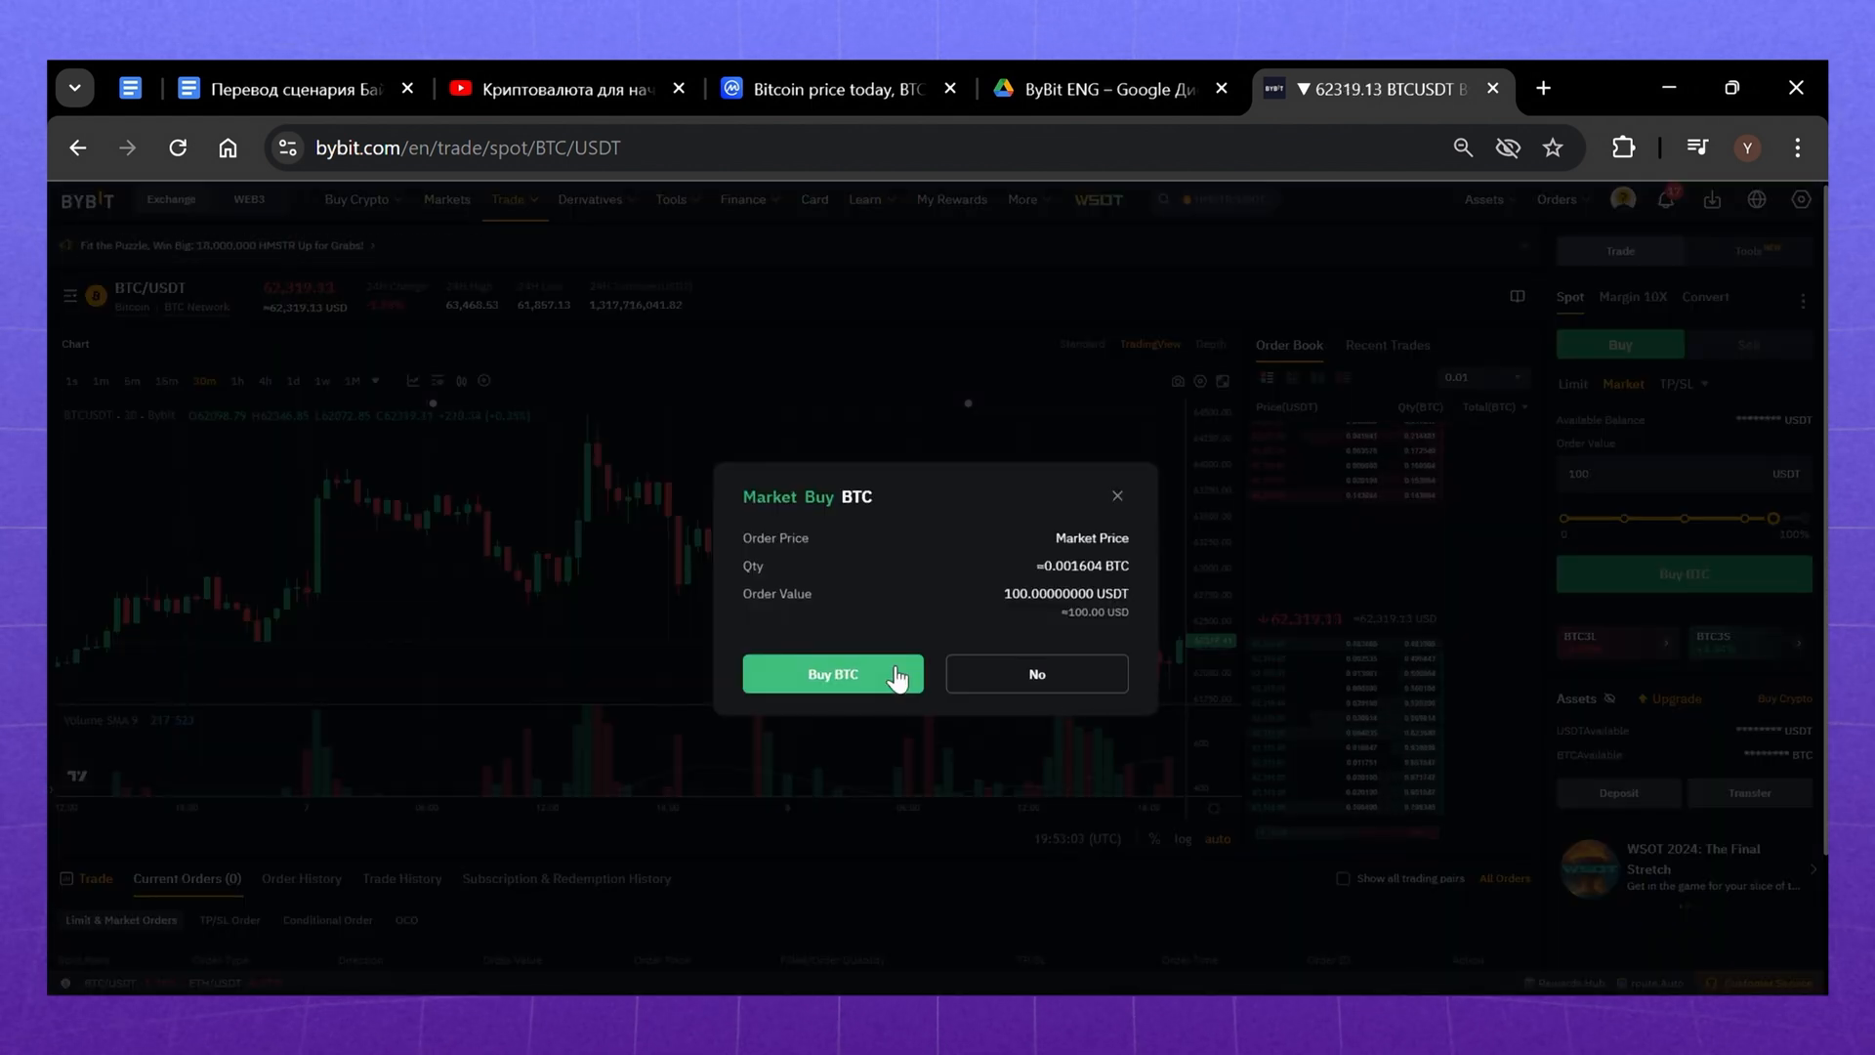
{"action": "left_click", "coordinate": [832, 673]}
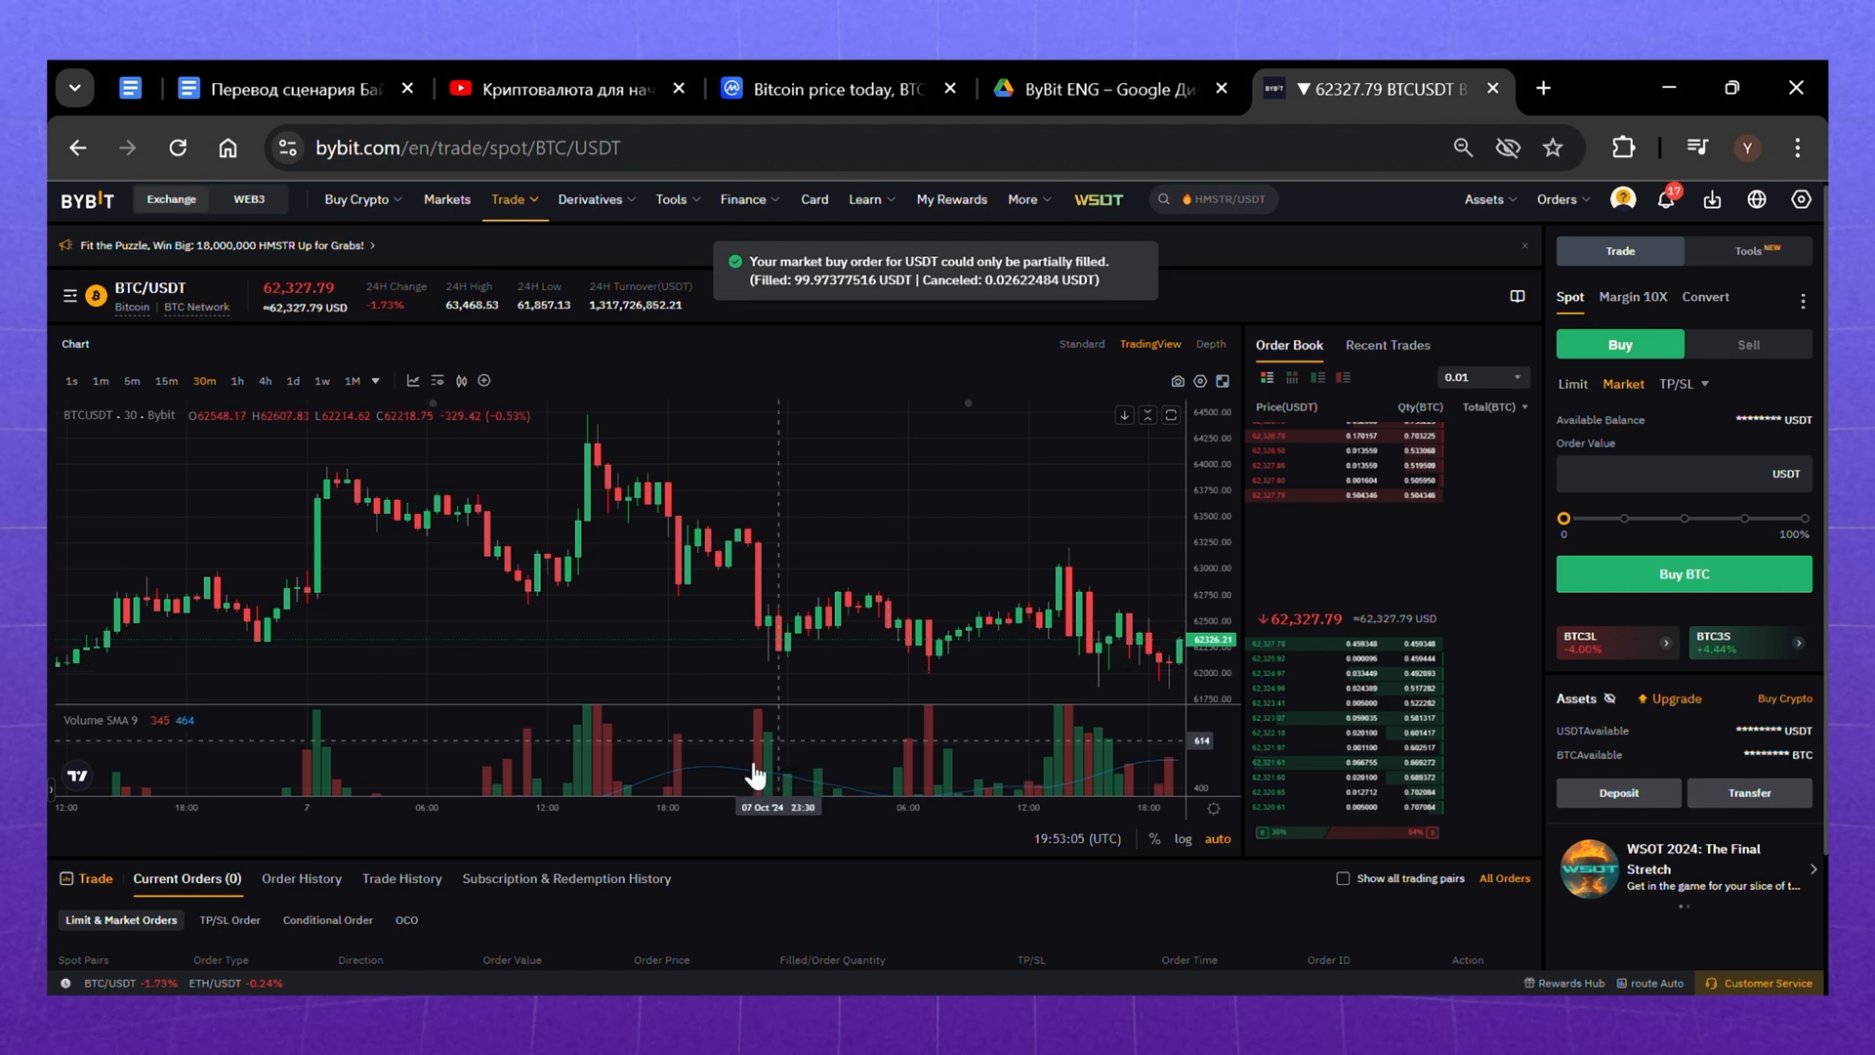
{"action": "left_click", "coordinate": [402, 879]}
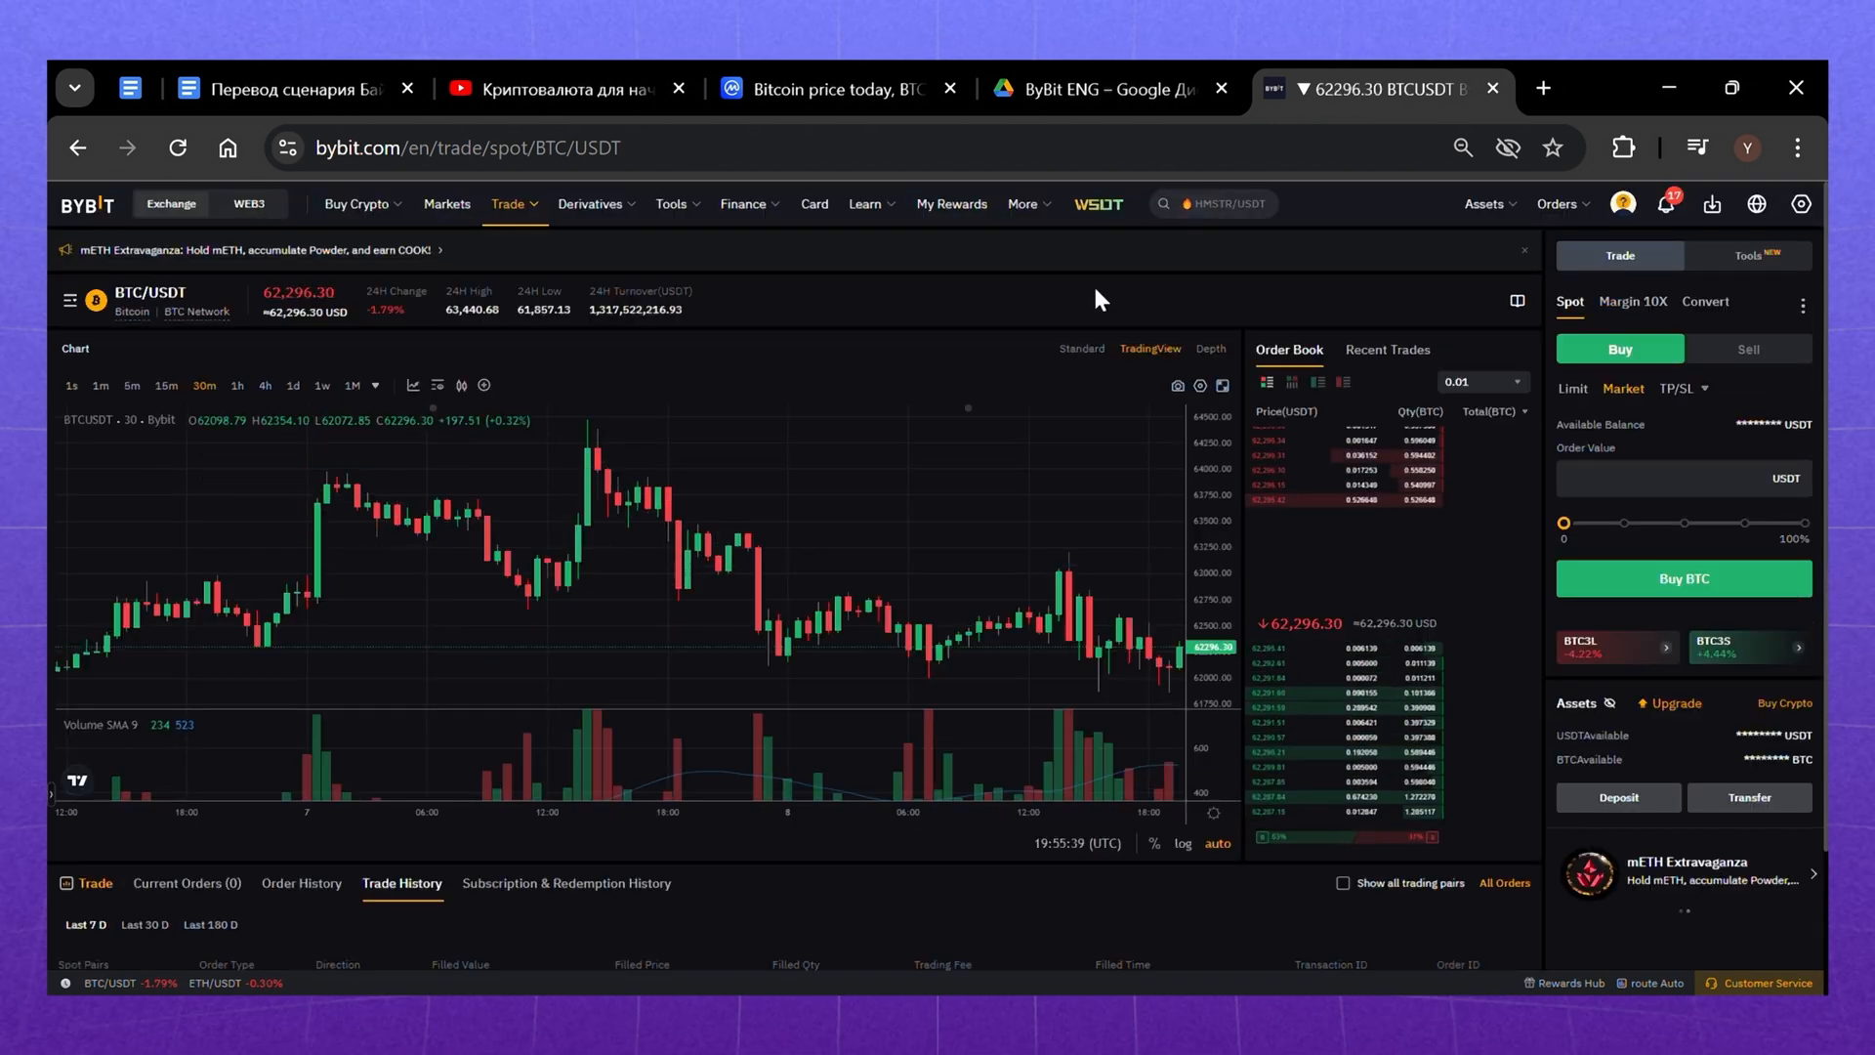
{"action": "mouse_move", "coordinate": [1266, 285]}
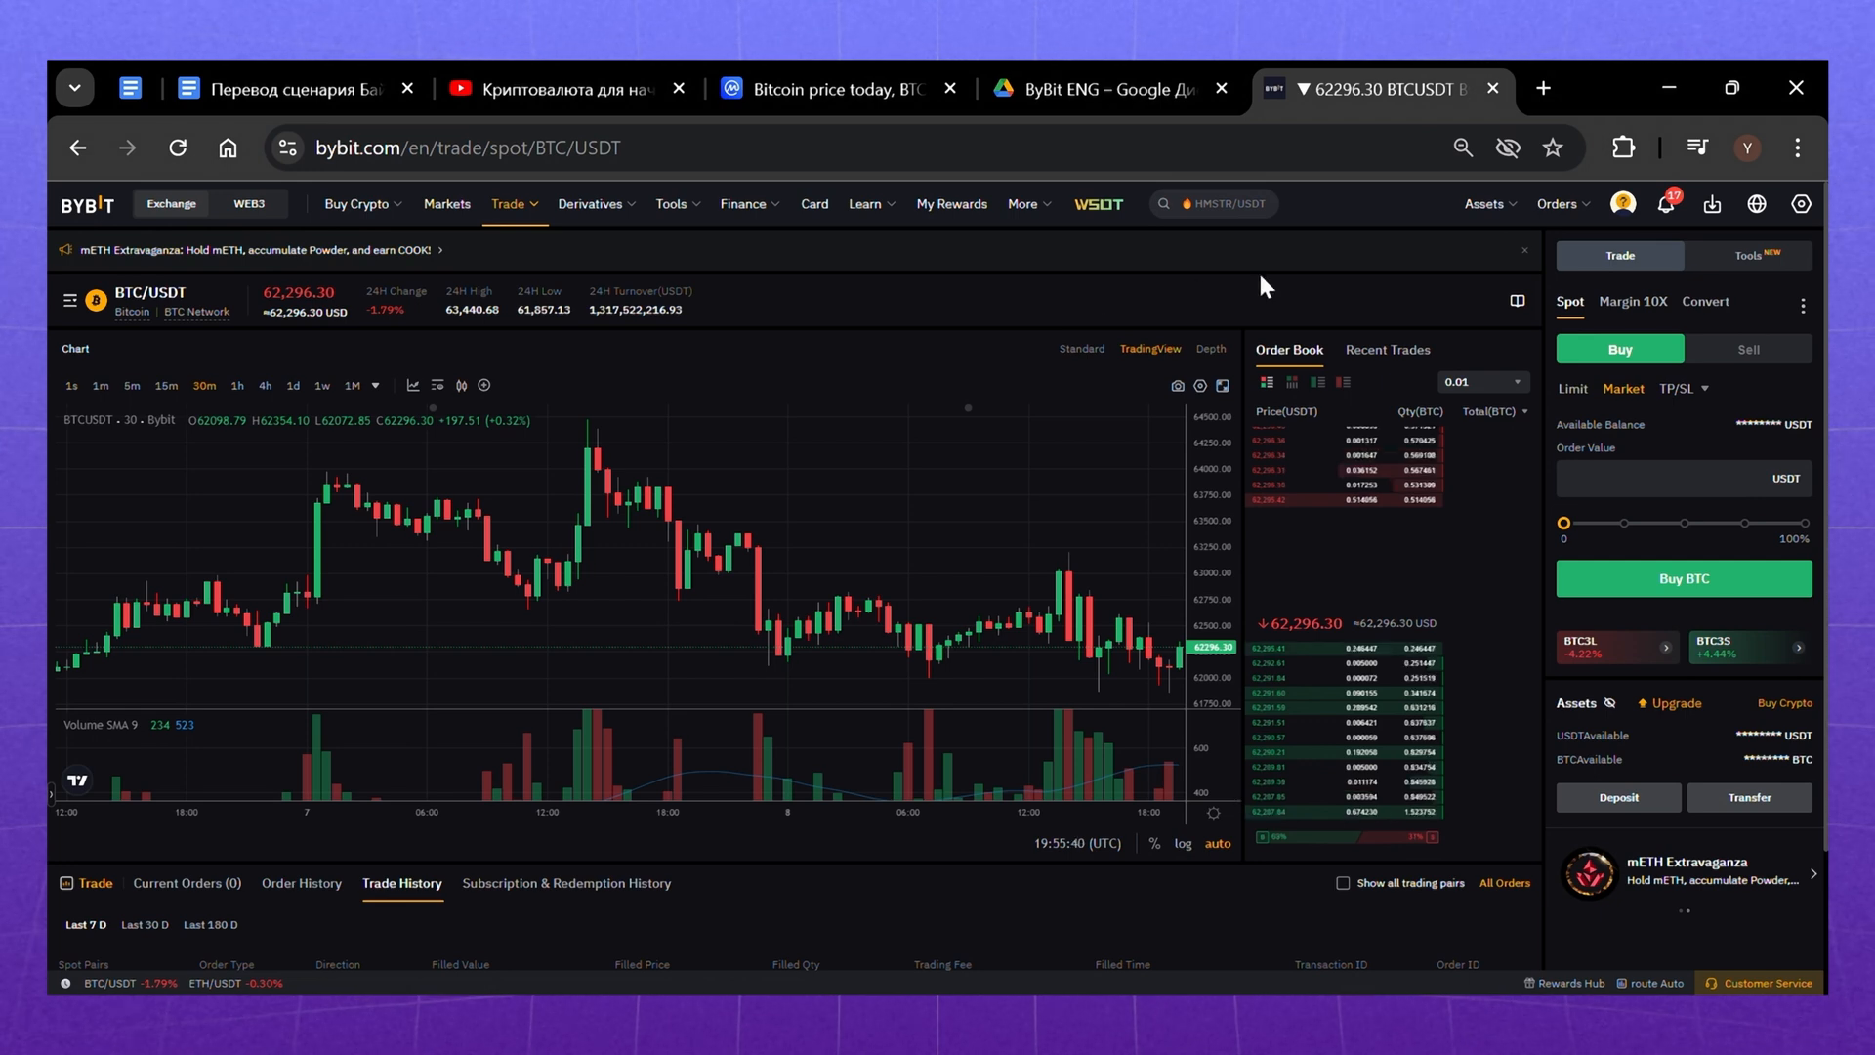
{"action": "mouse_move", "coordinate": [1601, 289]}
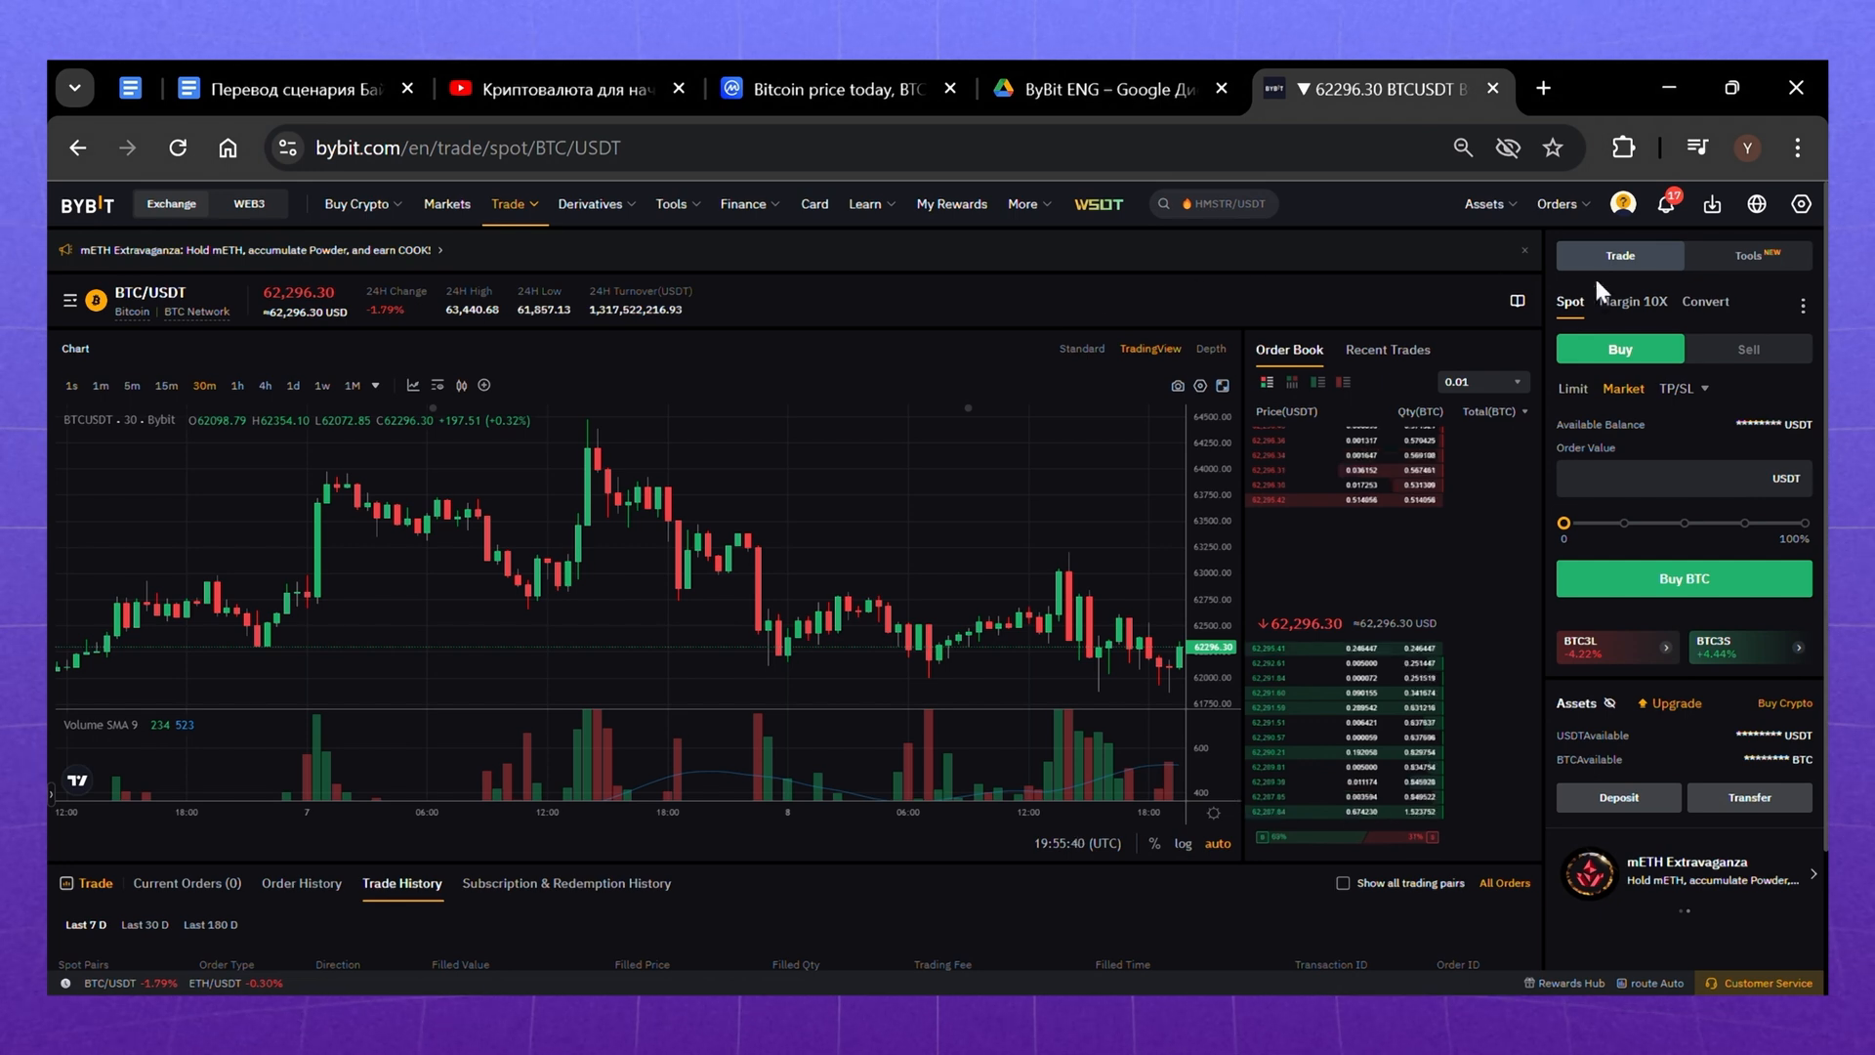
- Market sell the whole 0.001601 BTC balance and confirm
{"action": "left_click", "coordinate": [1748, 348]}
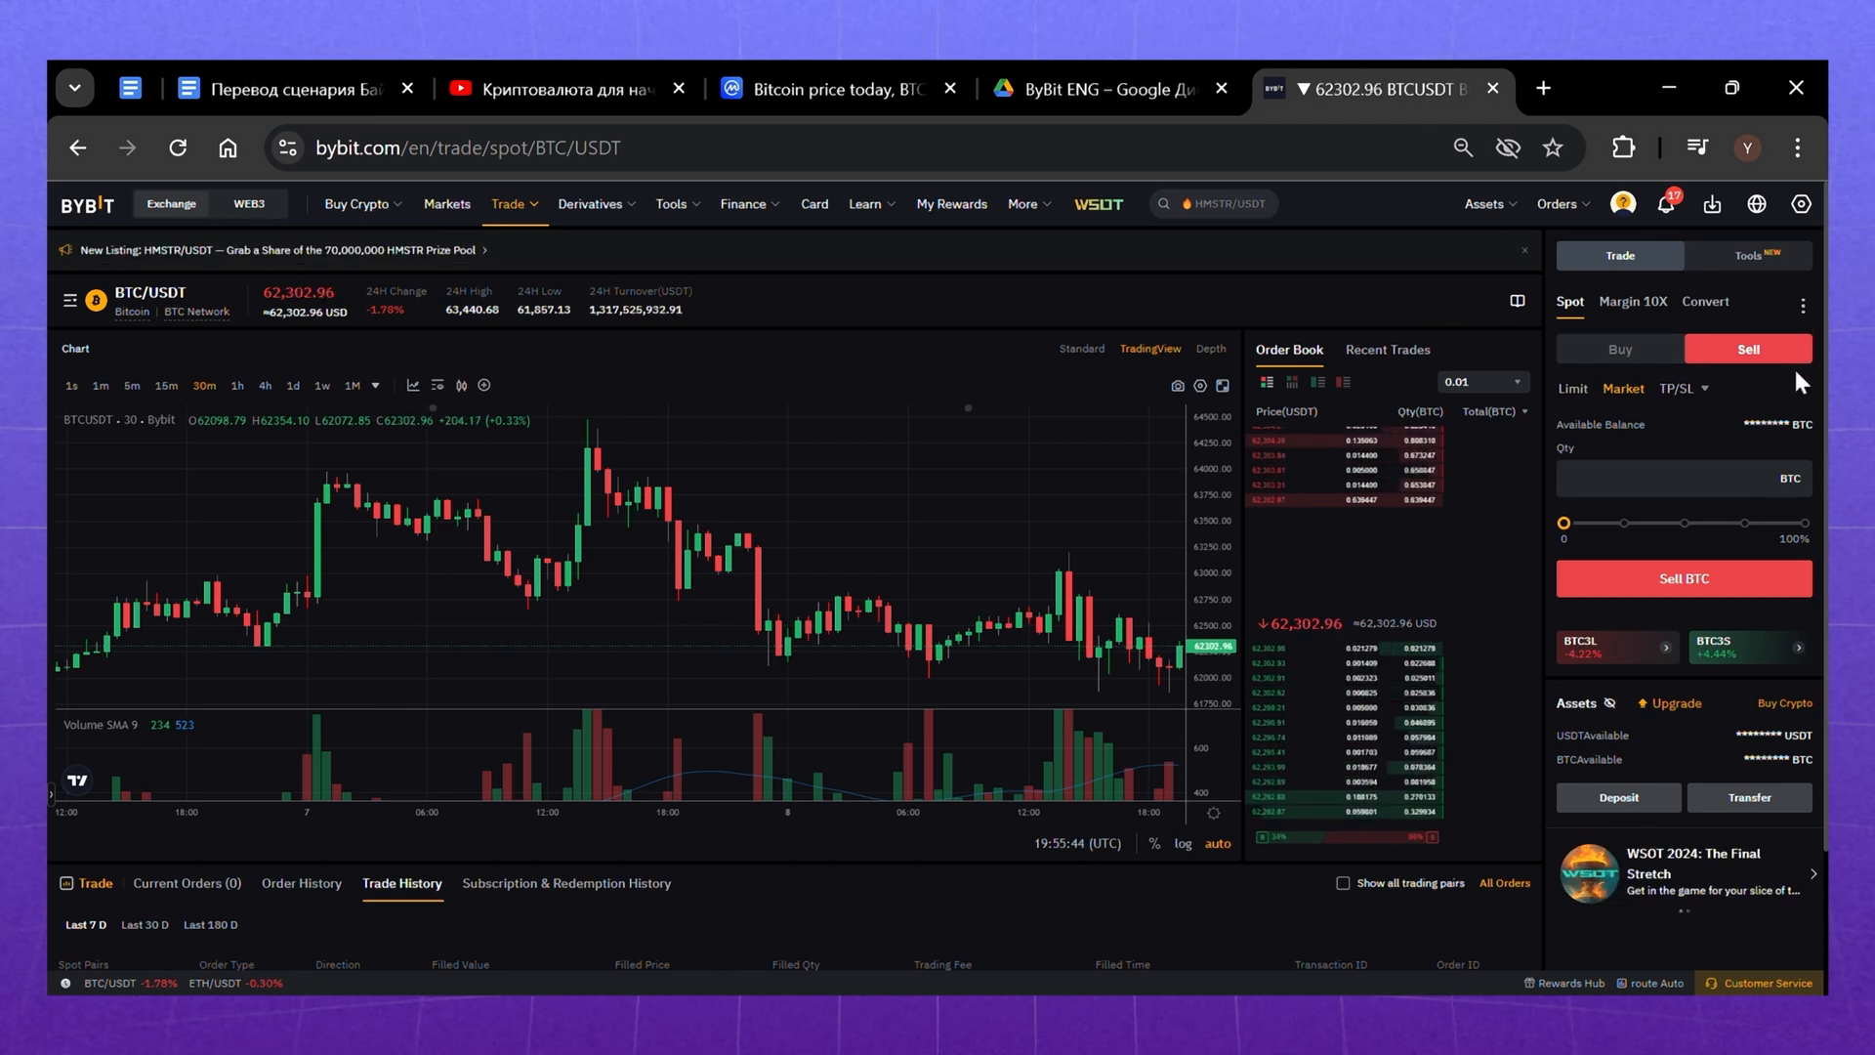
{"action": "left_click", "coordinate": [1674, 478]}
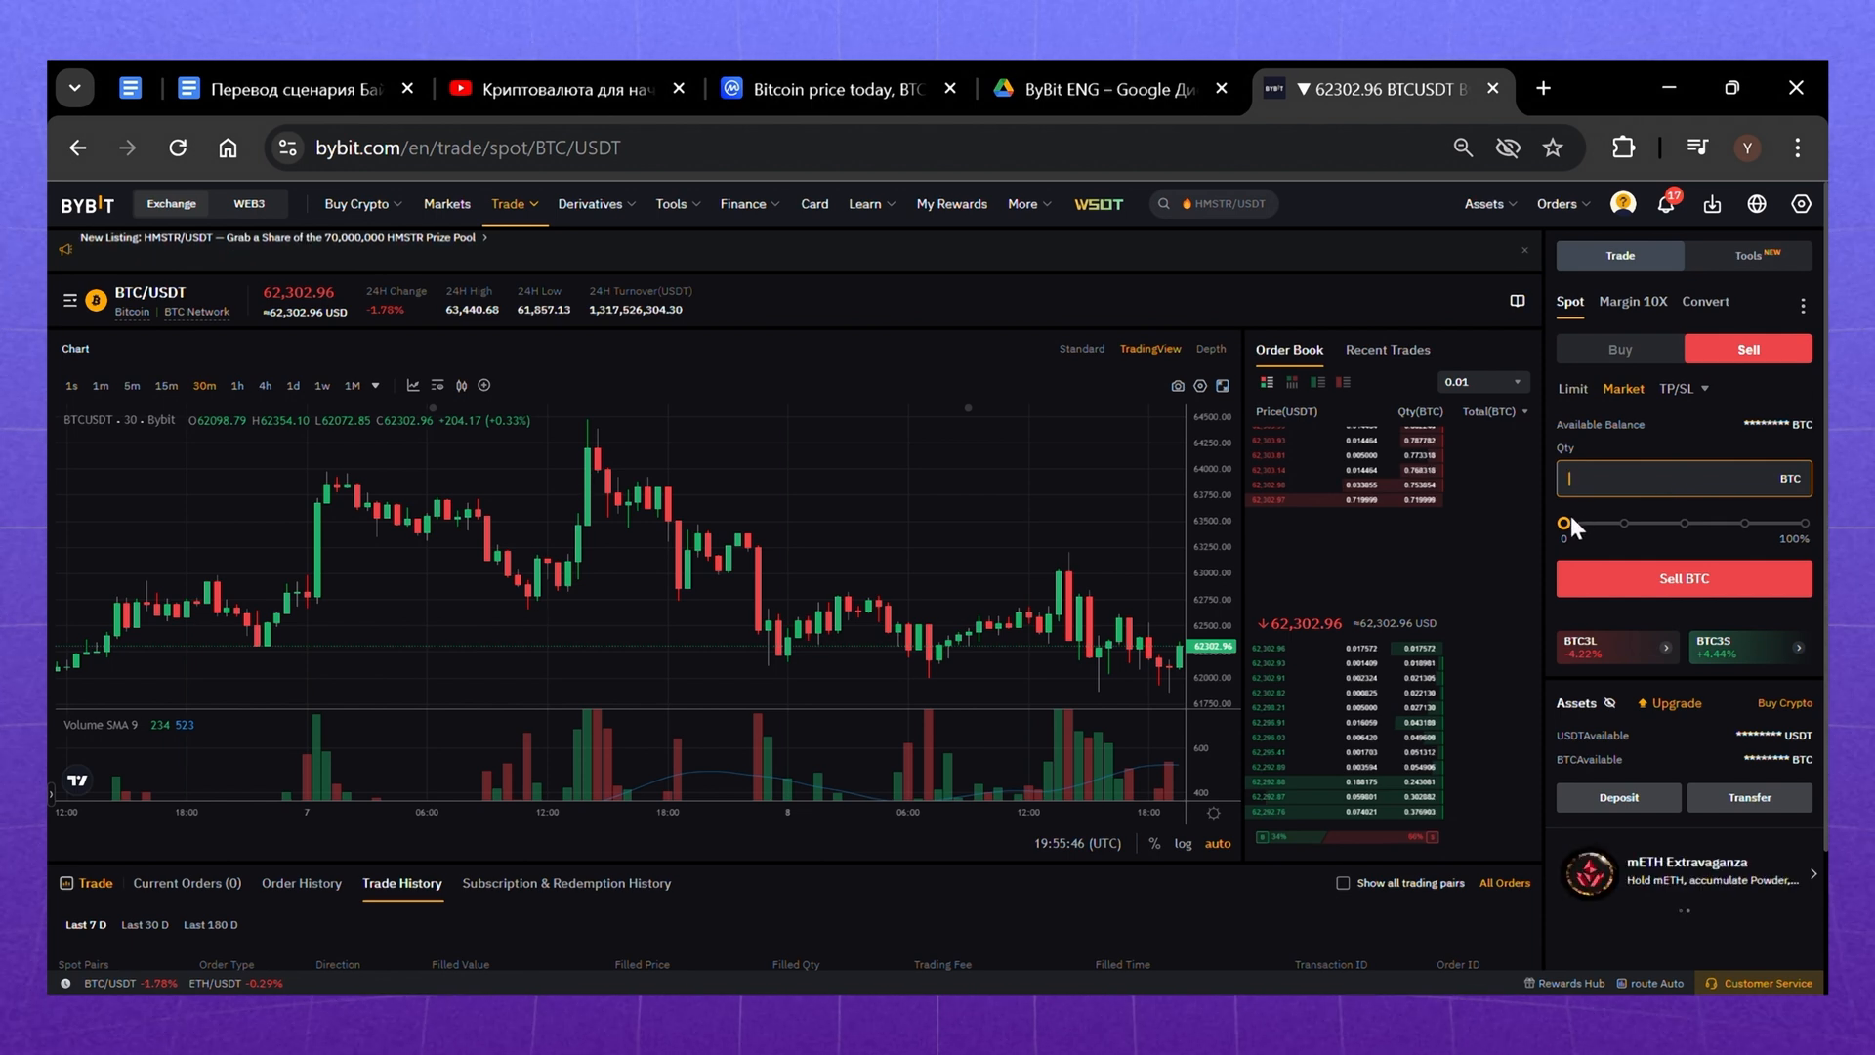
{"action": "left_click_drag", "start_coordinate": [1565, 523], "coordinate": [1805, 523]}
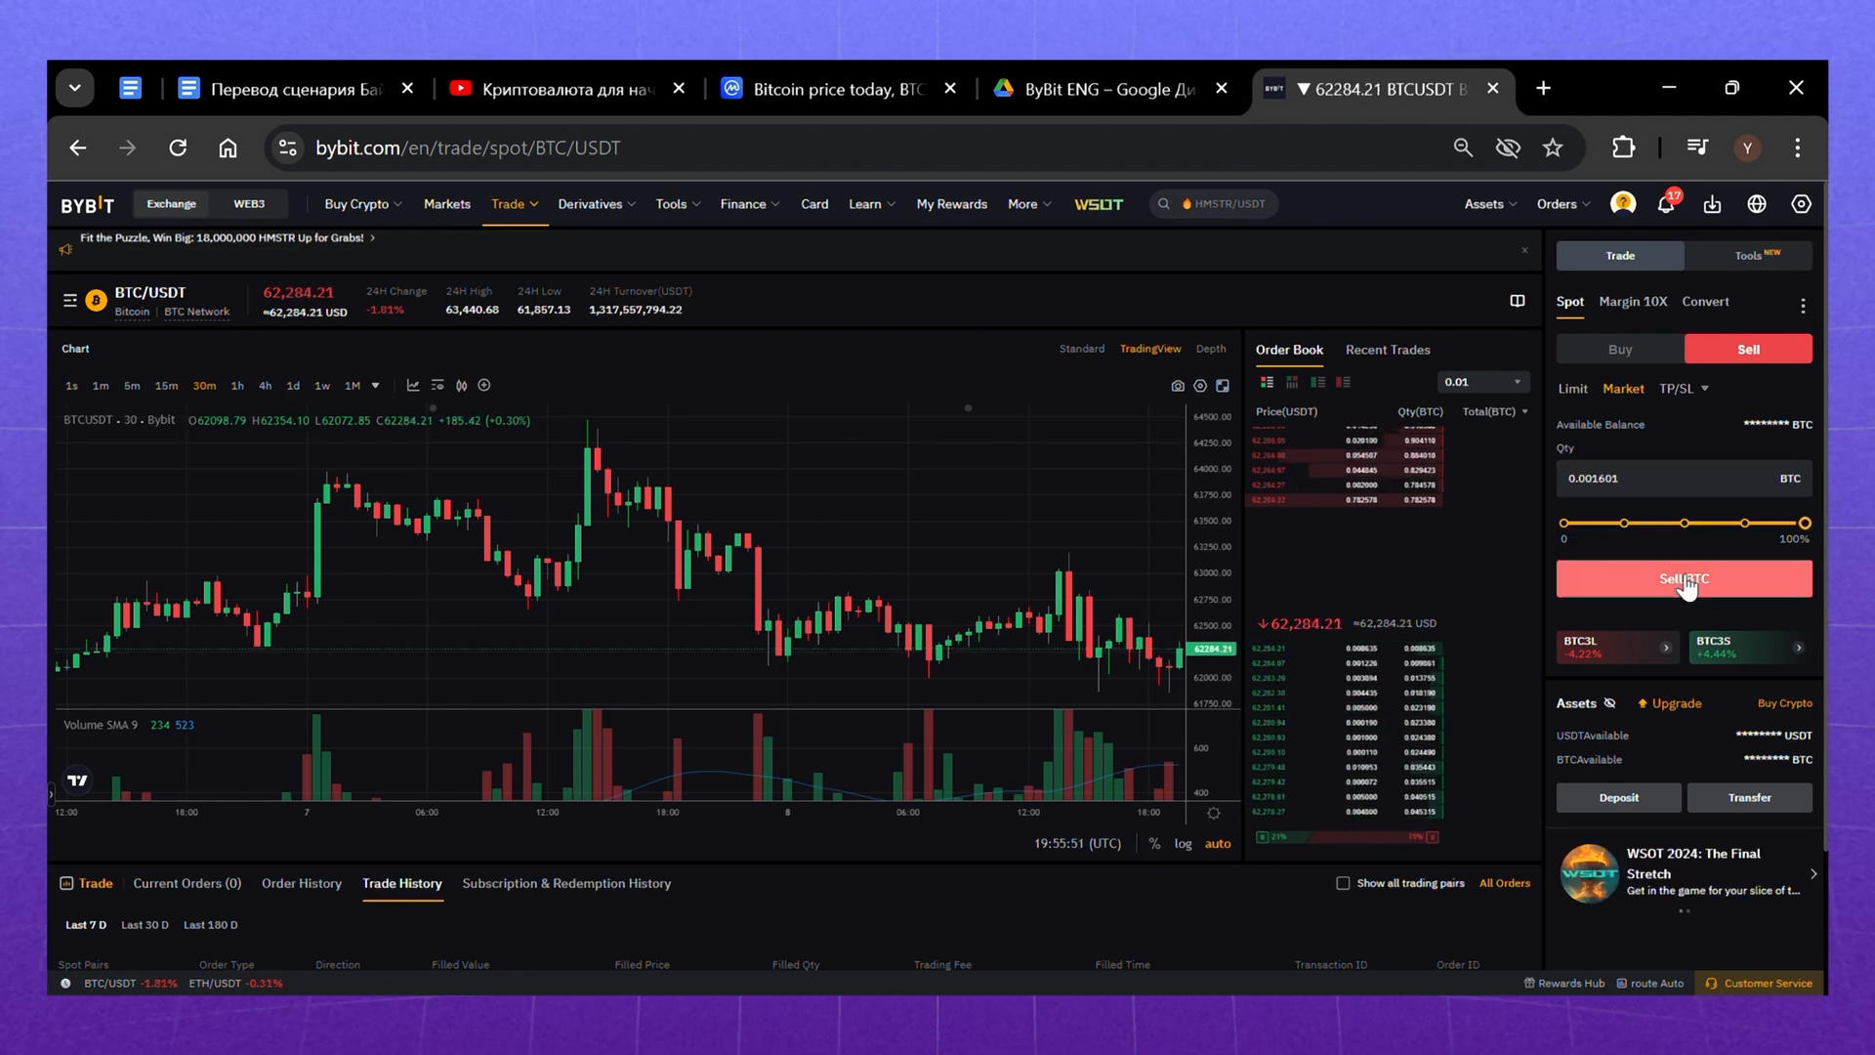
{"action": "left_click", "coordinate": [1684, 578]}
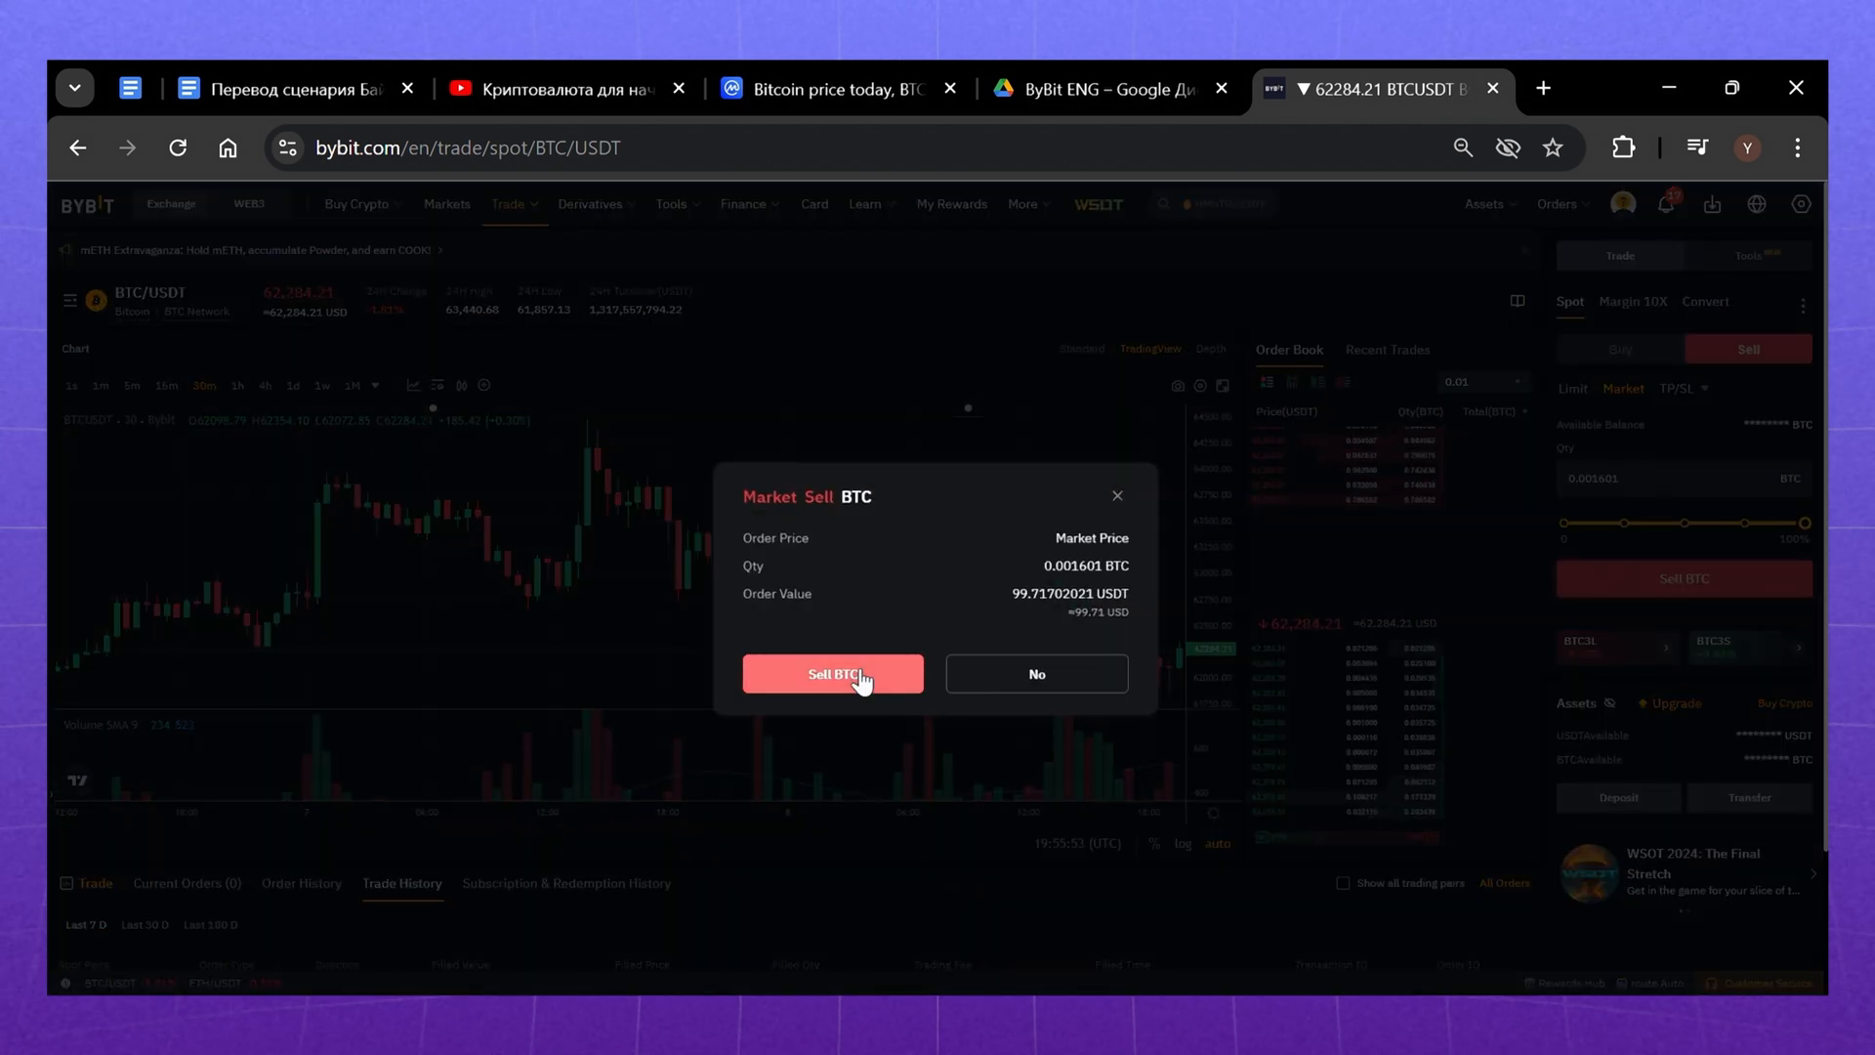
{"action": "left_click", "coordinate": [832, 672]}
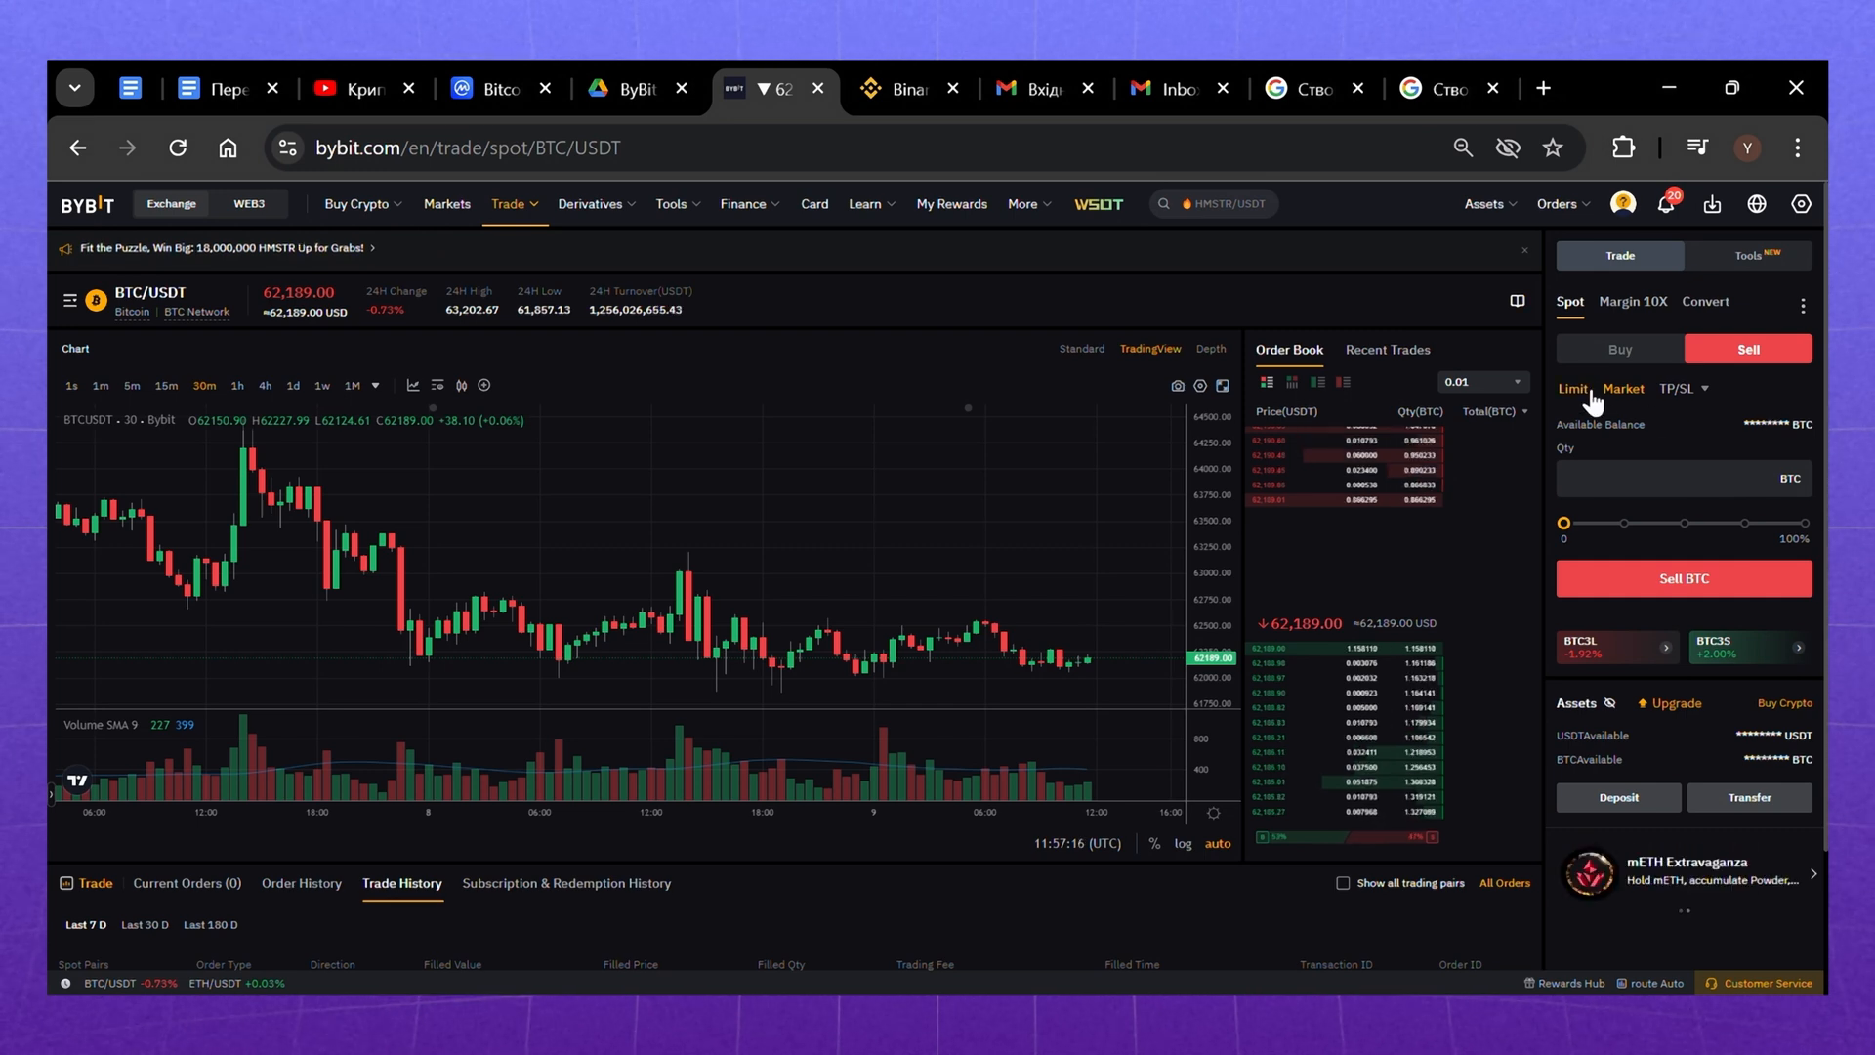
- Place and confirm a limit buy of 100 USDT worth of BTC at 61,000
{"action": "left_click", "coordinate": [1573, 387]}
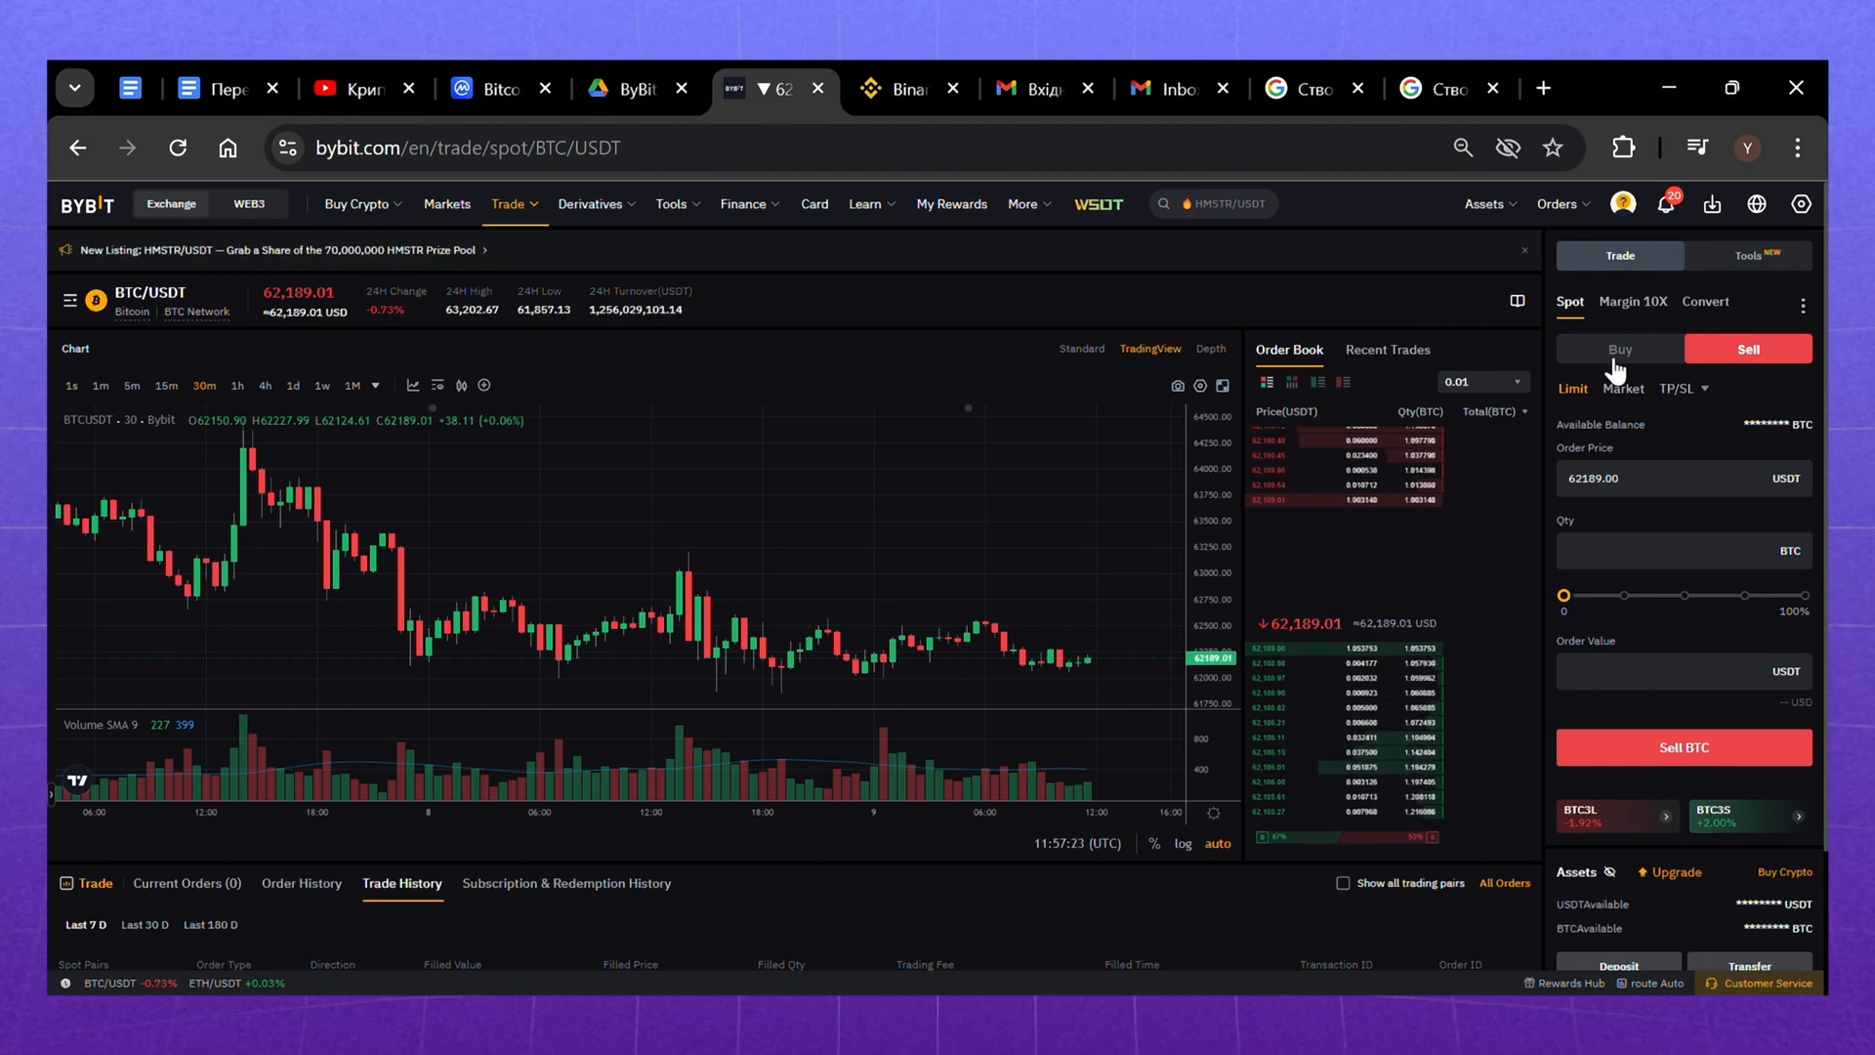
{"action": "left_click", "coordinate": [1619, 347]}
{"action": "type", "text": "6"}
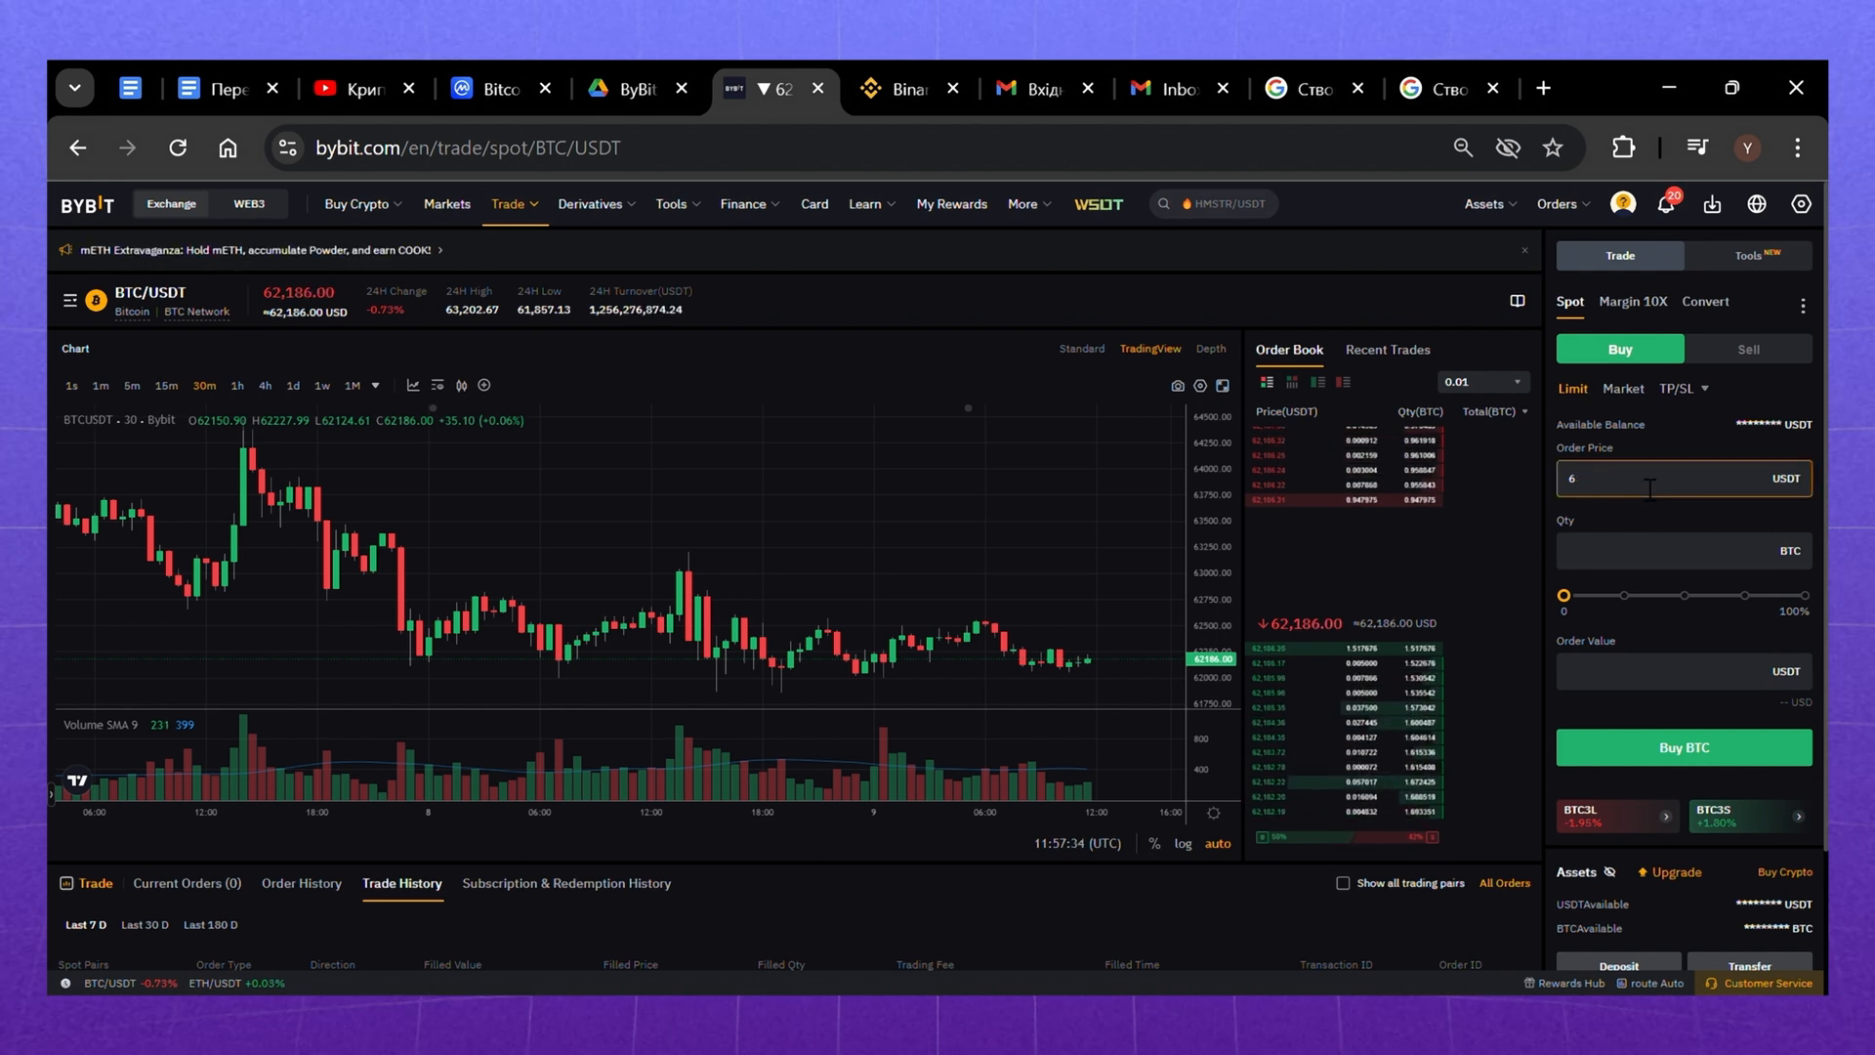
{"action": "type", "text": "1000"}
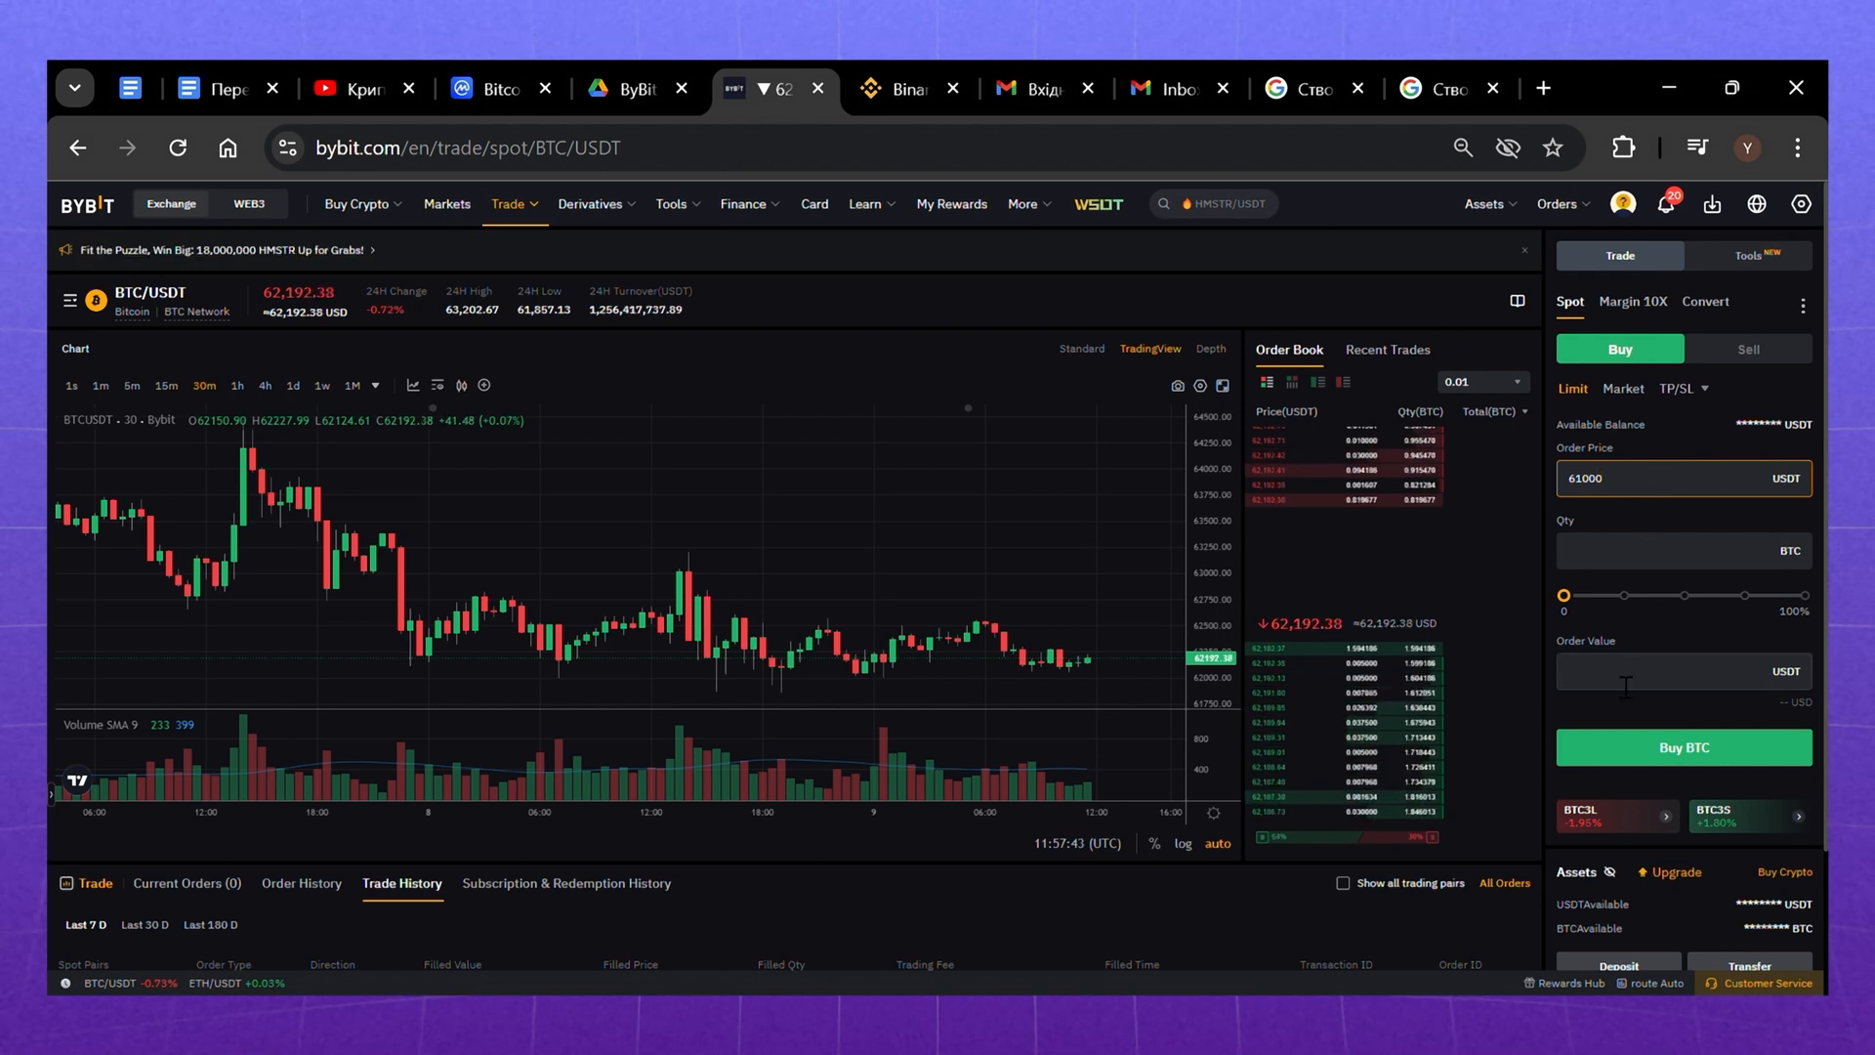
{"action": "type", "text": "100"}
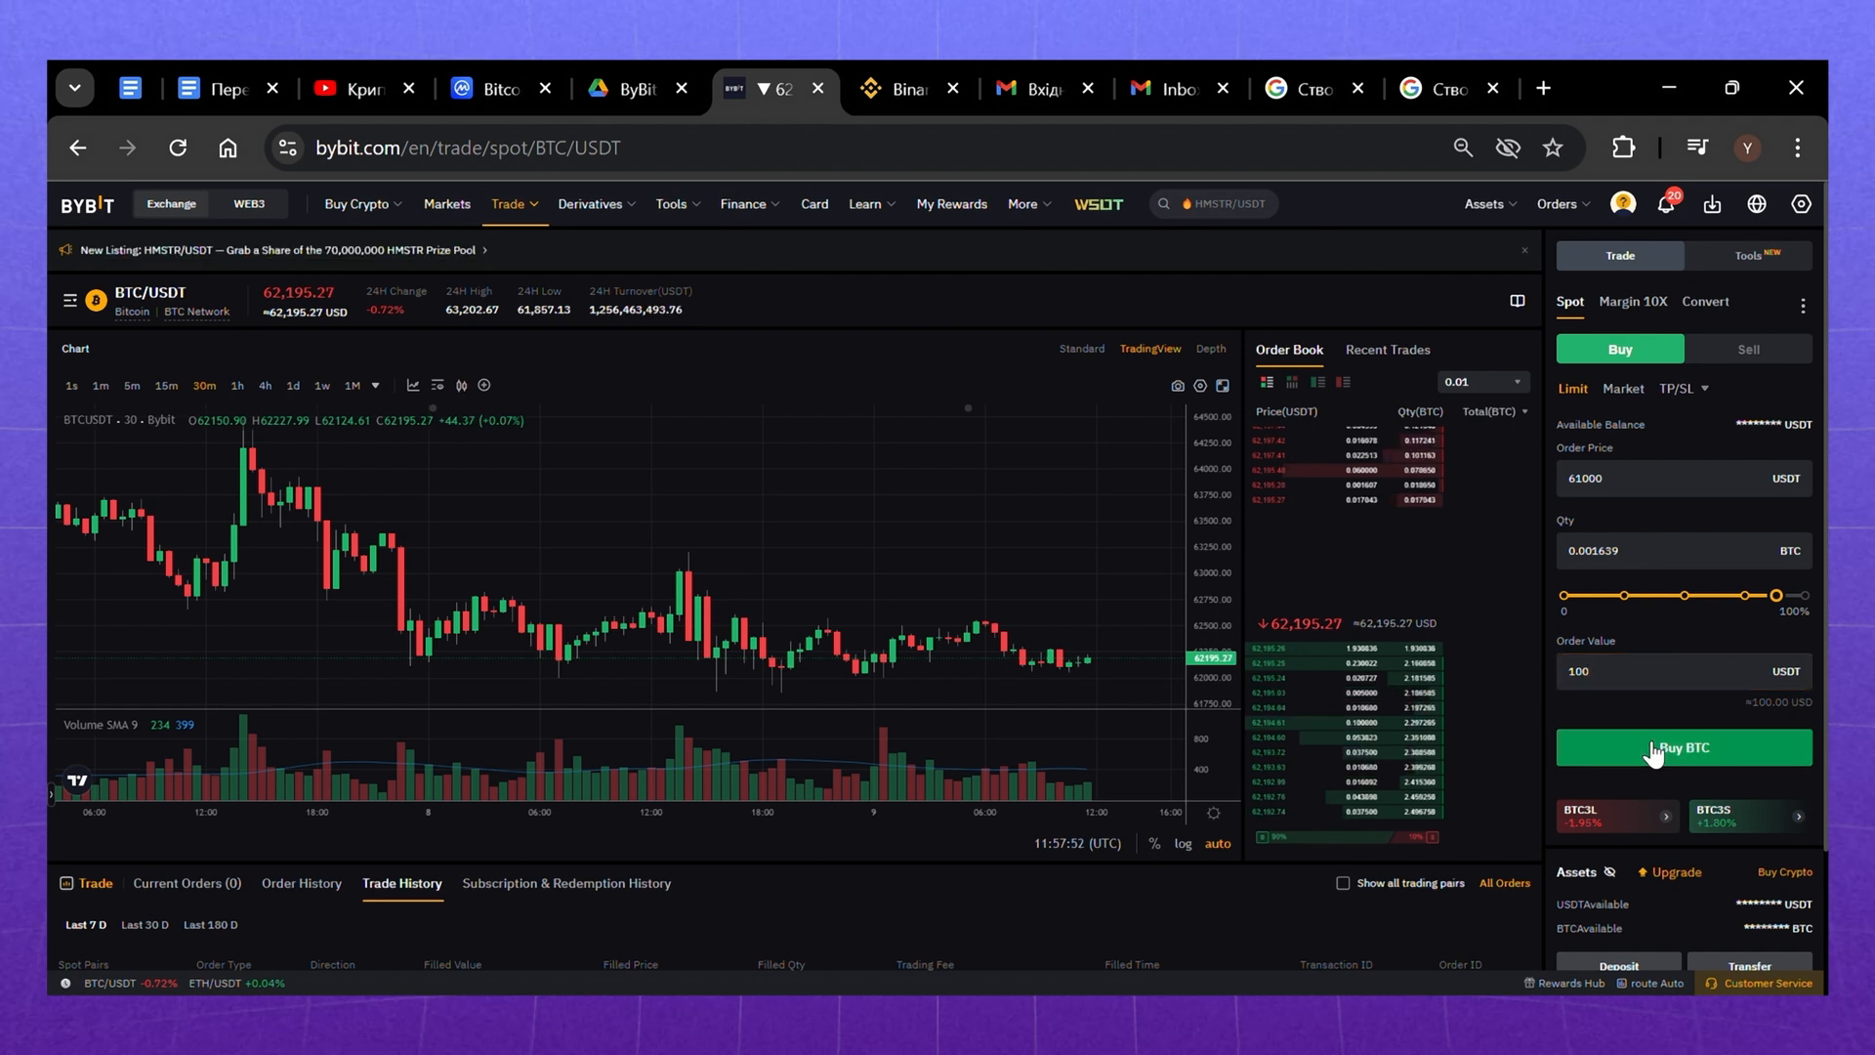
{"action": "left_click", "coordinate": [1684, 746]}
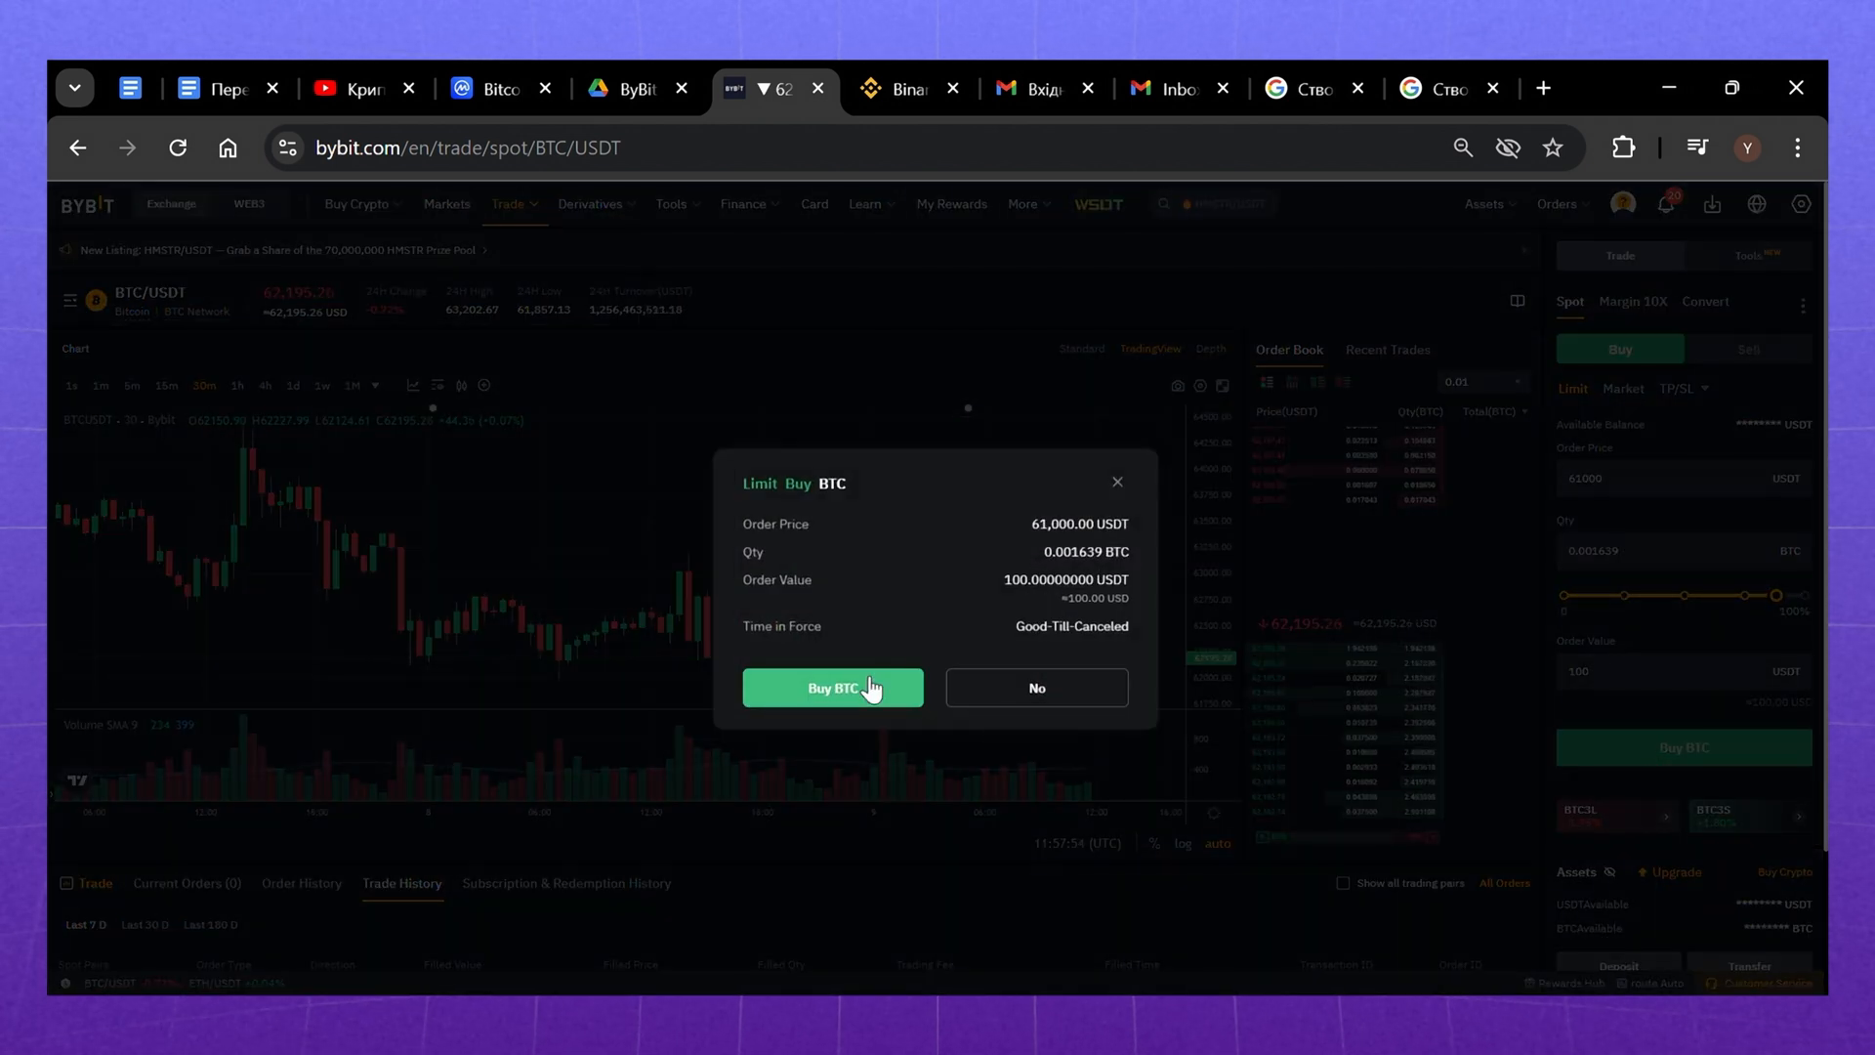
{"action": "left_click", "coordinate": [832, 687]}
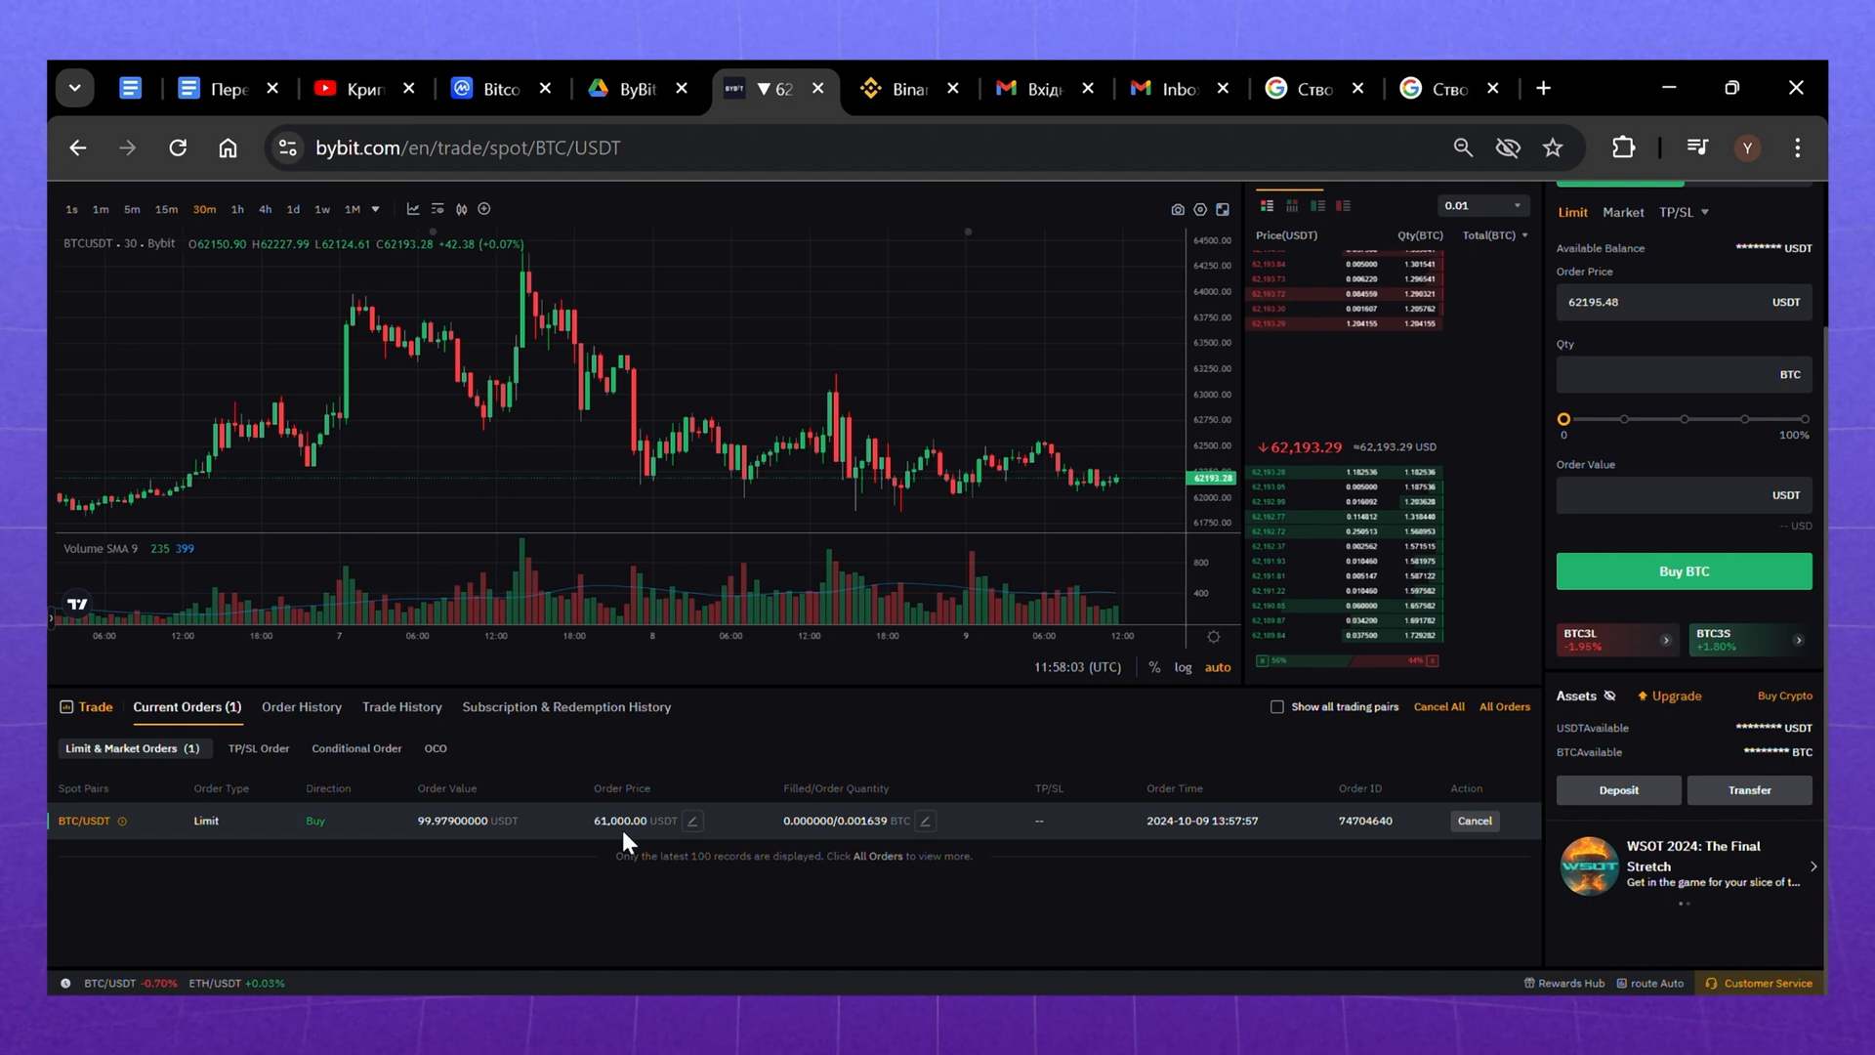
{"action": "left_click", "coordinate": [301, 708]}
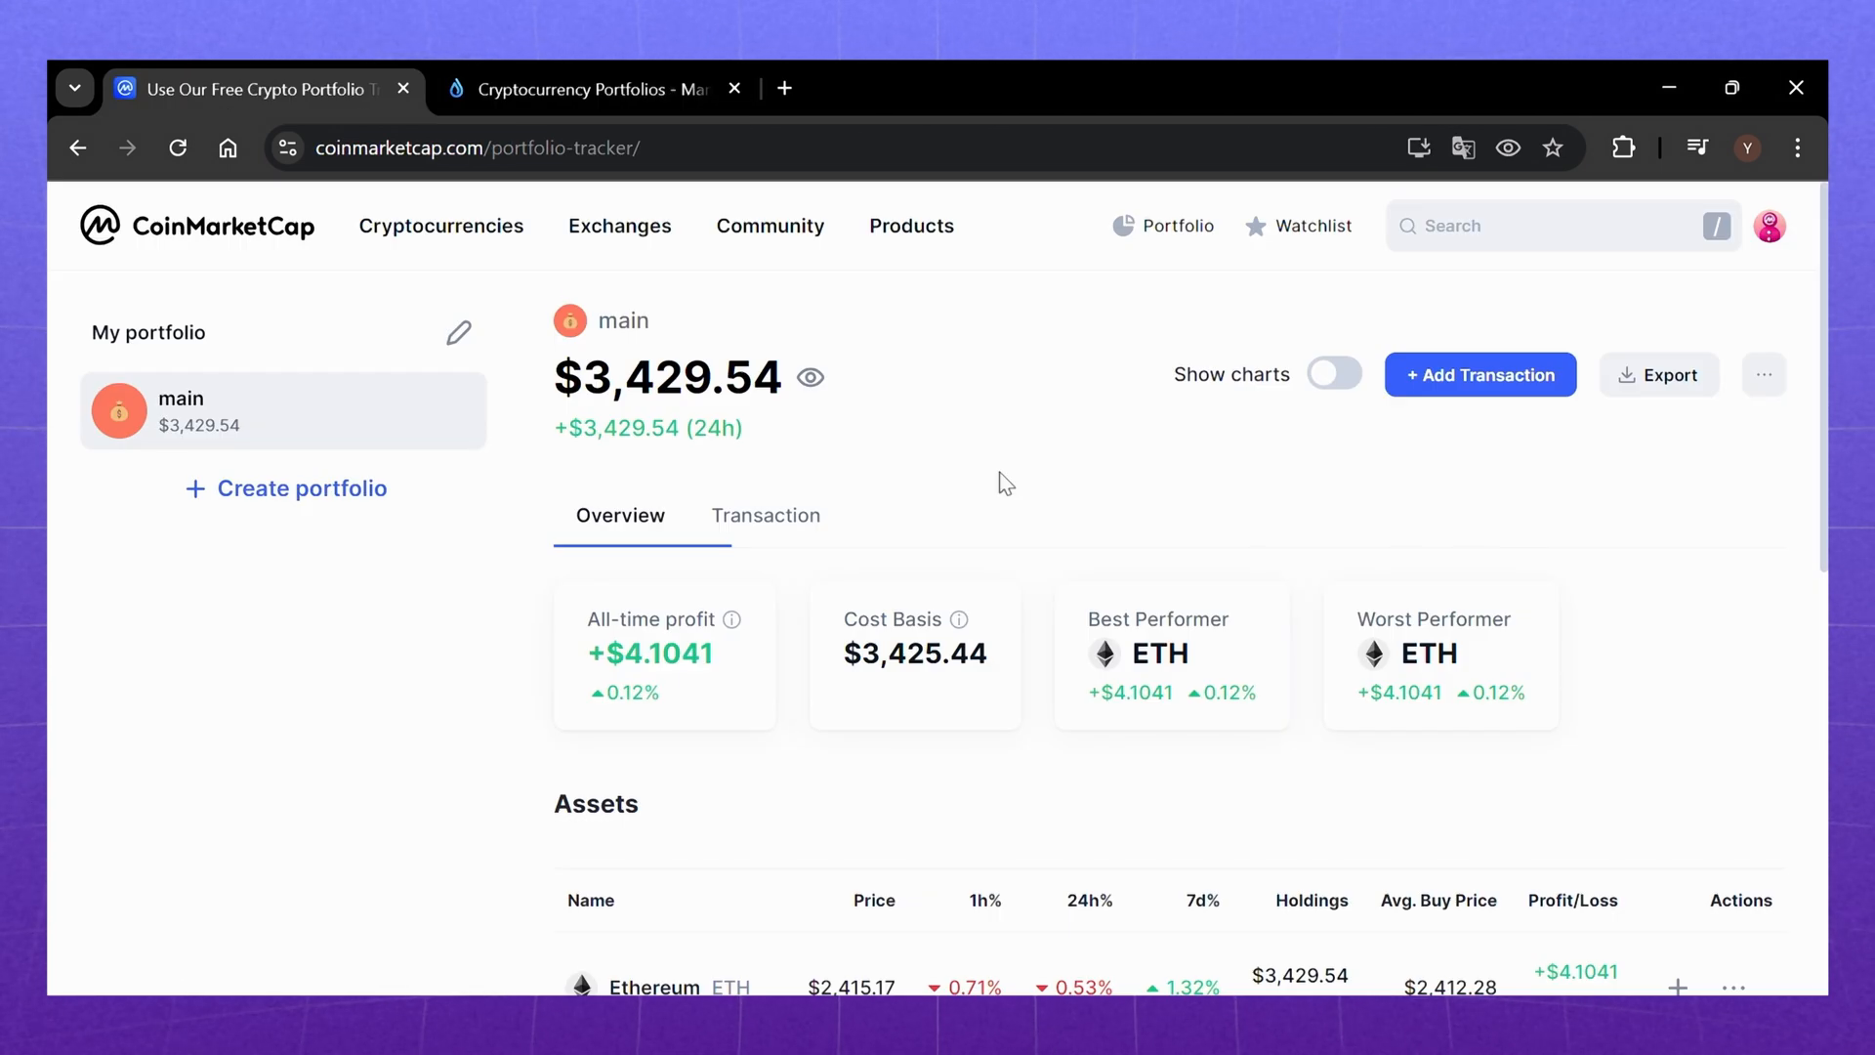
{"action": "mouse_move", "coordinate": [1032, 527]}
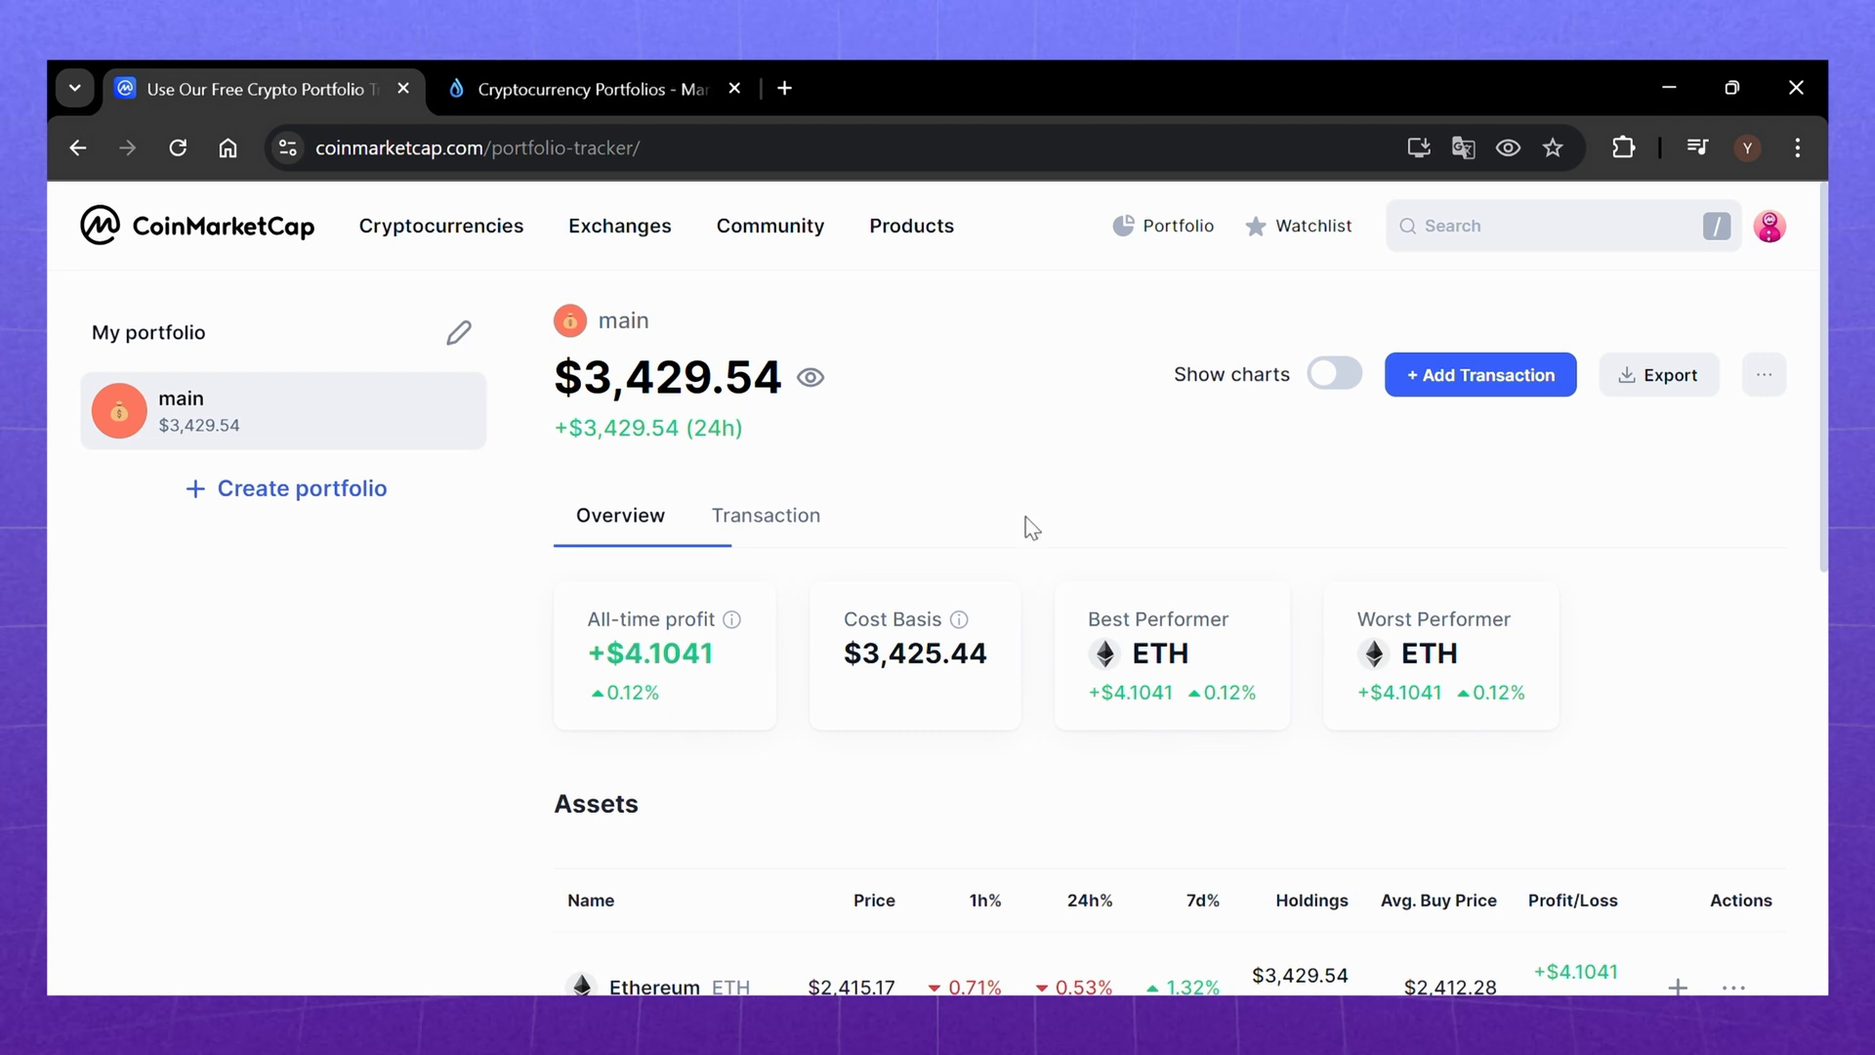
{"action": "mouse_move", "coordinate": [676, 66]}
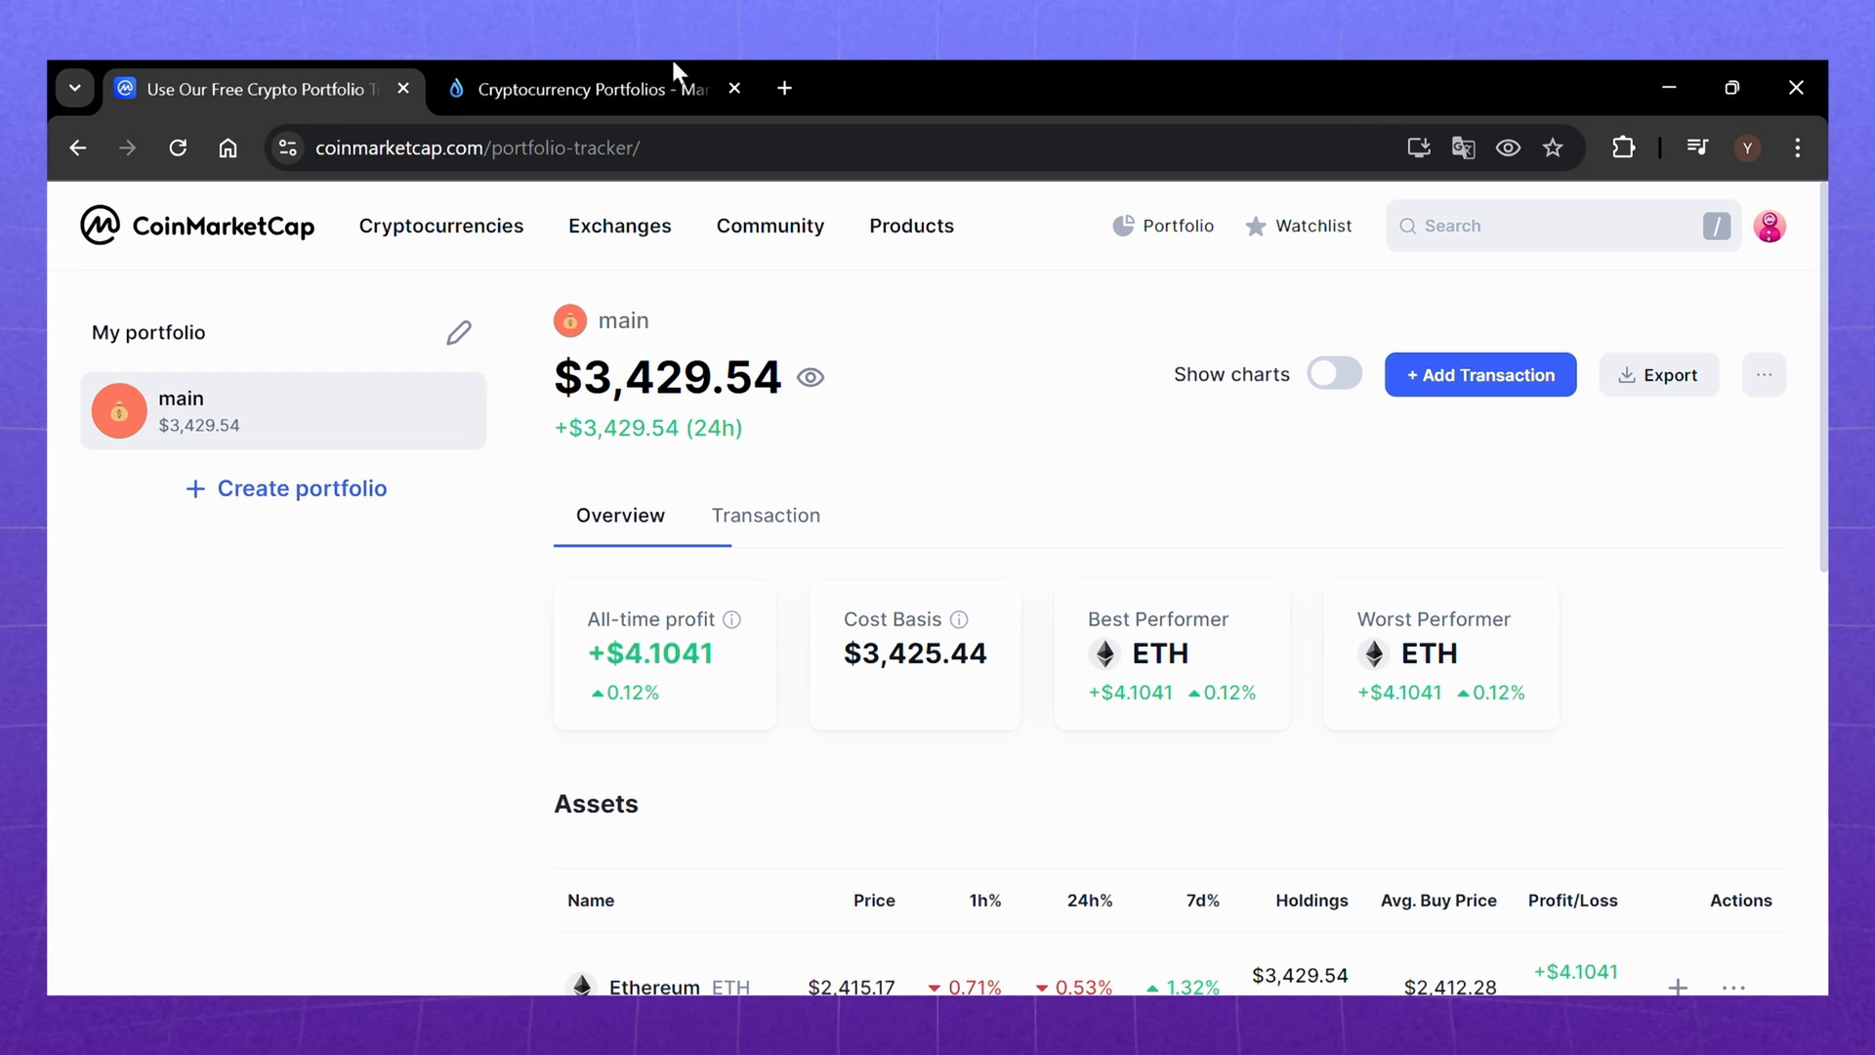
{"action": "mouse_move", "coordinate": [629, 70]}
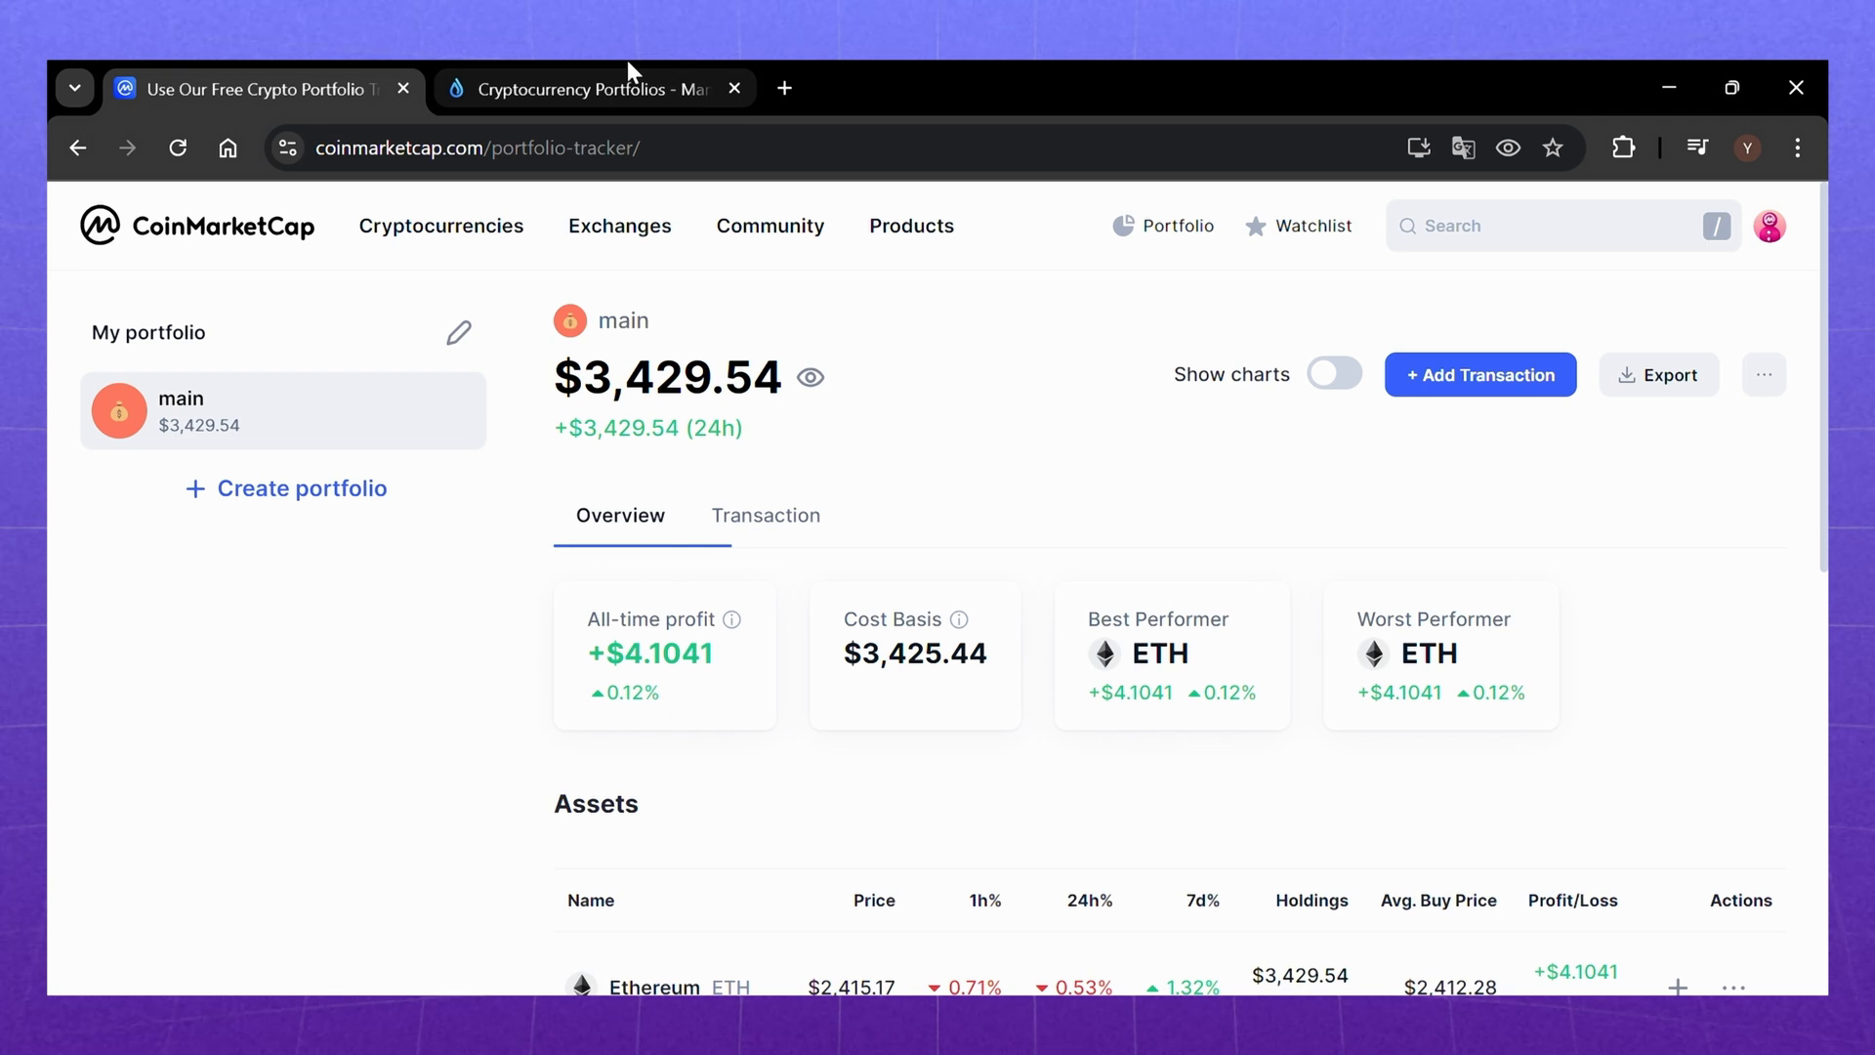
{"action": "left_click", "coordinate": [586, 90]}
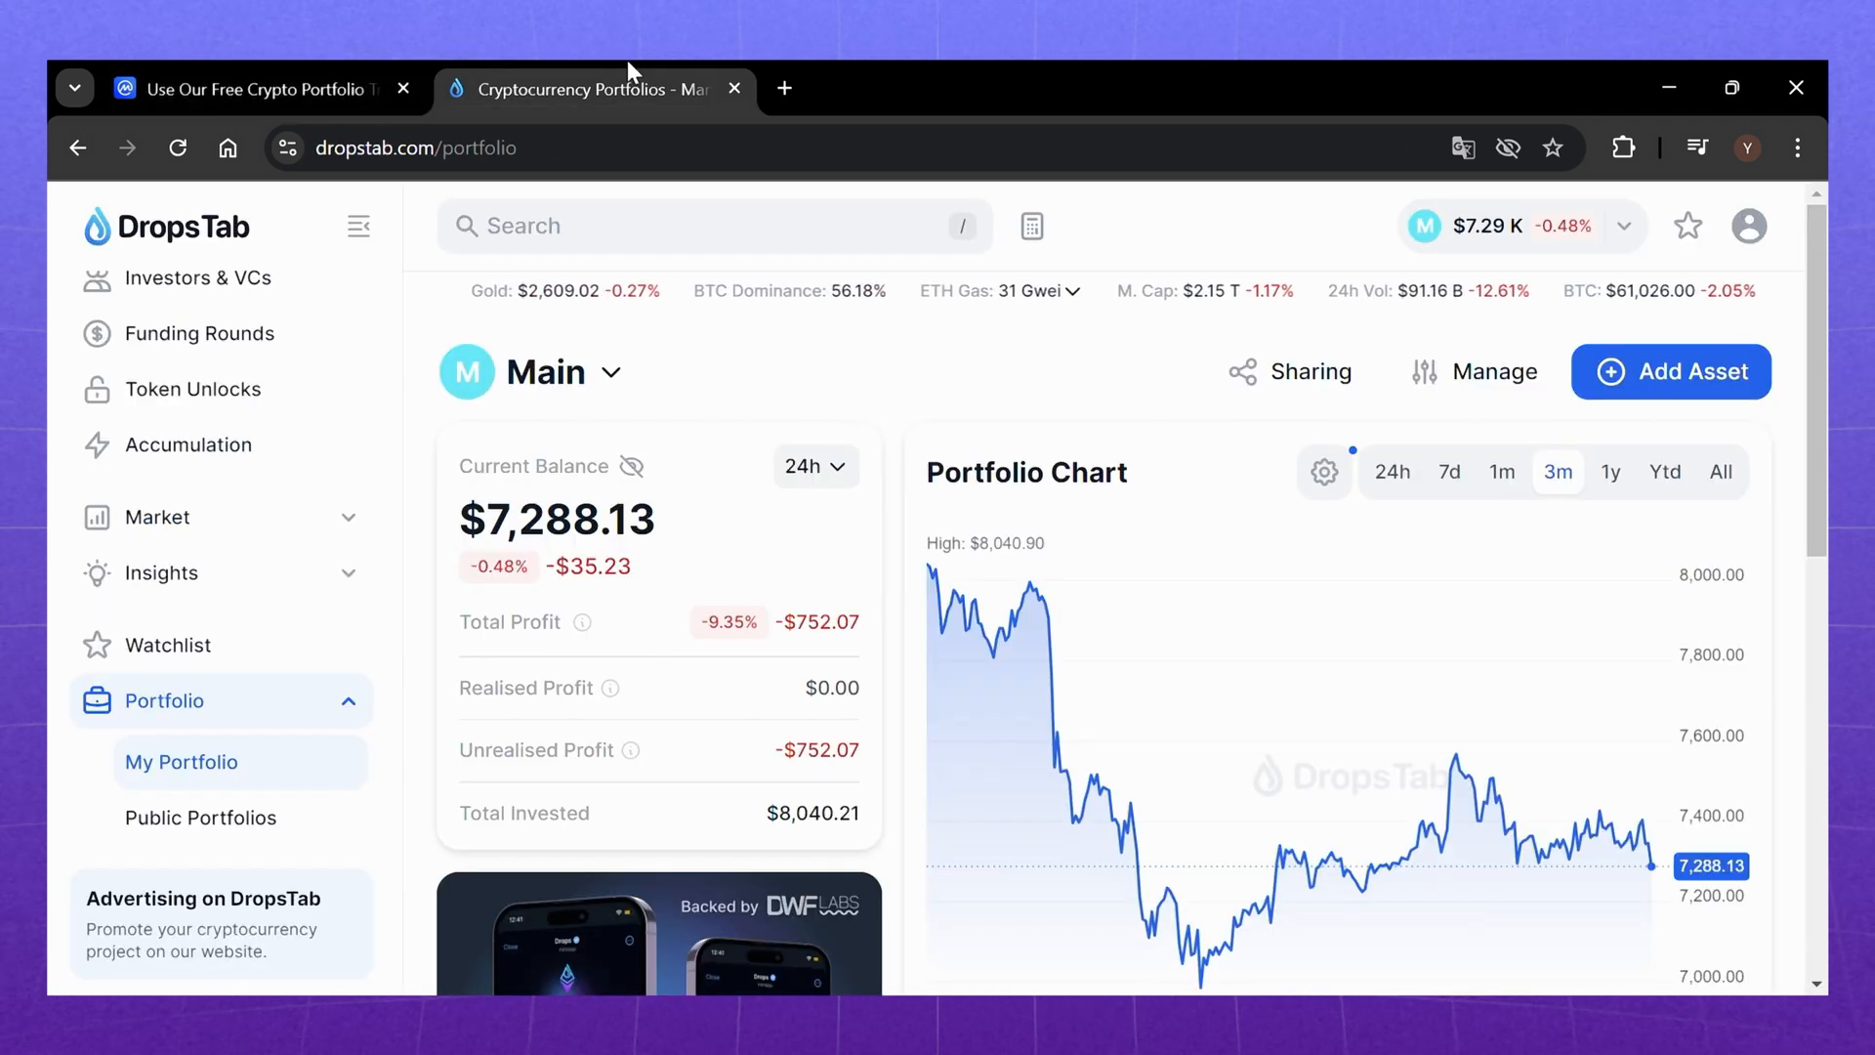
{"action": "left_click", "coordinate": [250, 88]}
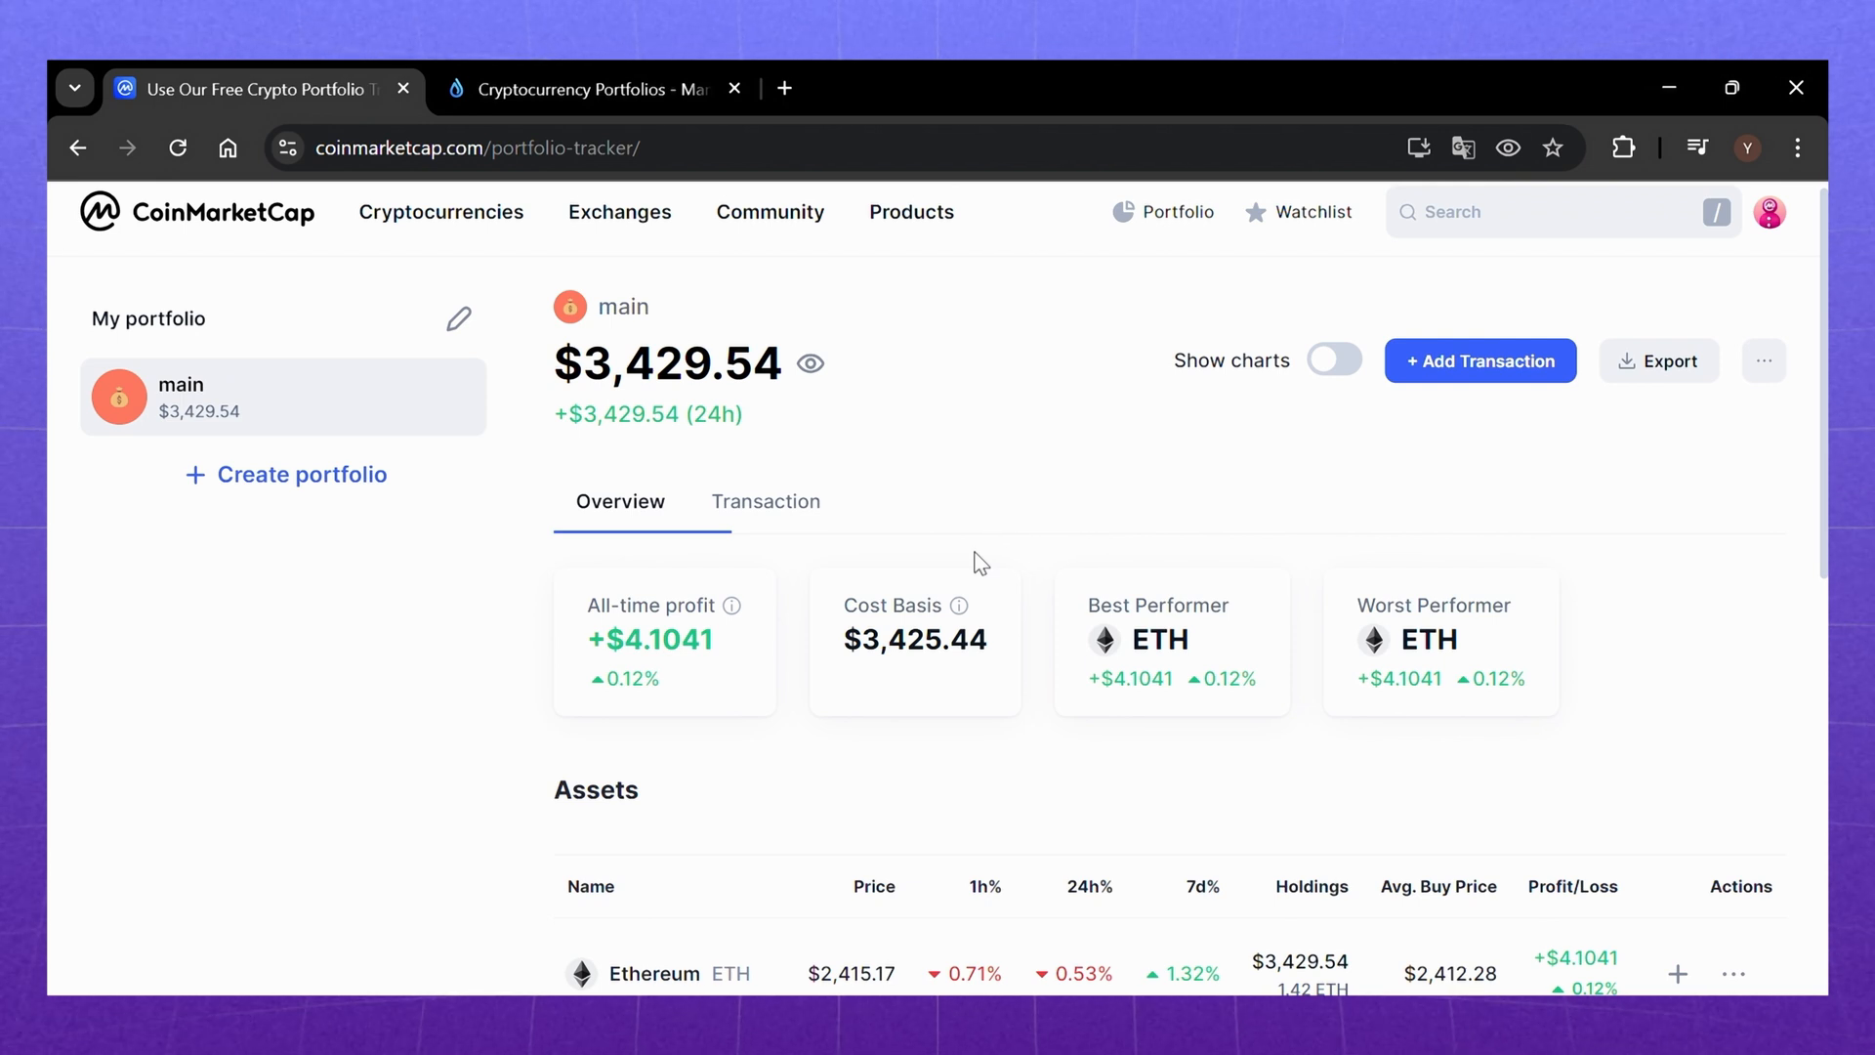
{"action": "mouse_move", "coordinate": [1131, 652]}
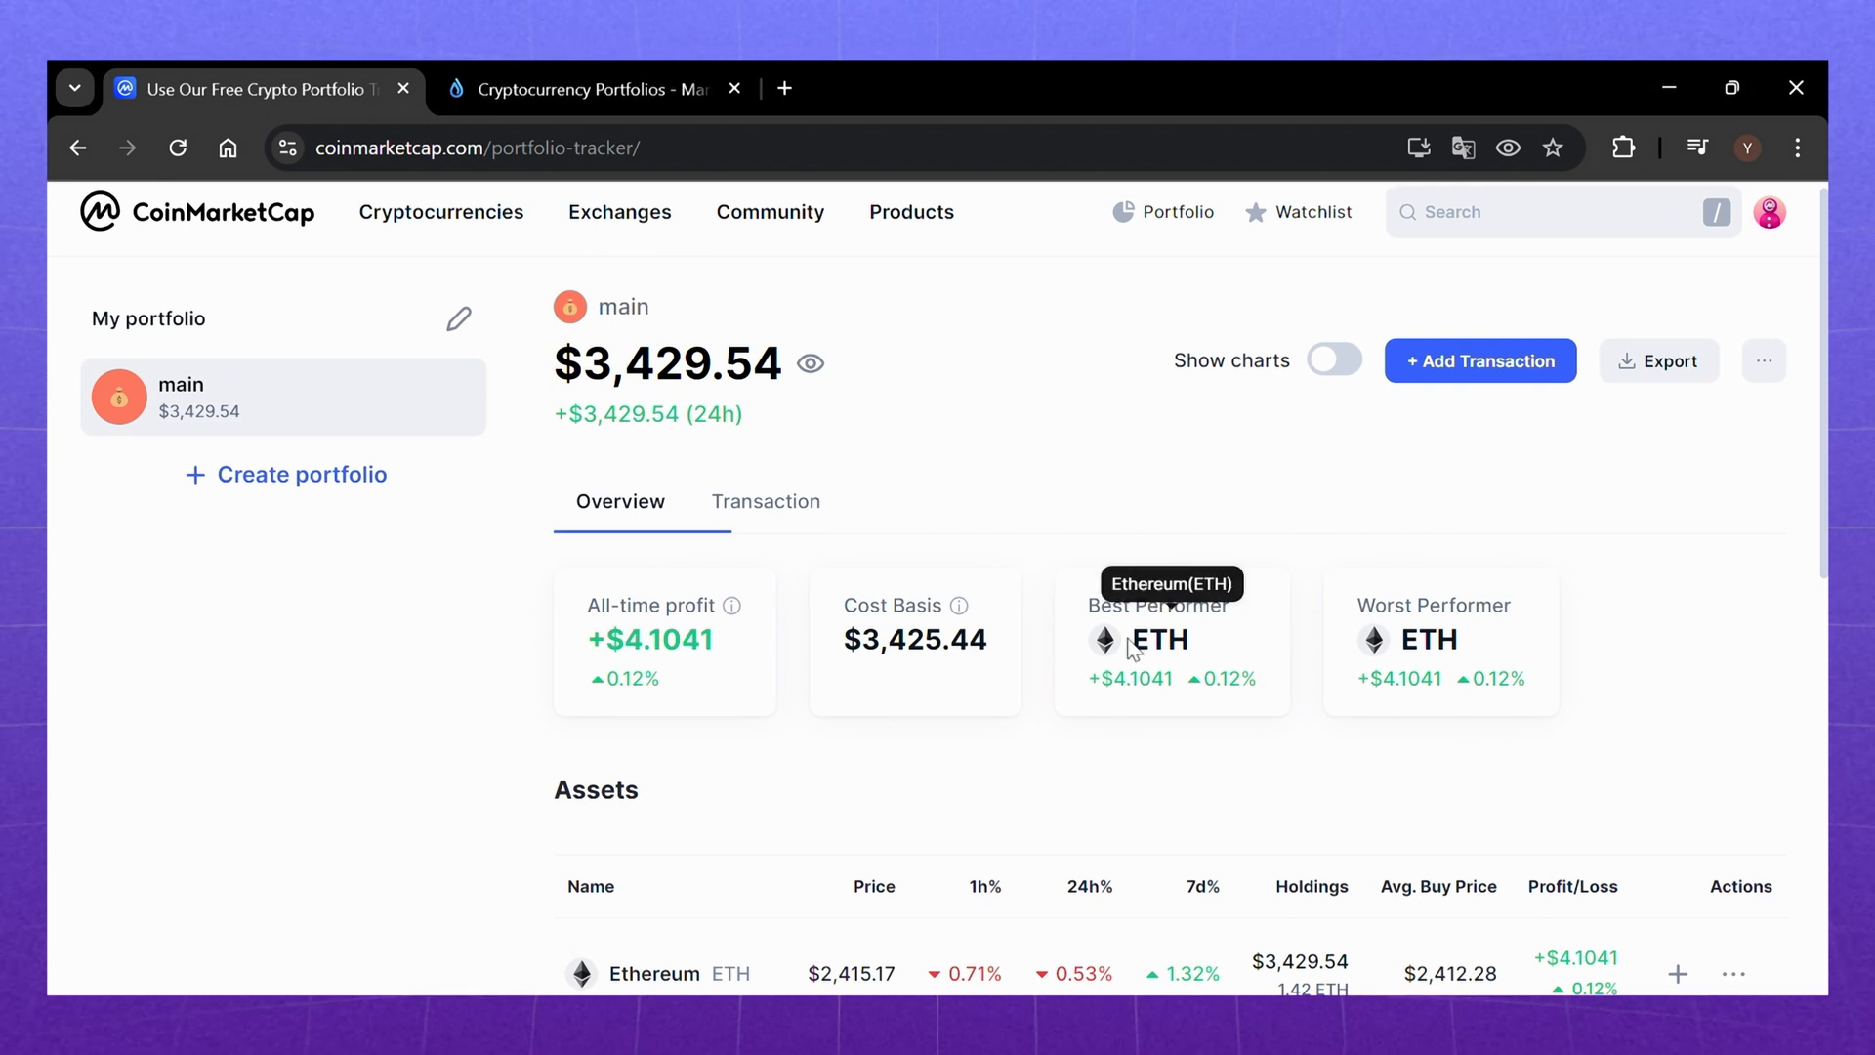
- Start an Ethereum Add Transaction with price per coin 2410.85
{"action": "scroll", "scroll_direction": "down", "scroll_amount": 3}
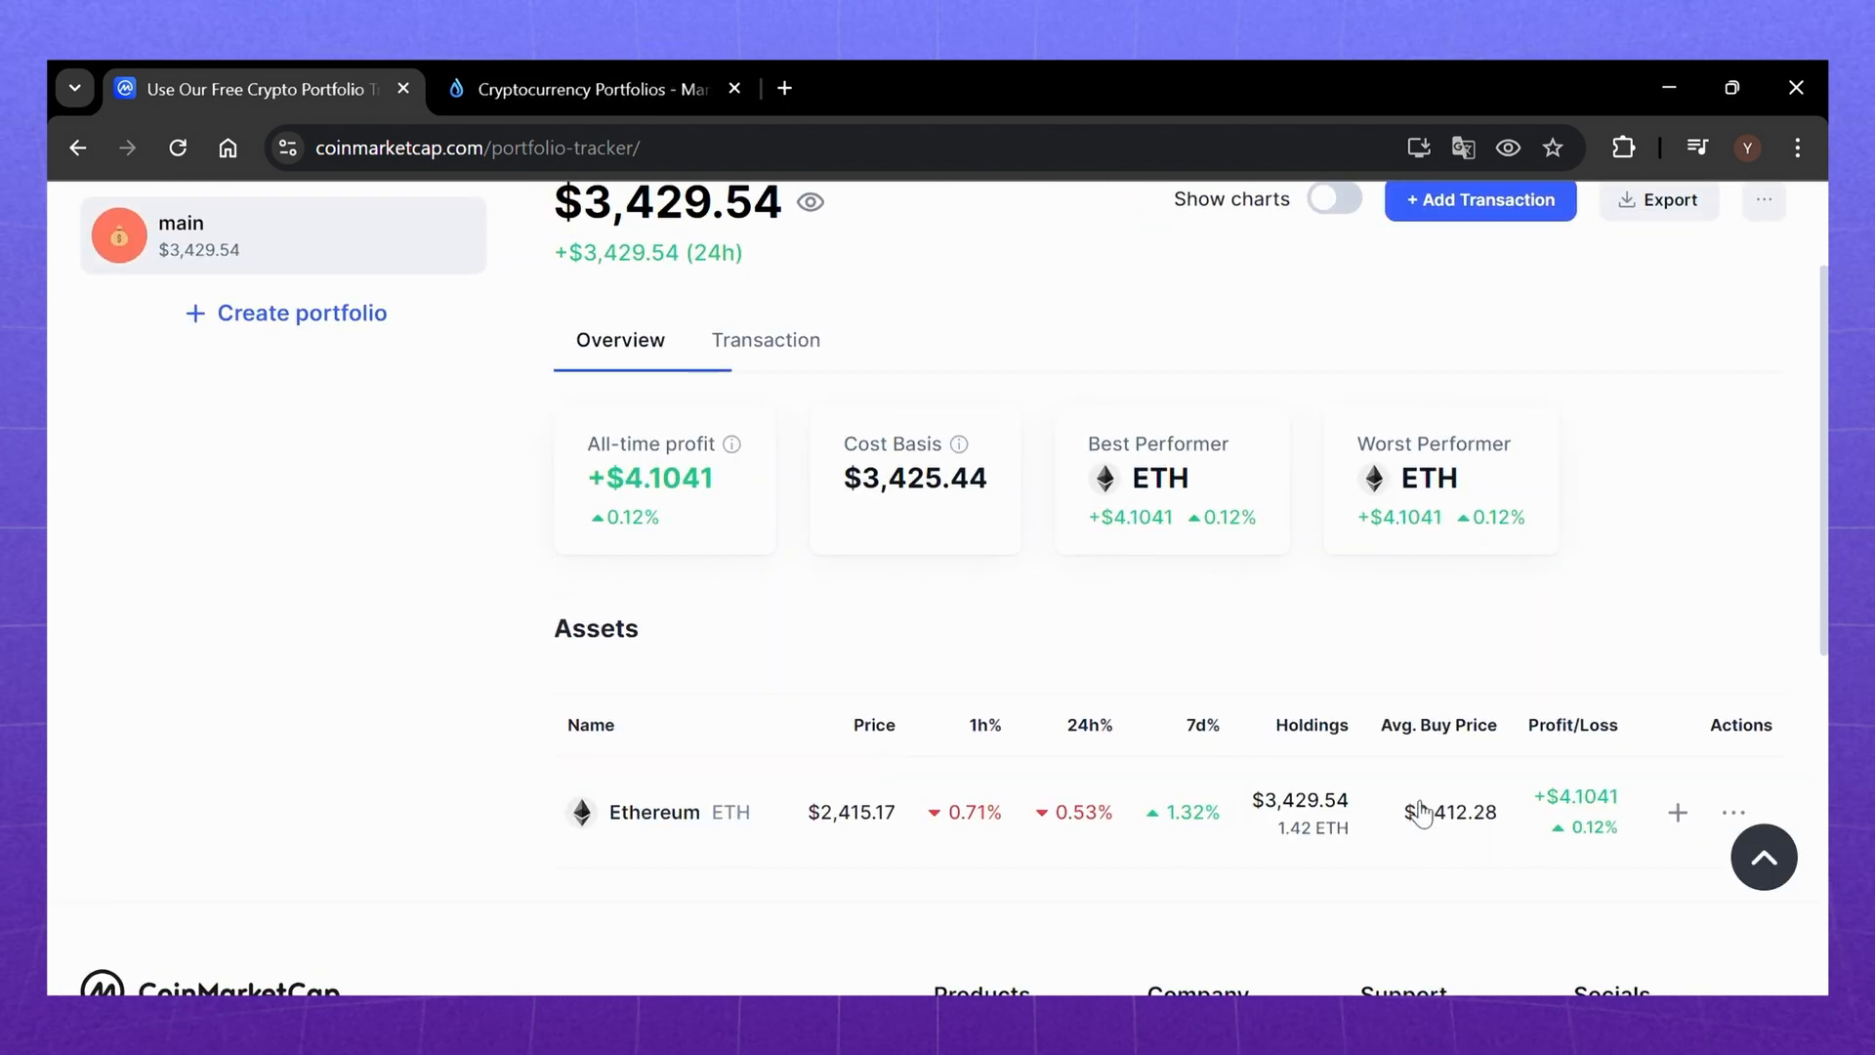
{"action": "left_click", "coordinate": [1685, 810]}
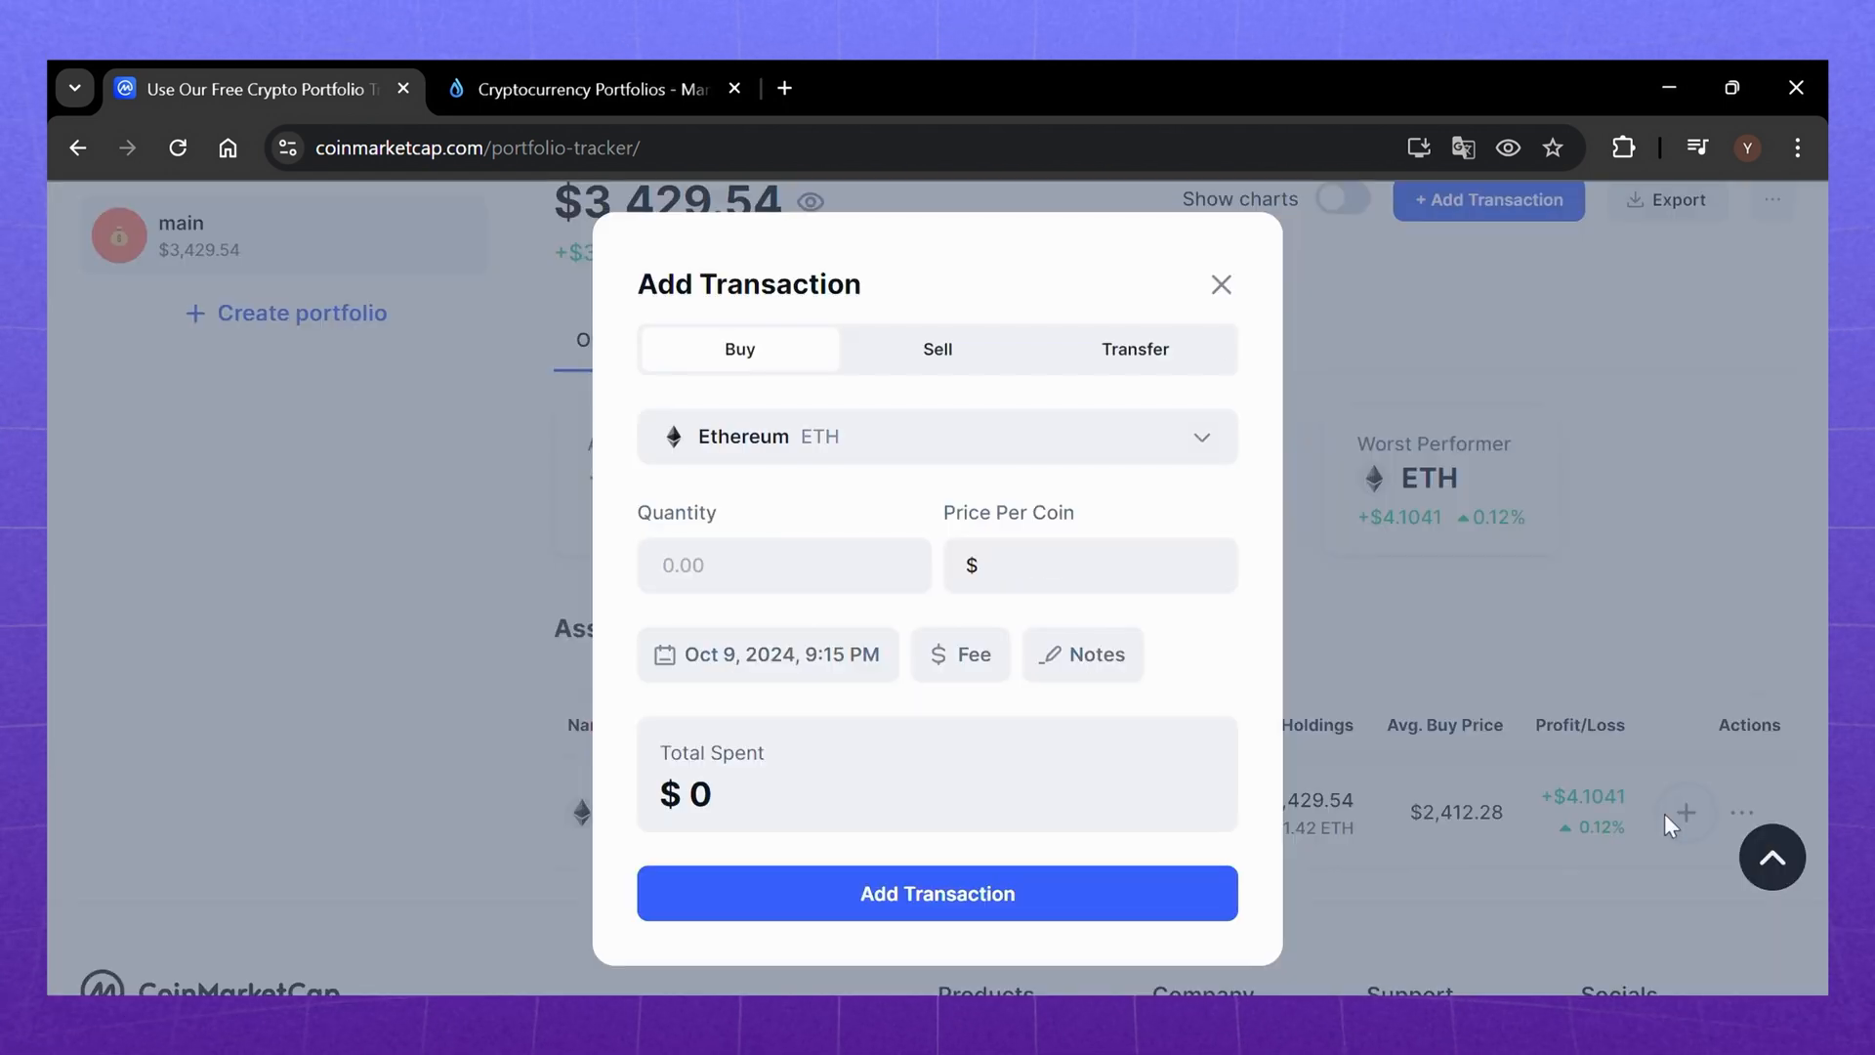
{"action": "type", "text": "2410.85"}
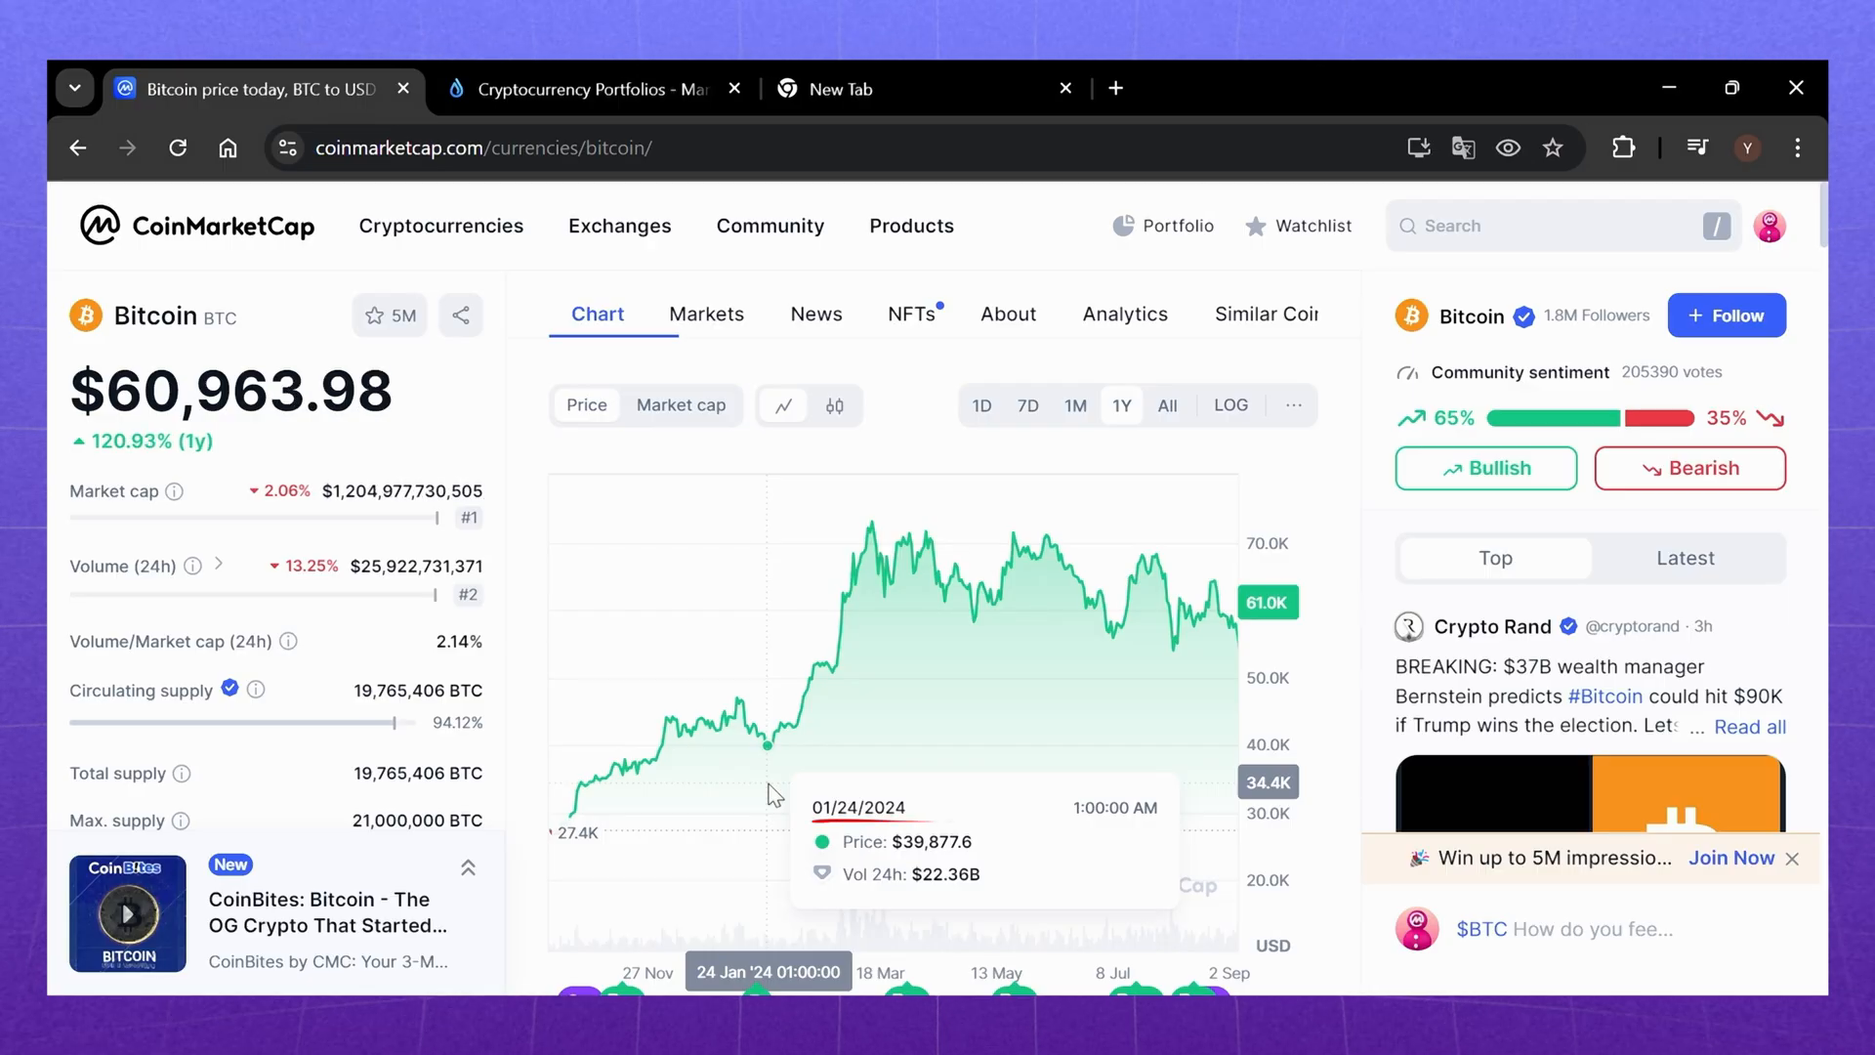
{"action": "mouse_move", "coordinate": [848, 684]}
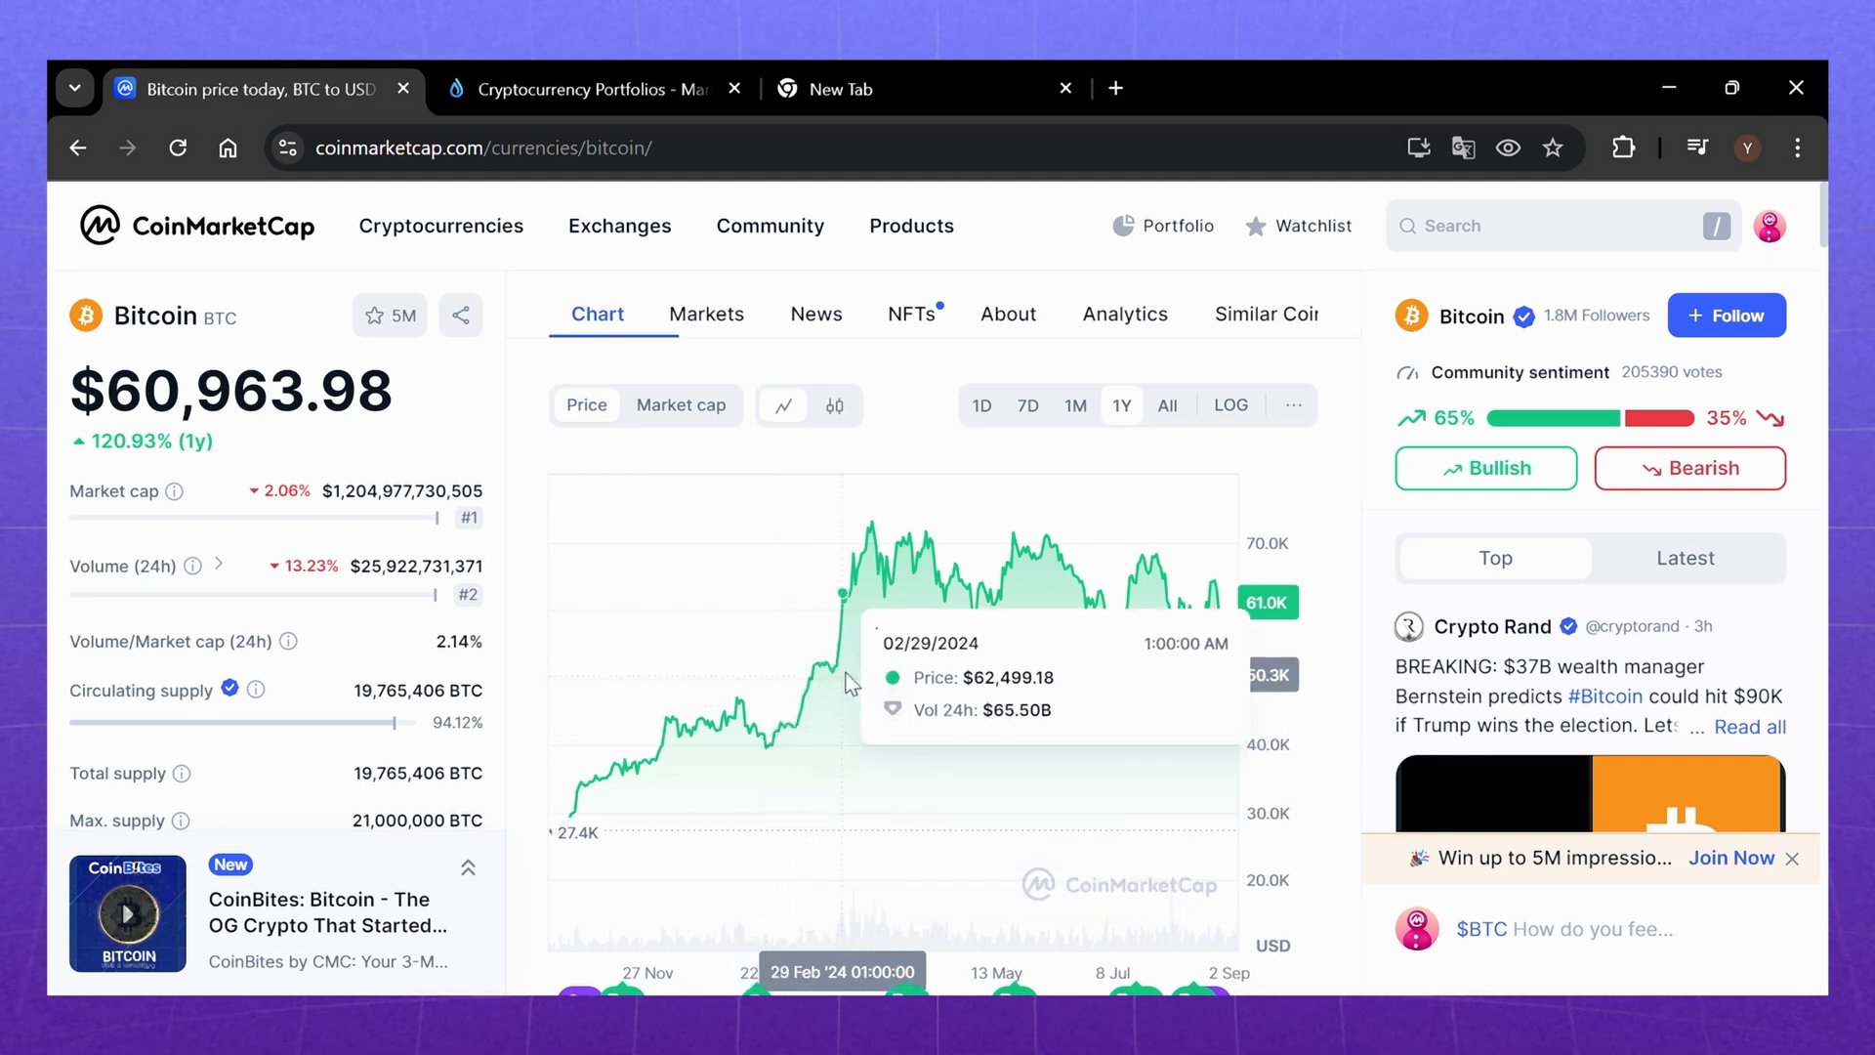
{"action": "mouse_move", "coordinate": [847, 657]}
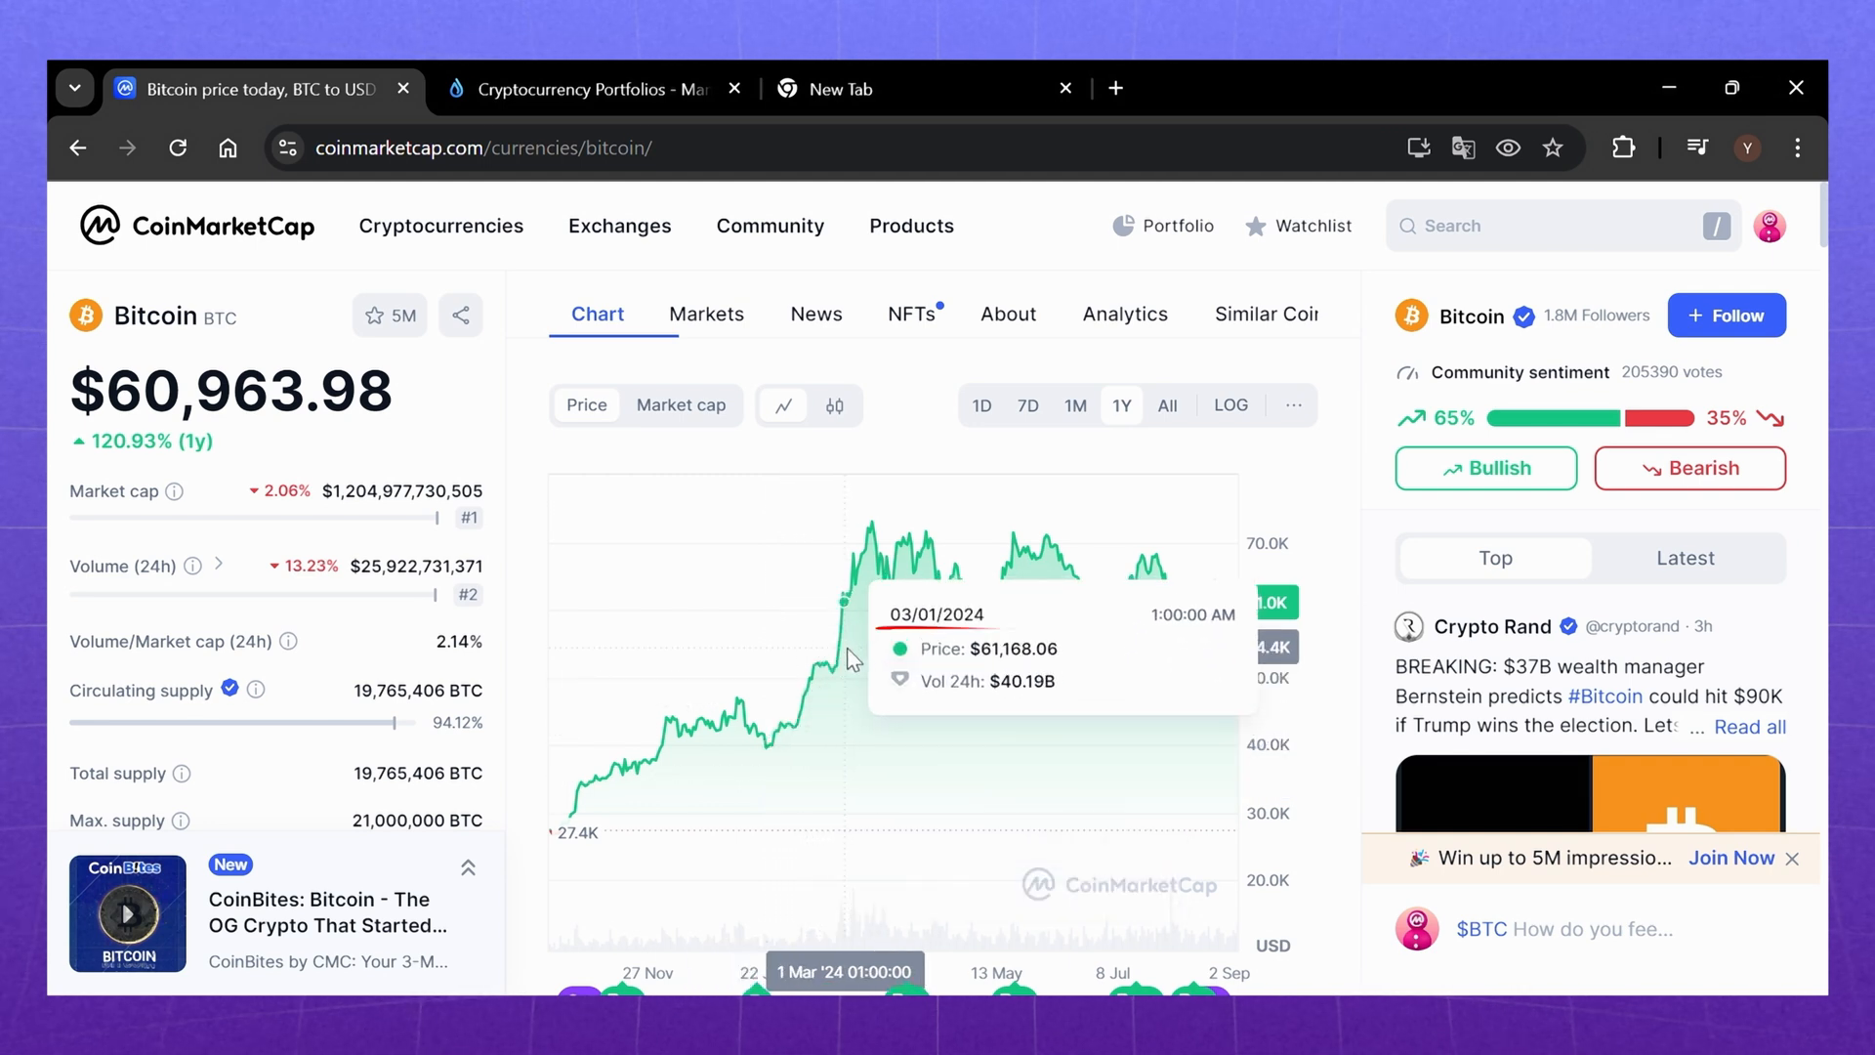